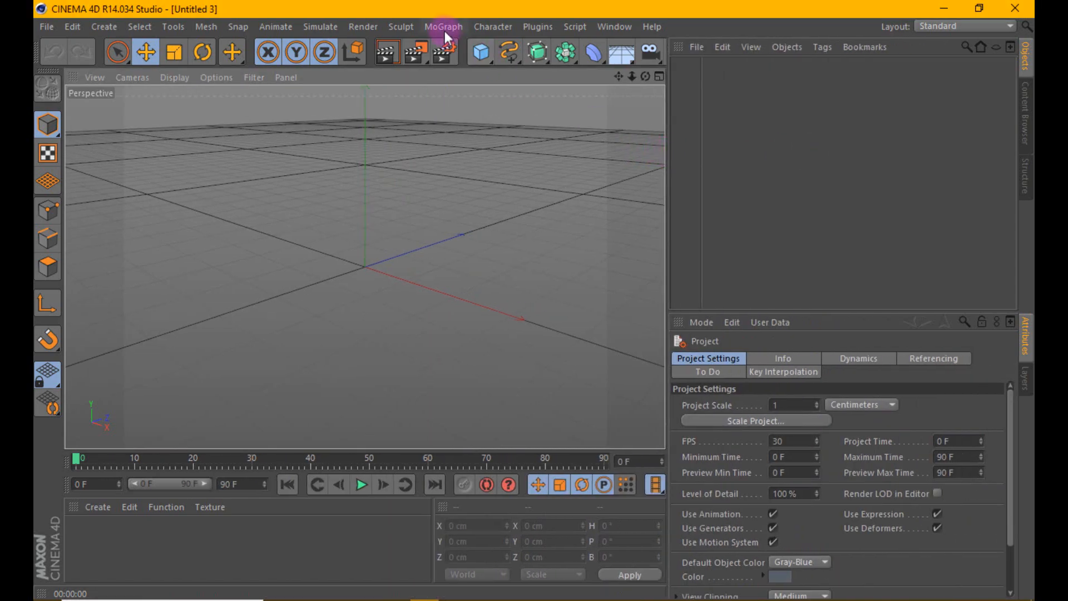
Add a MoText object reading '3D' and set its start cap to Fillet Cap.
left_click(442, 32)
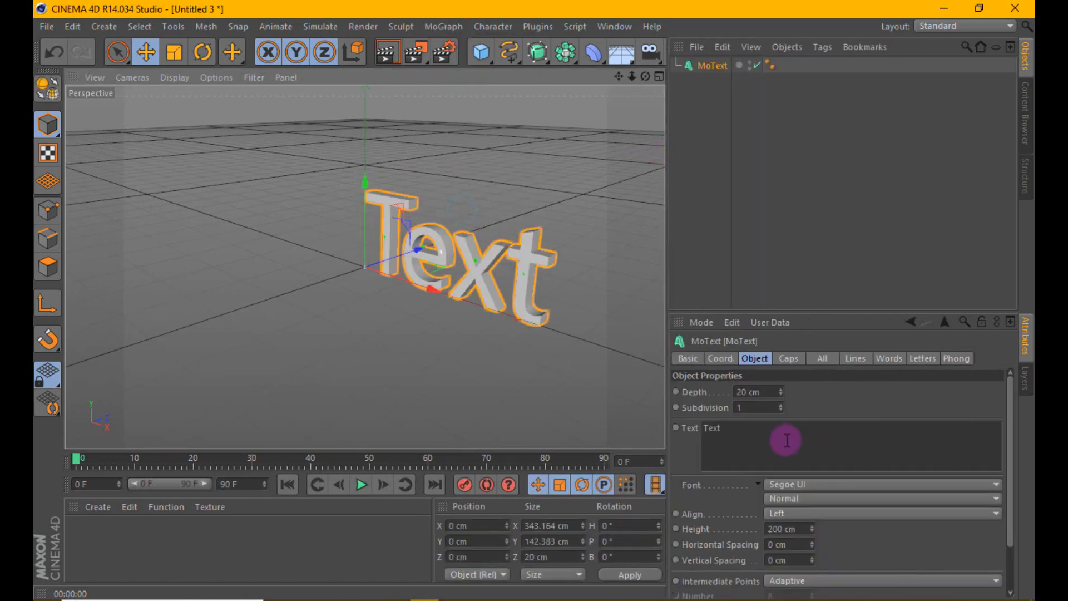
type("3d")
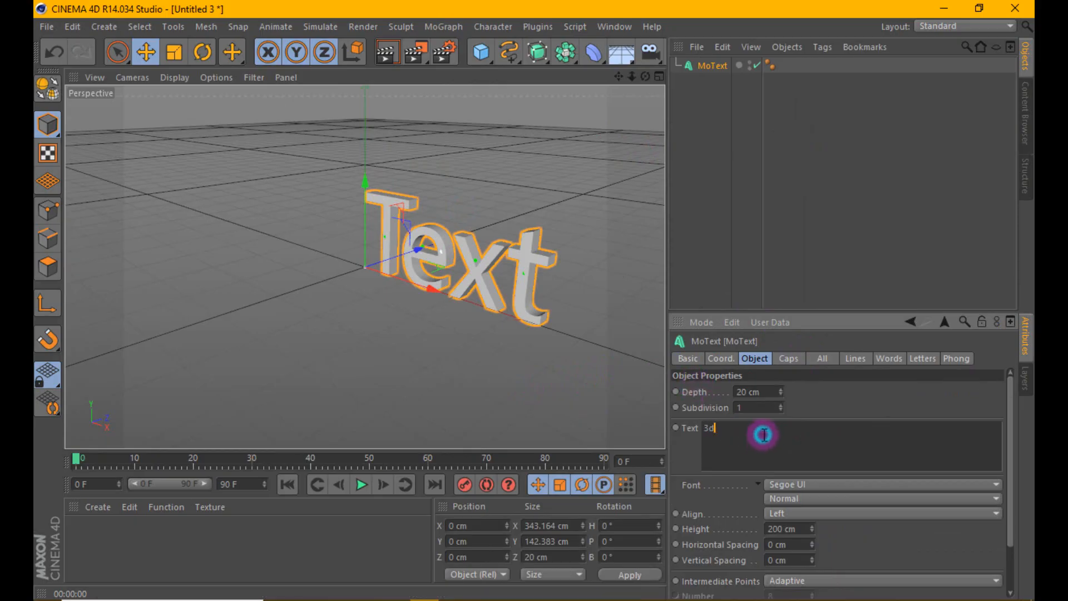
type("3D")
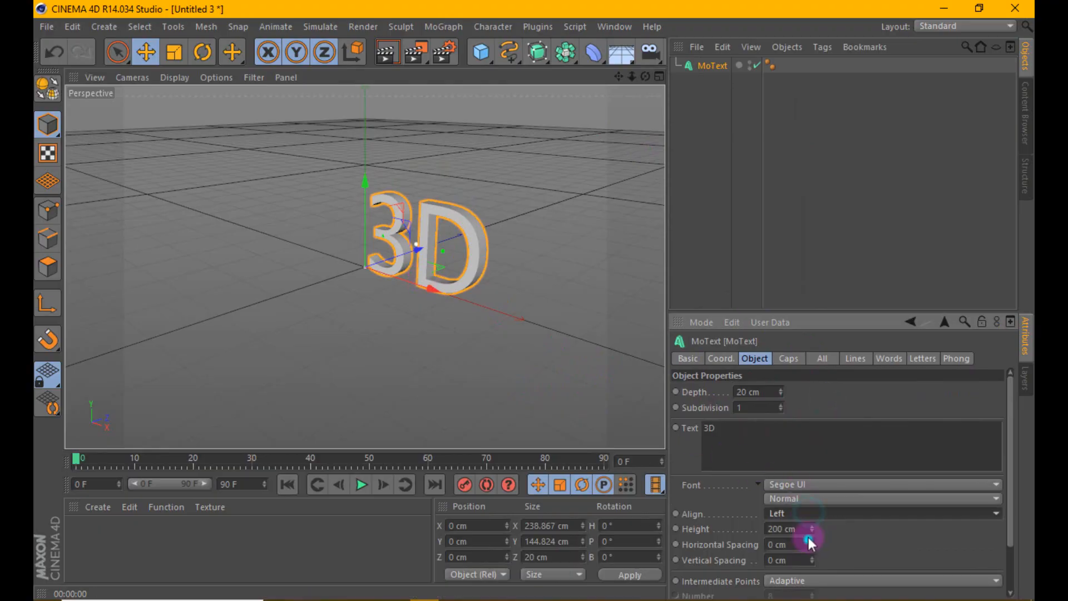
left_click(879, 513)
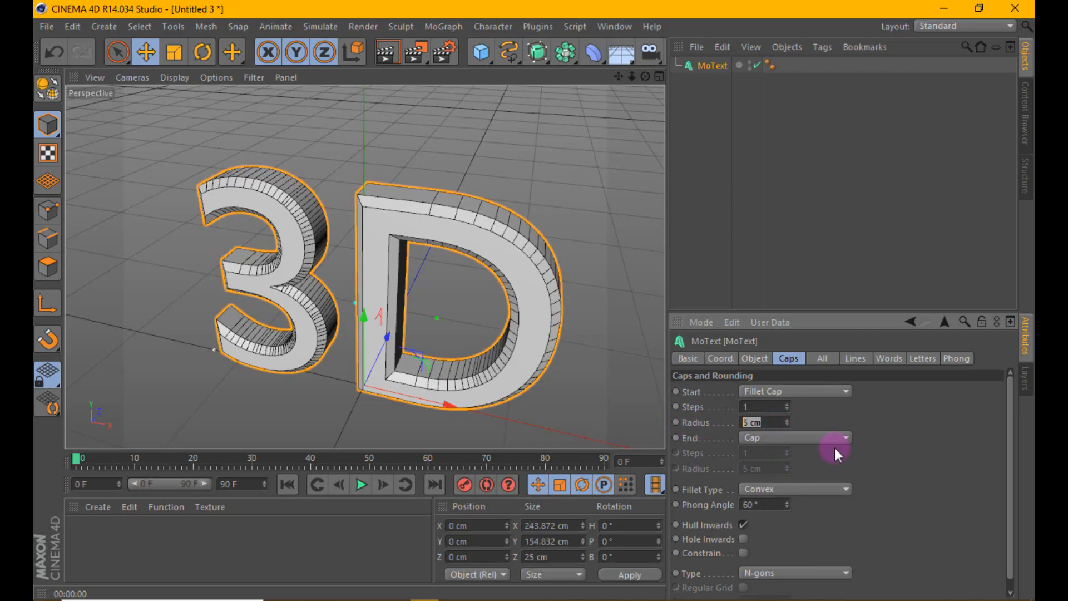
Fillet the end cap too, and subdivide the outlines at 90° and 15 cm.
left_click(793, 437)
type("2")
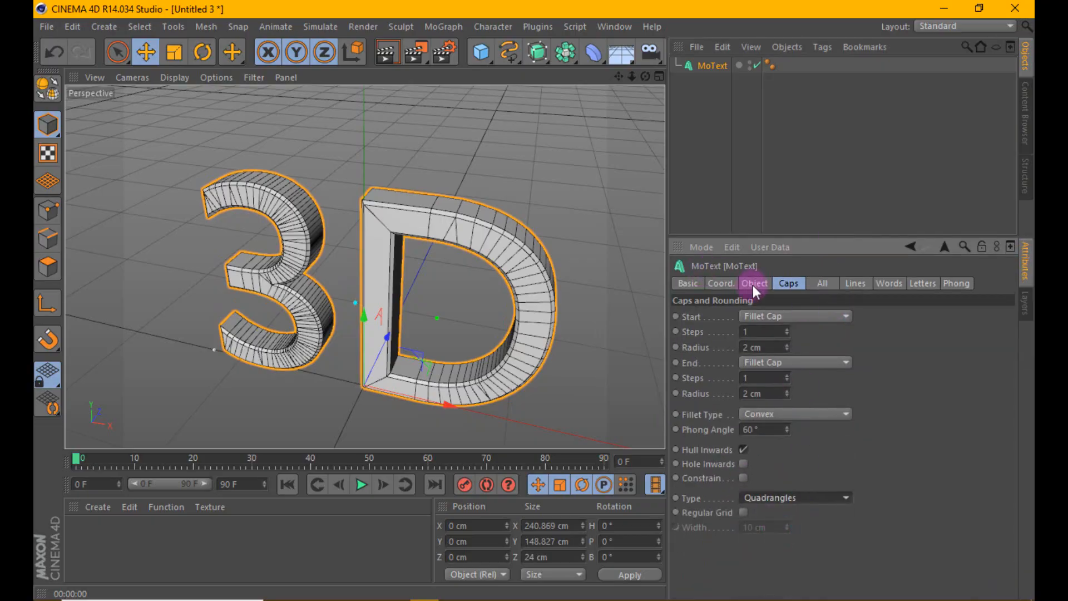
left_click(754, 283)
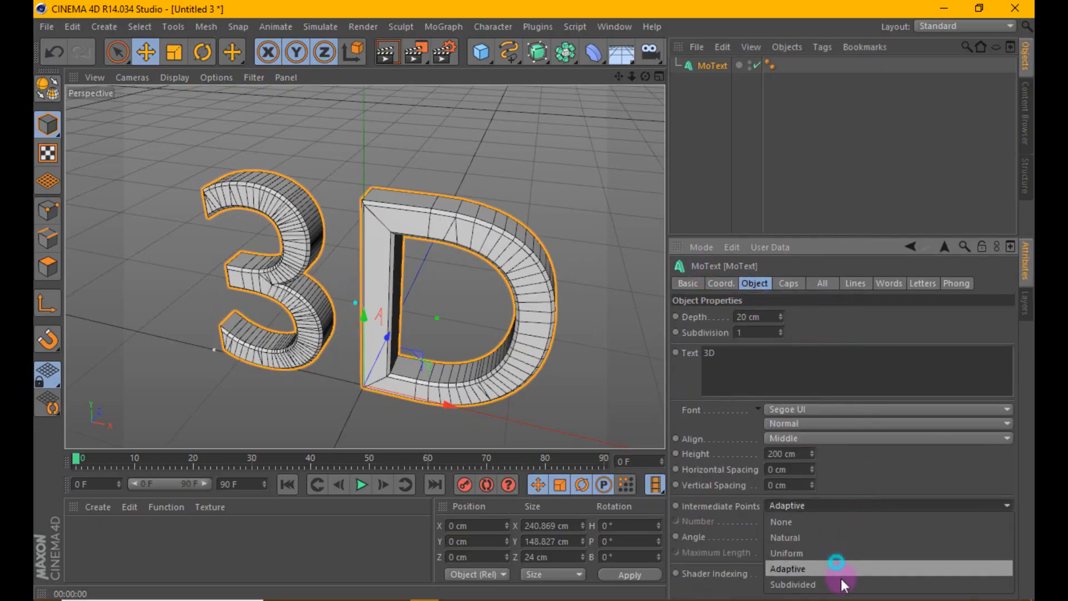
left_click(792, 583)
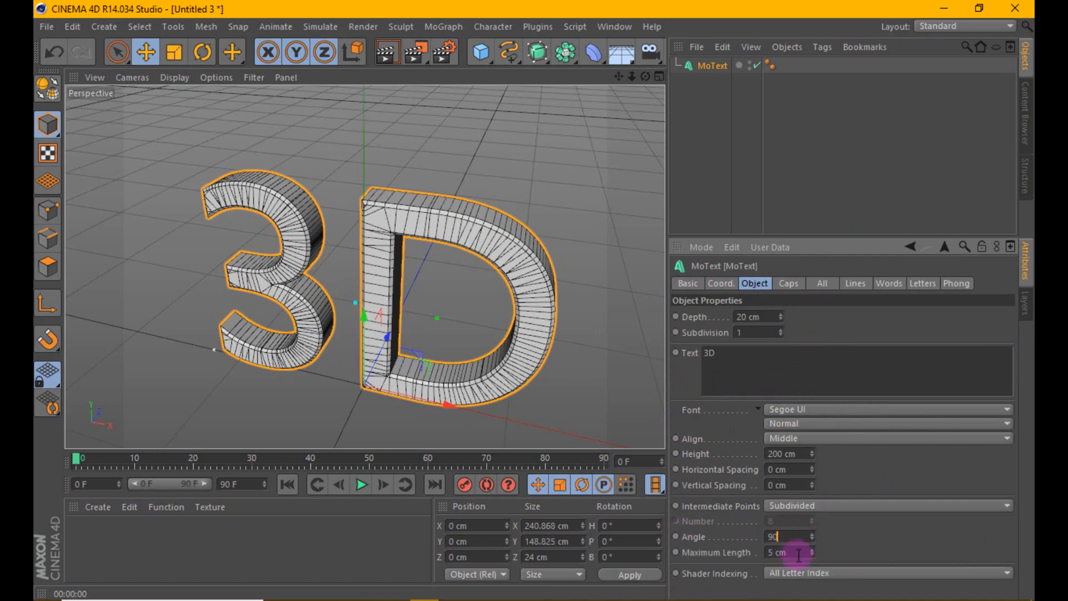
type("15")
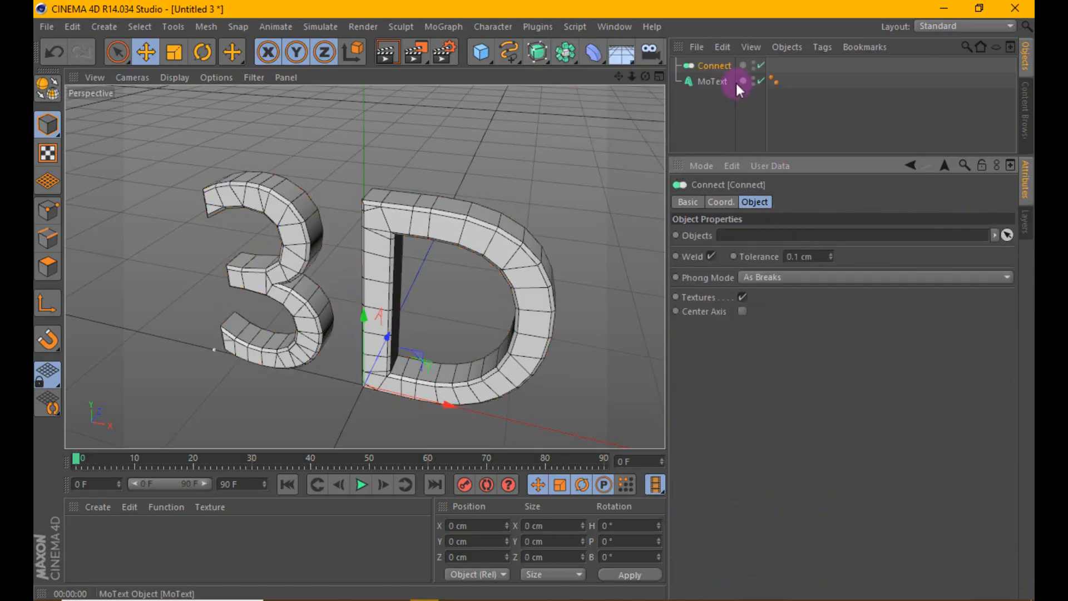
Add a HyperNURBS object and parent the Connect group under it.
left_click(711, 82)
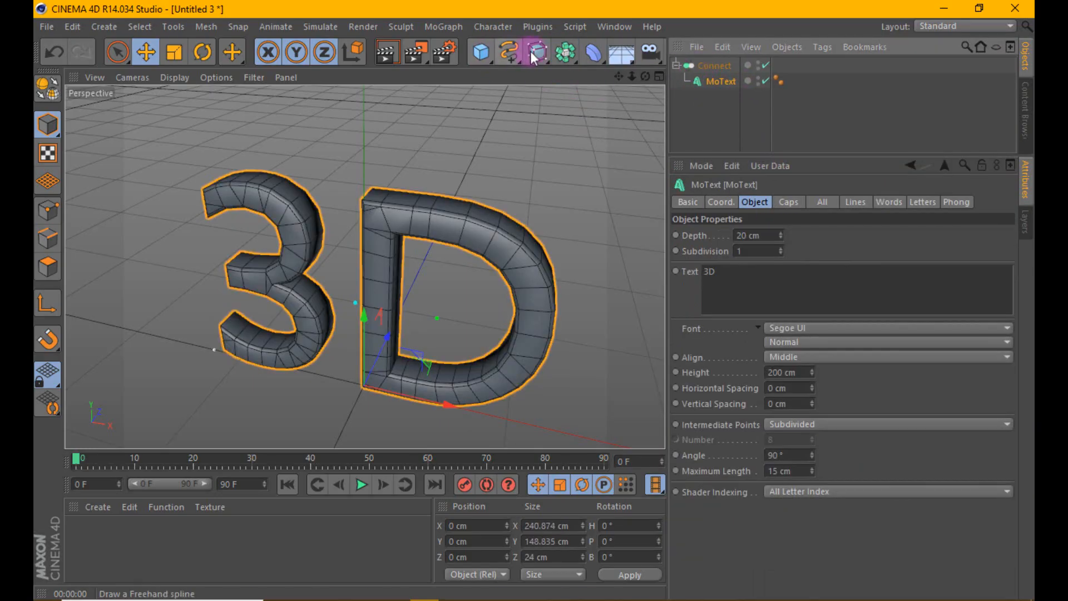
left_click(521, 51)
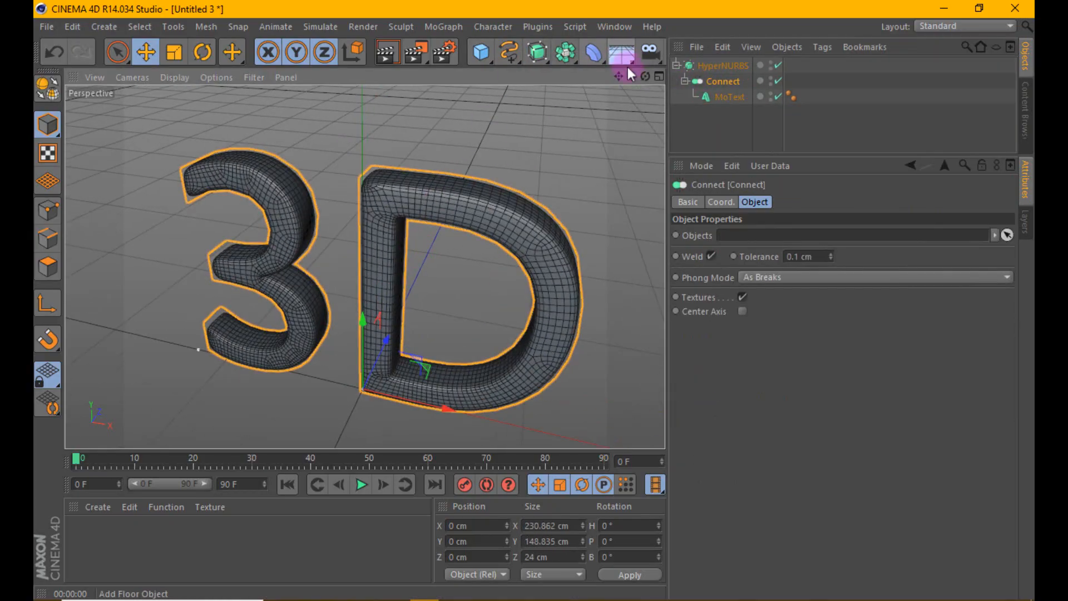
left_click(729, 98)
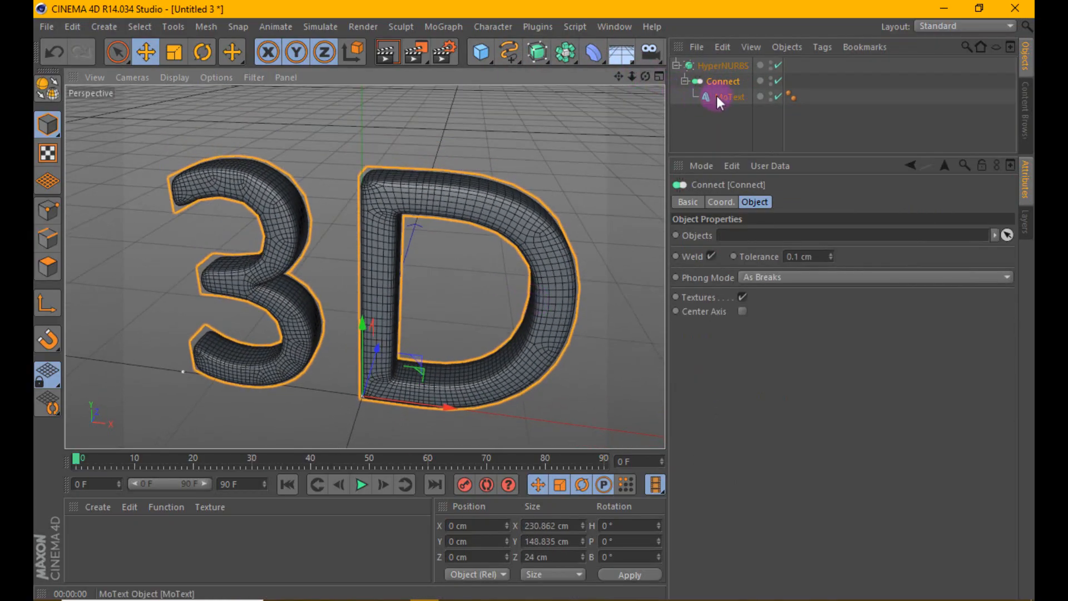
Set the MoText font to AT Pinko Bold and collapse the hierarchy.
left_click(727, 97)
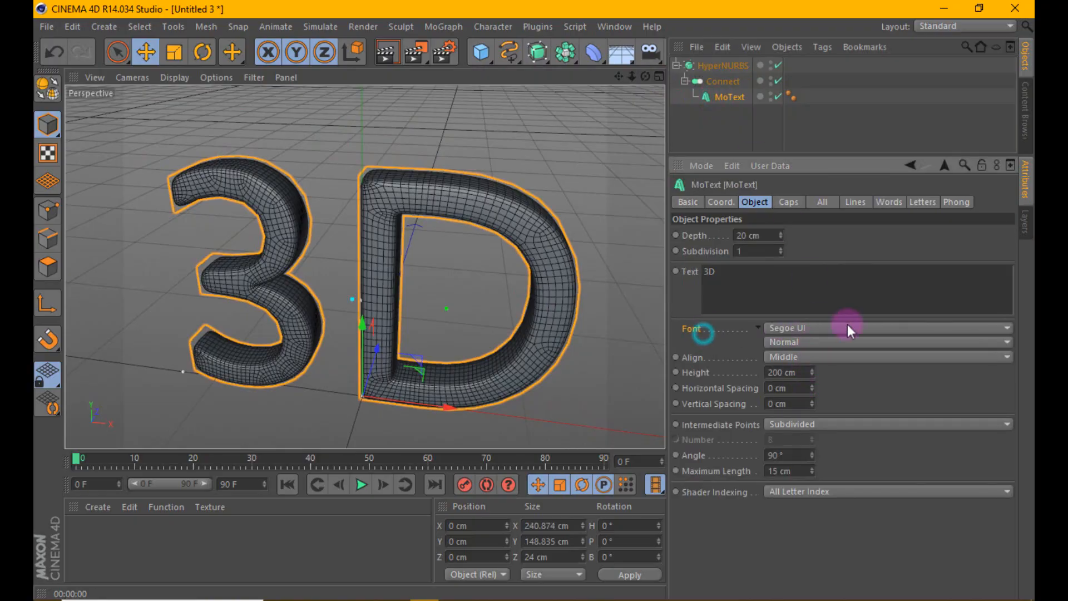
left_click(885, 328)
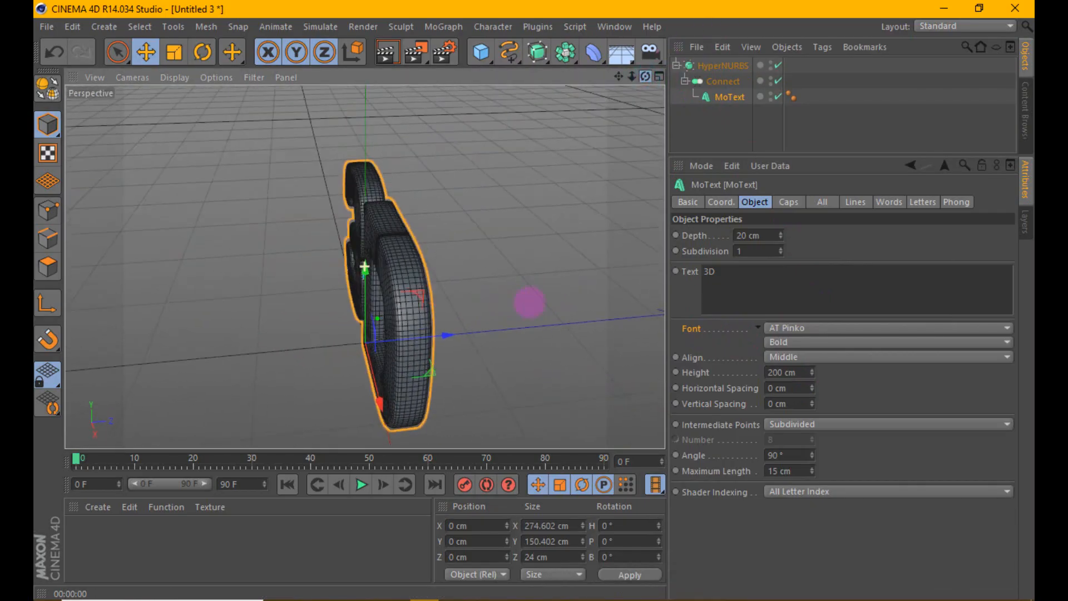
left_click(722, 65)
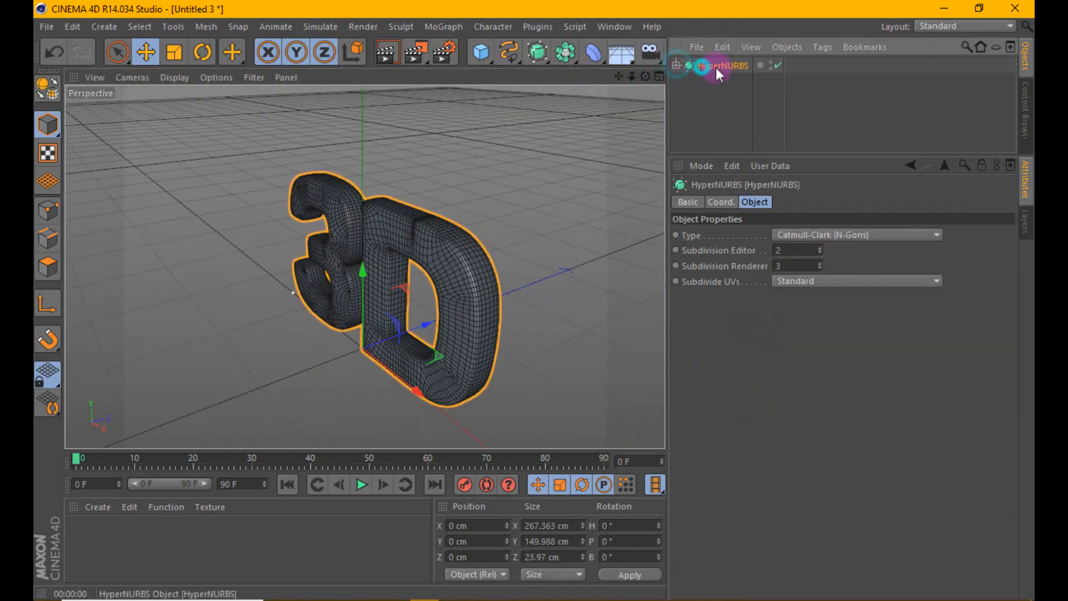
Copy the HyperNURBS group and paste a duplicate into the Object Manager.
left_click(721, 47)
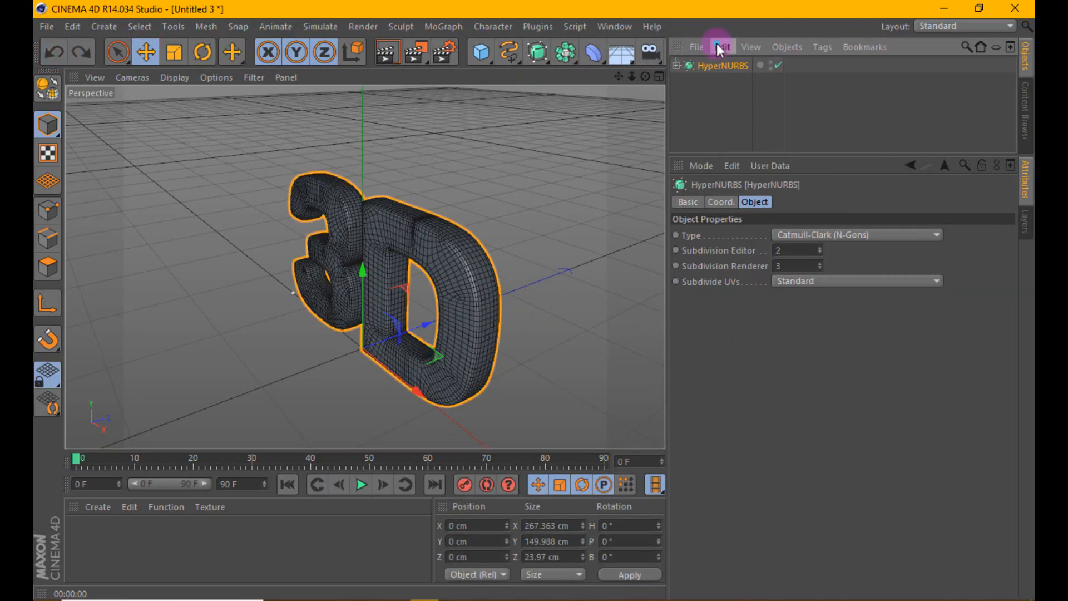
left_click(721, 47)
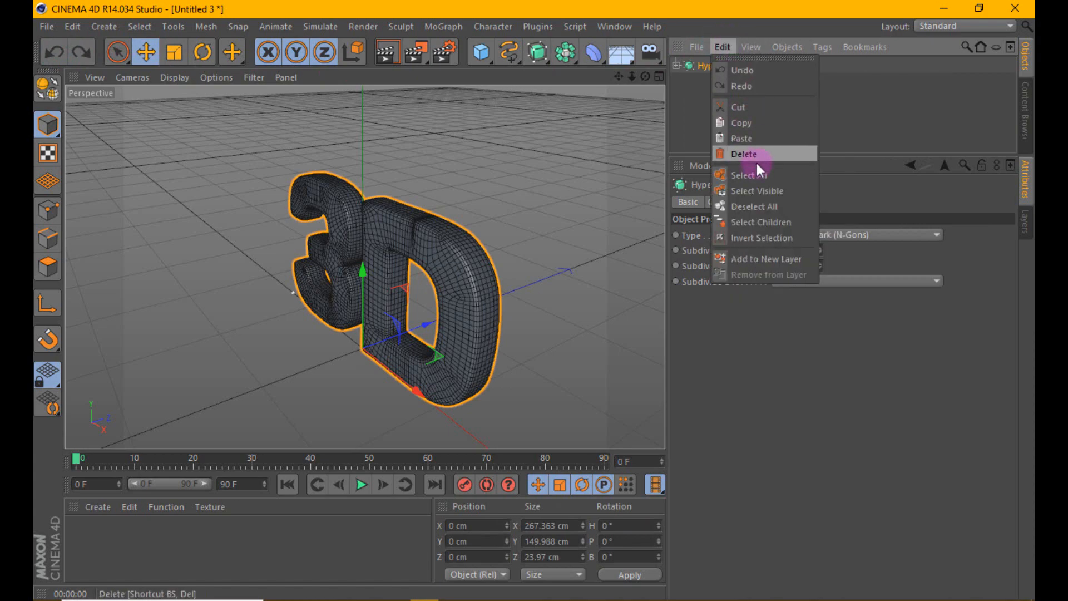
mouse_move(739, 139)
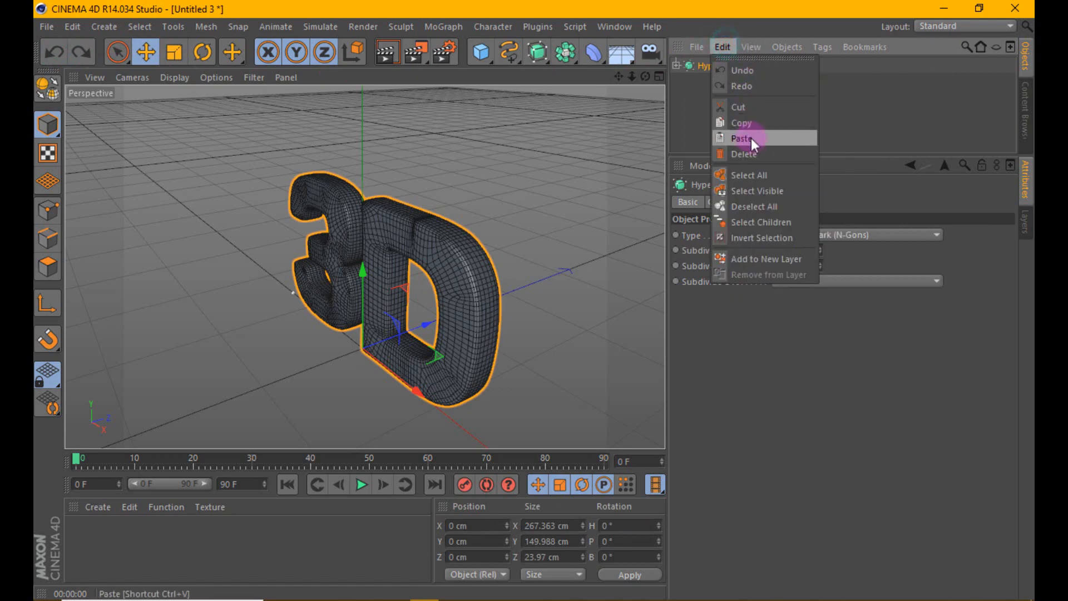
left_click(741, 137)
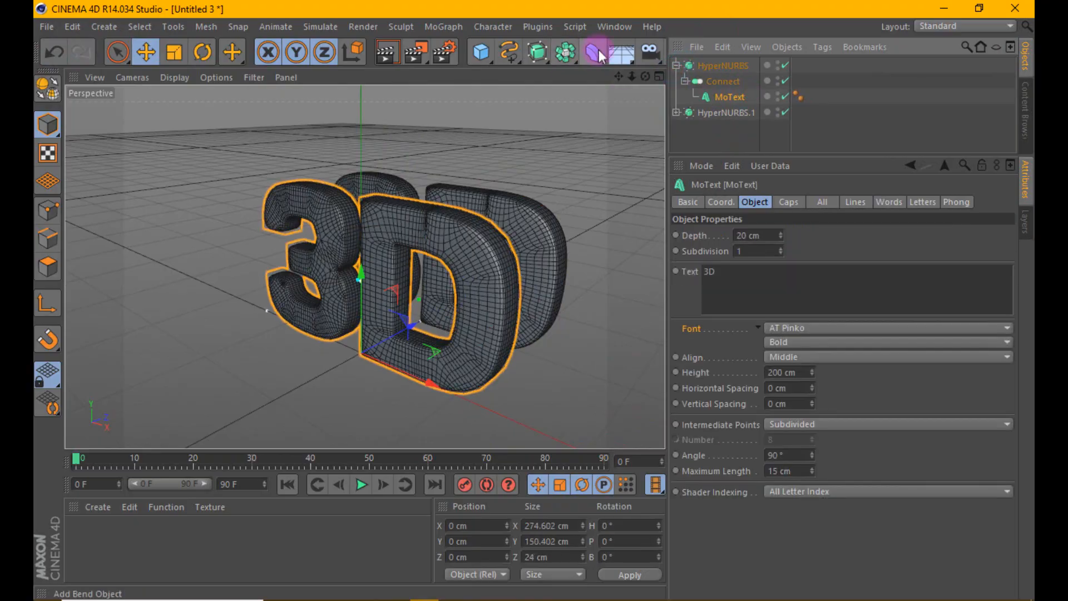
Bulge the first text's letters with an FFD cage and set its depth to 2 cm.
left_click(580, 53)
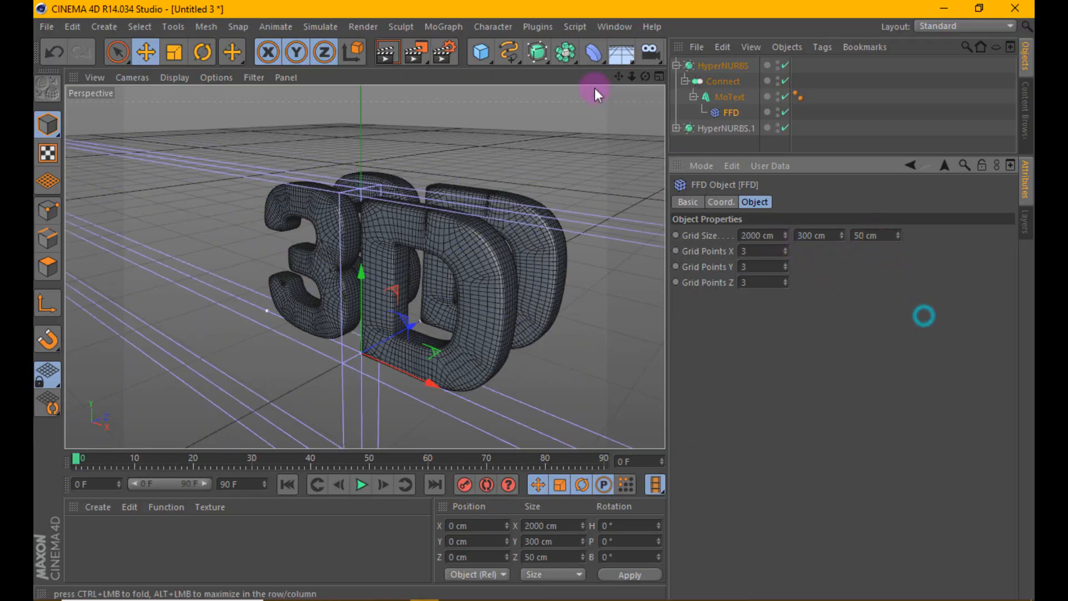
left_click(600, 94)
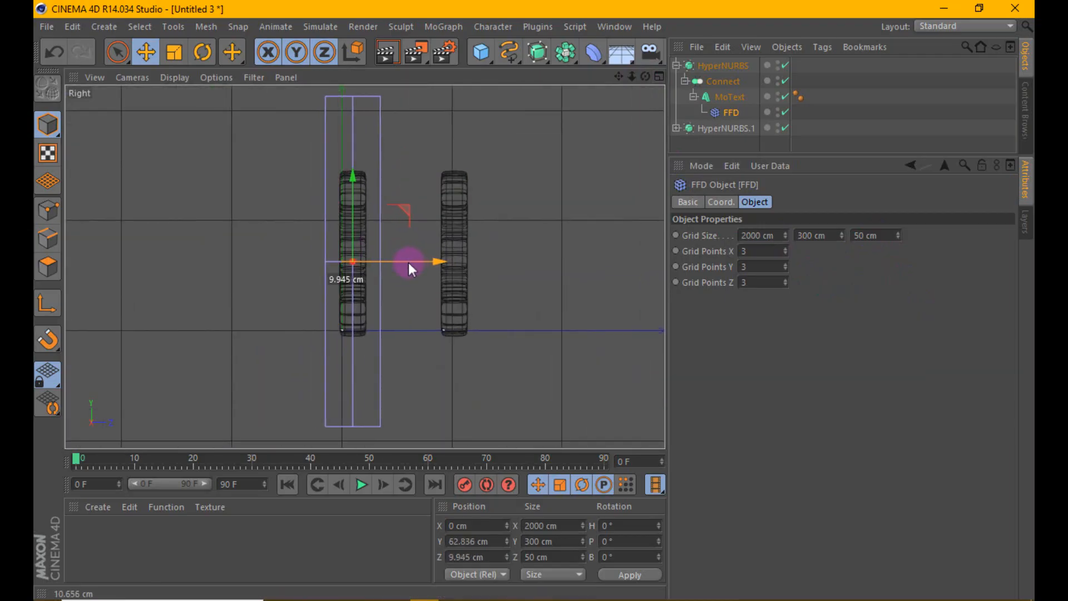
left_click(116, 52)
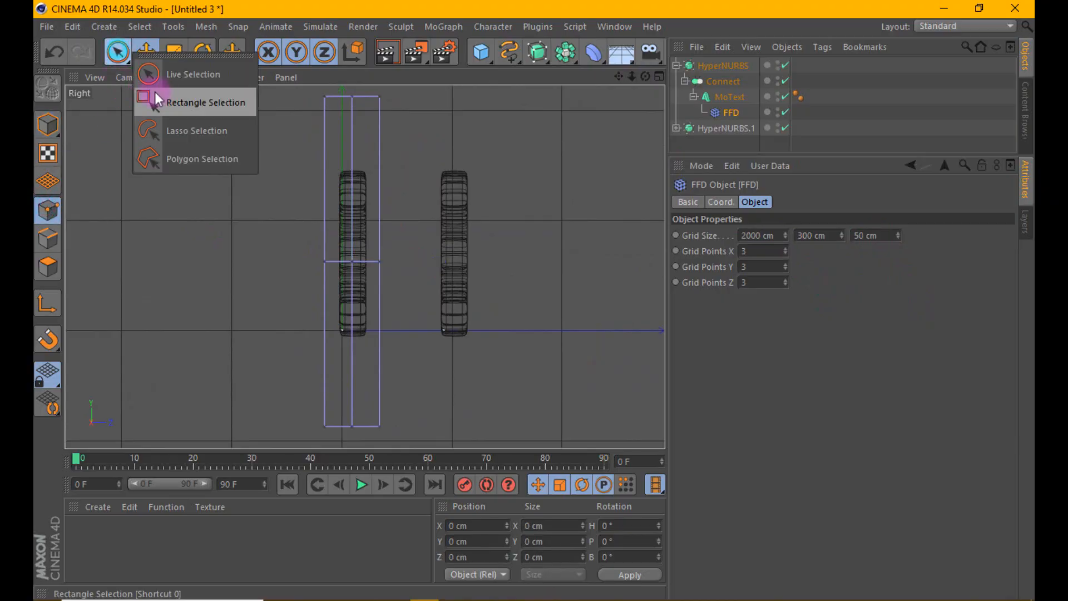
left_click(201, 102)
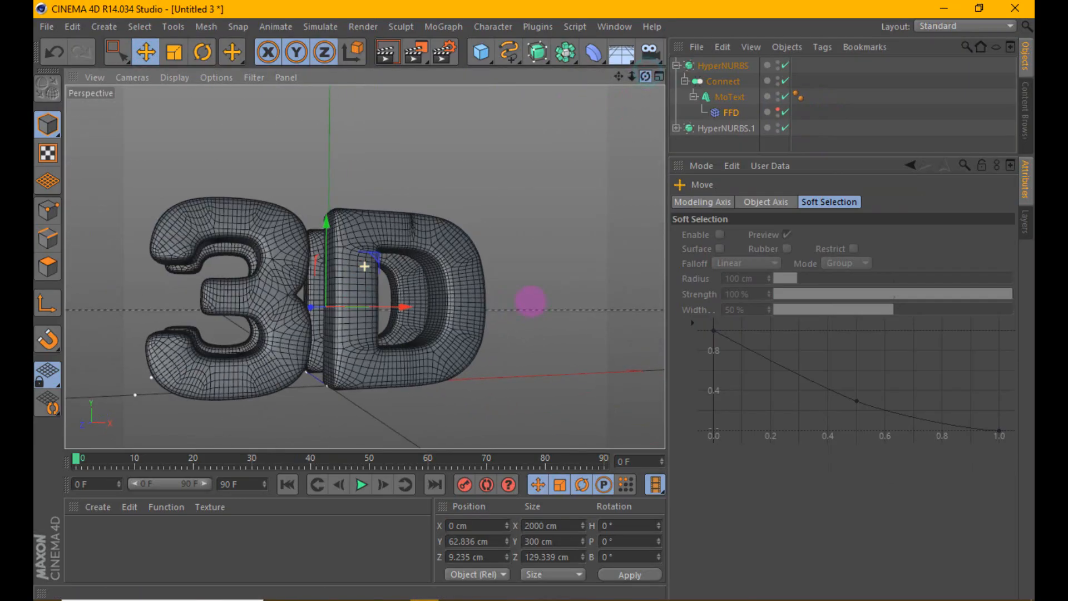
left_click(725, 96)
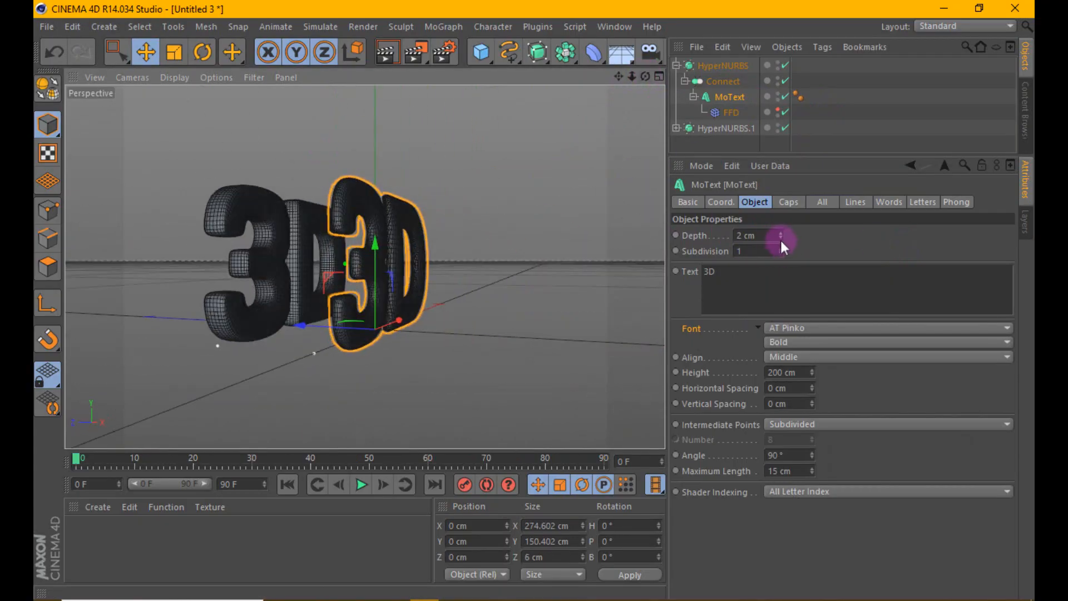
Move the second copy along Z and give its MoText 45 cm depth.
left_click(726, 128)
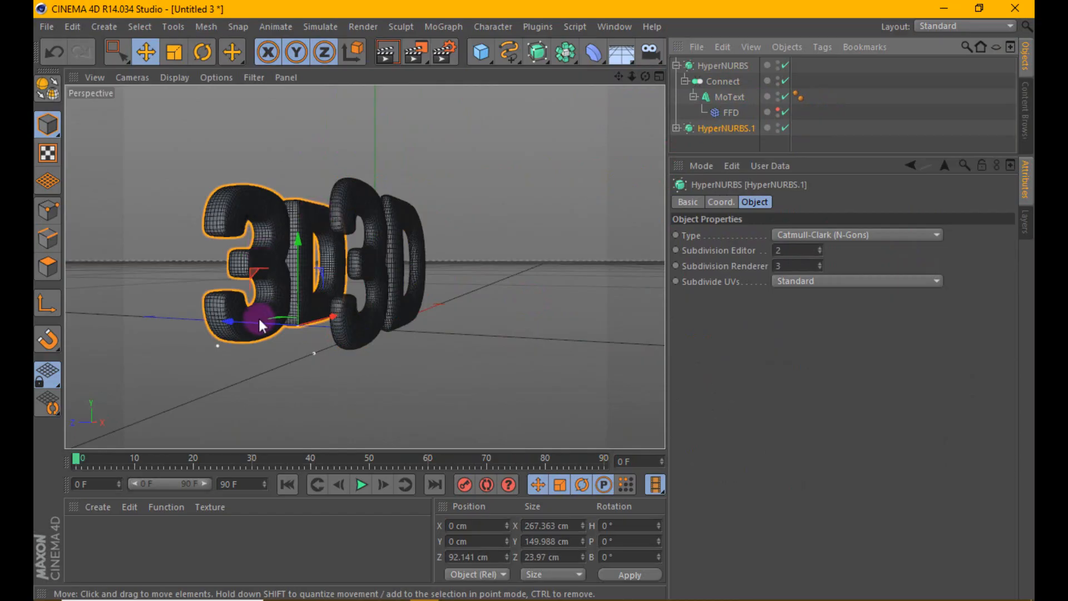
left_click_drag(262, 324, 327, 337)
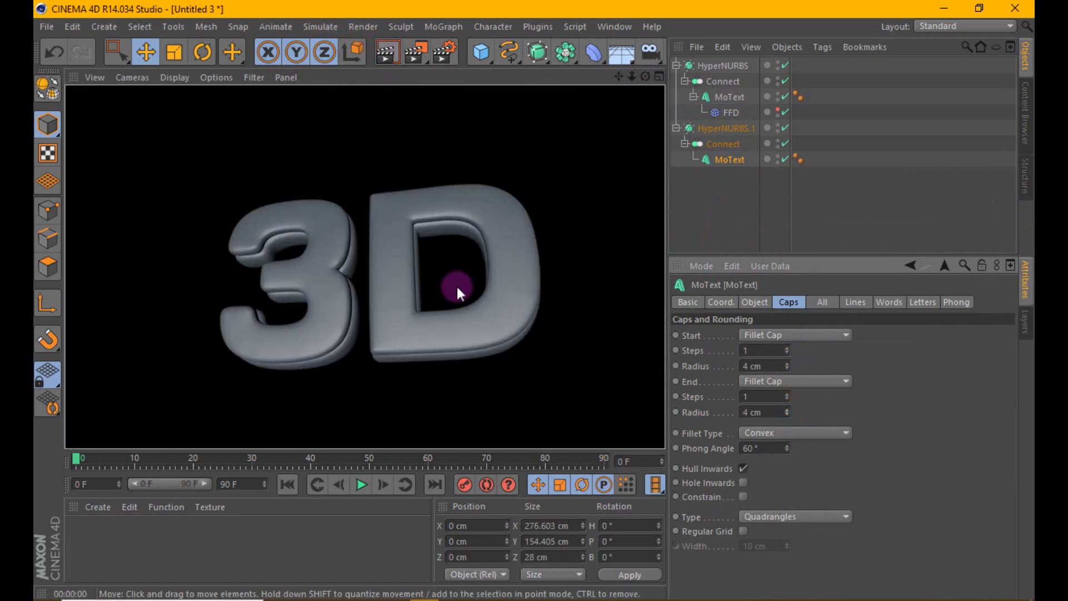
left_click(730, 159)
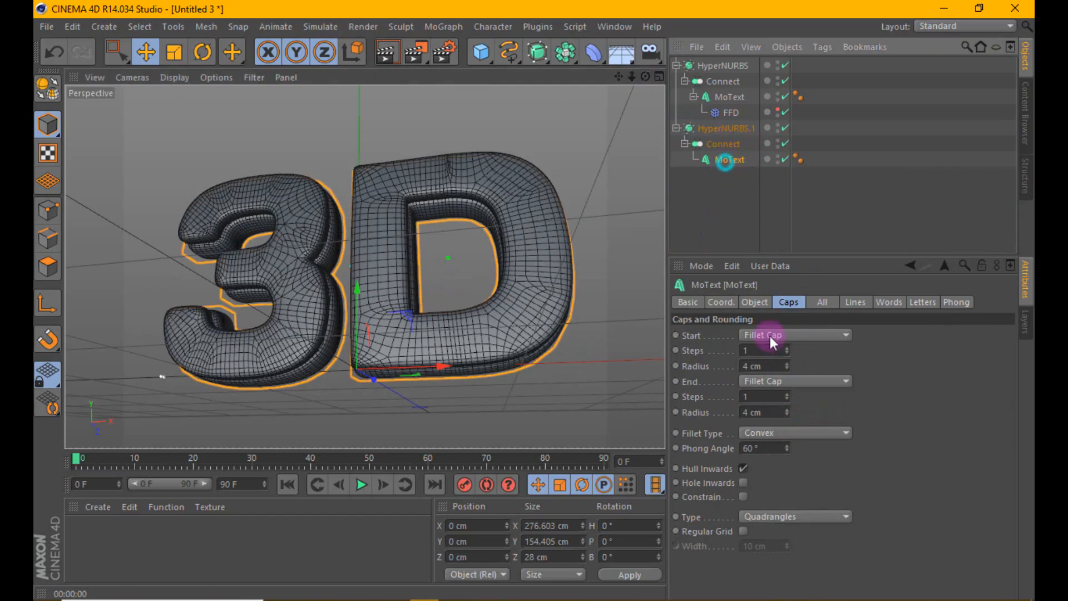
left_click(754, 301)
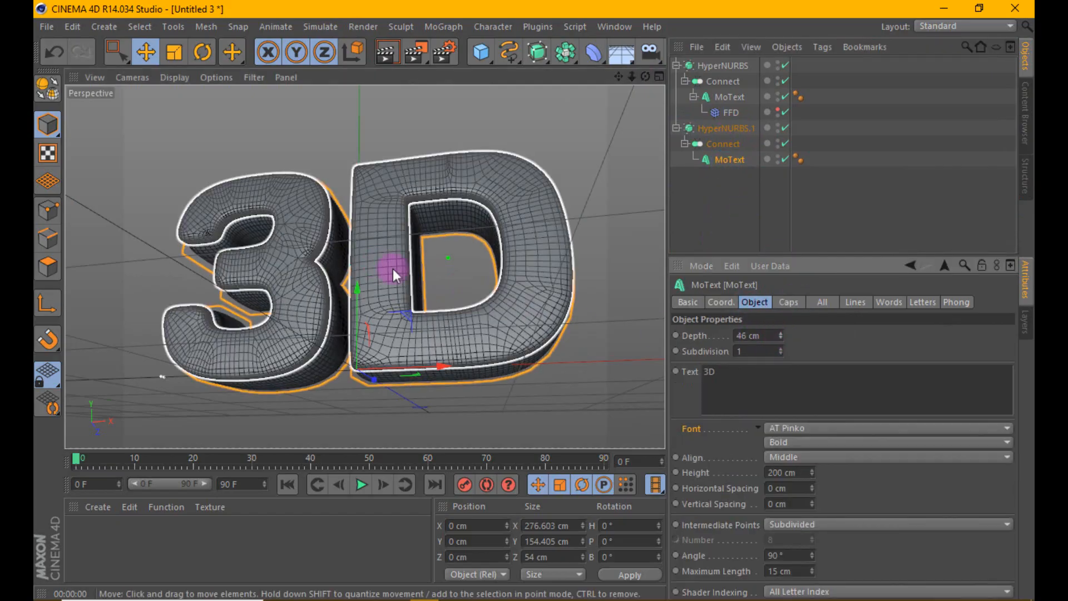
left_click_drag(763, 335, 762, 337)
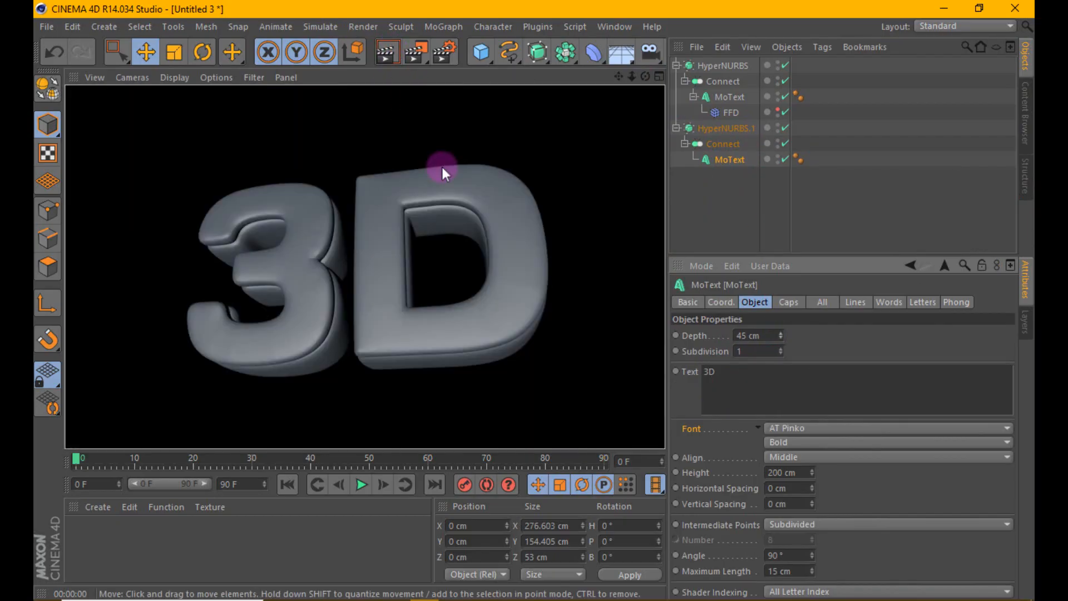
mouse_move(332, 244)
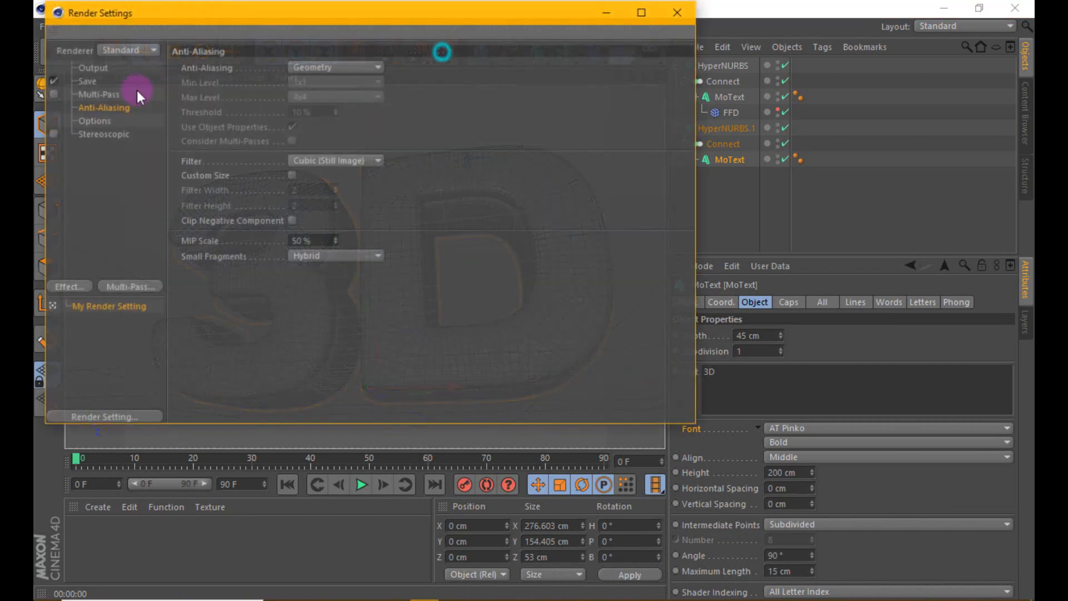
Set render anti-aliasing to Best (1x1 to 4x4) and close Render Settings.
left_click(91, 67)
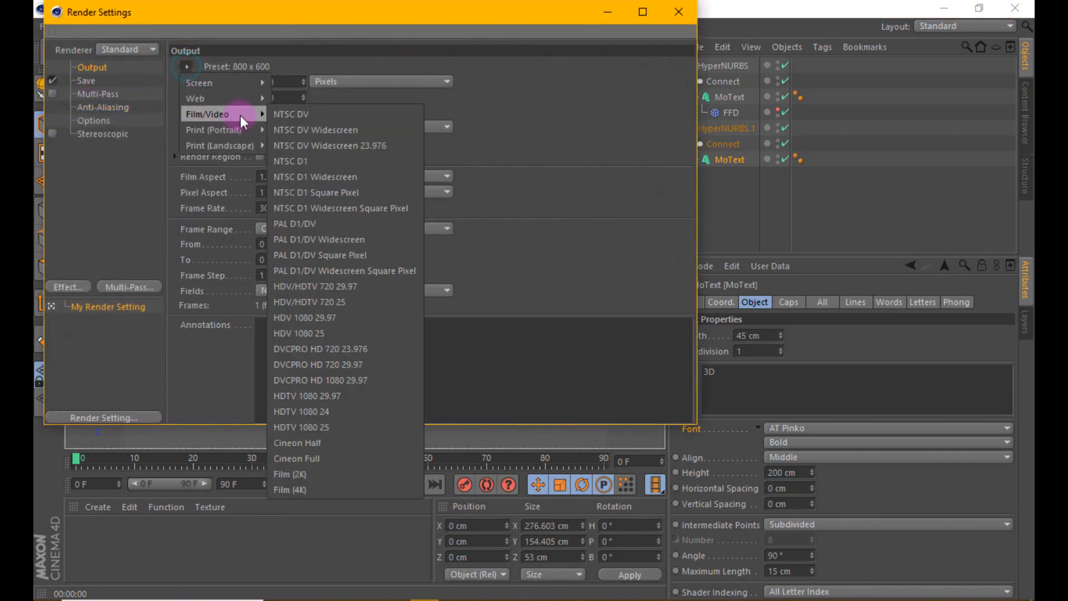
left_click(104, 107)
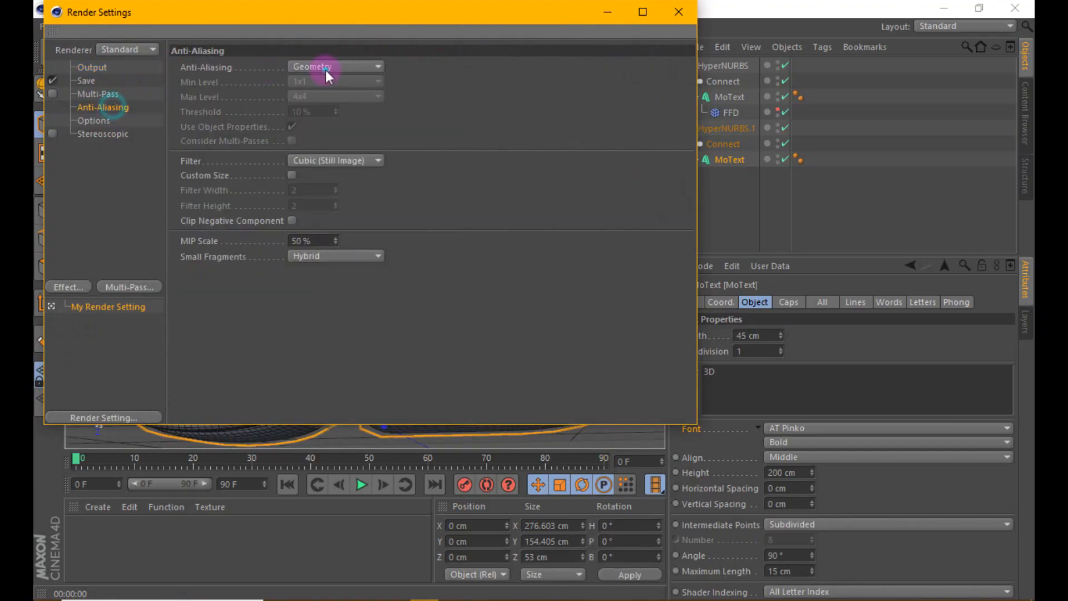
left_click(334, 66)
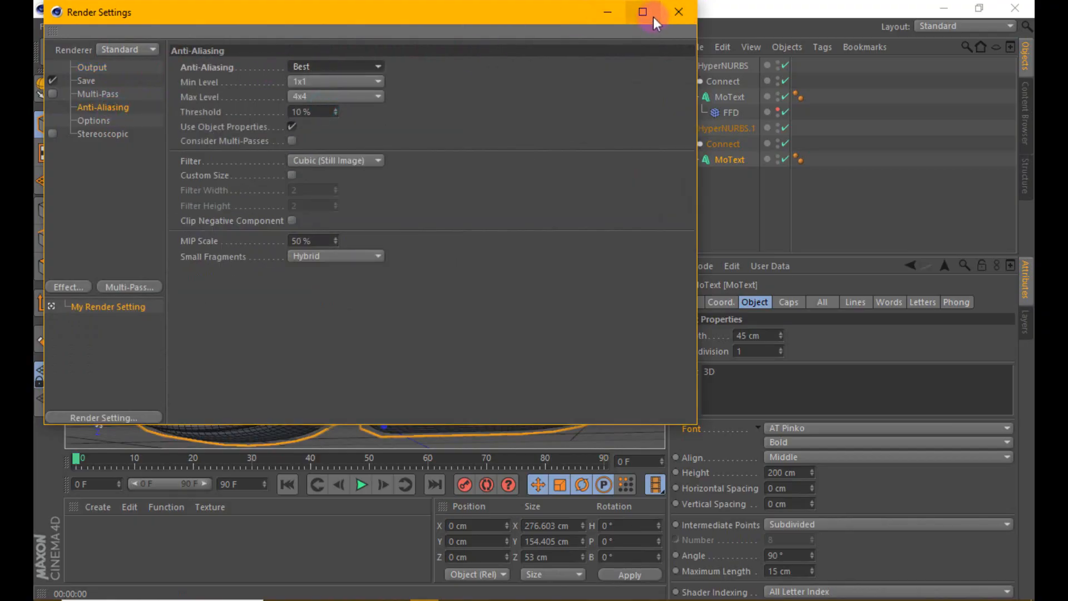
left_click(679, 12)
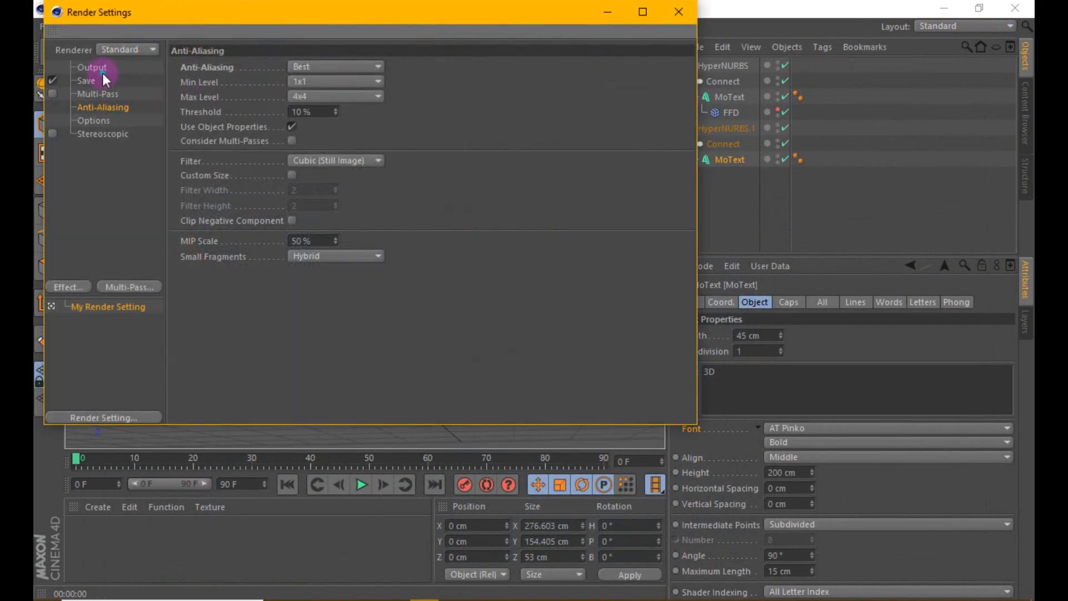
left_click(92, 67)
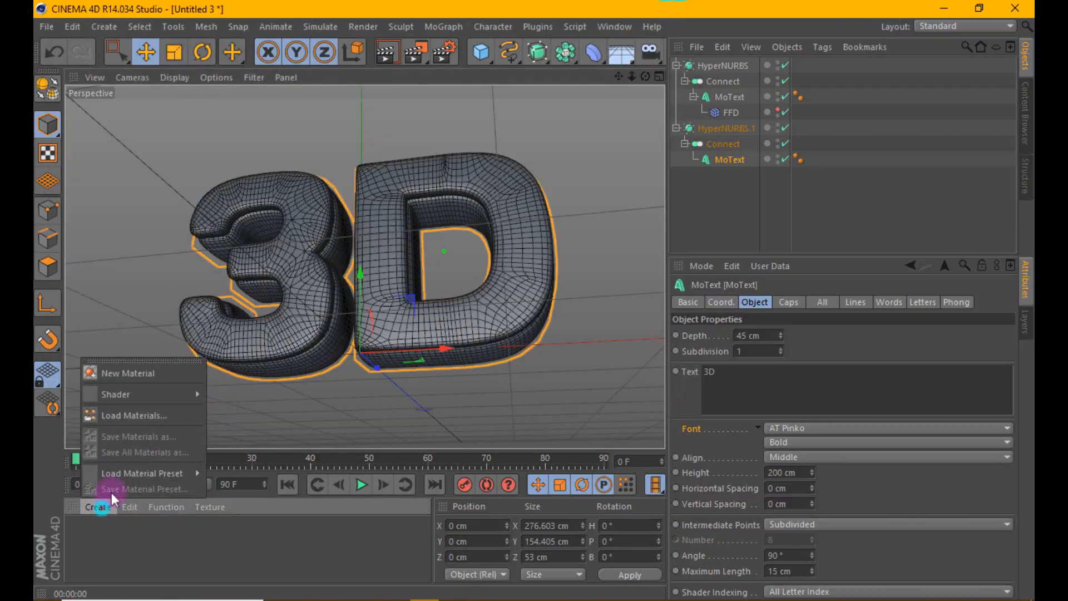
Create an orange (255,97,0) material with 86% reflection and apply it to HyperNURBS.
left_click(128, 373)
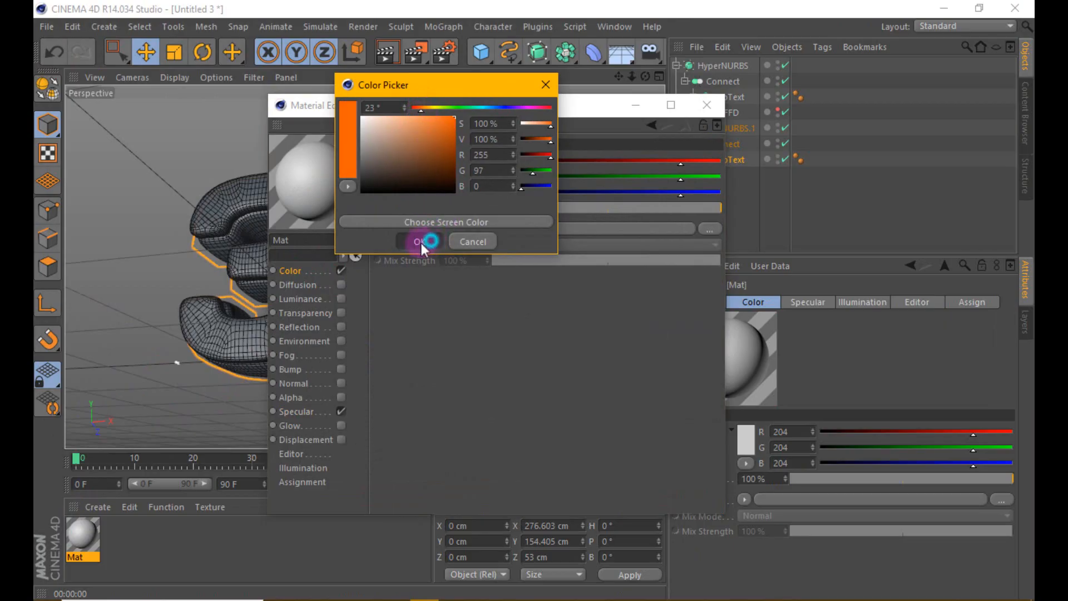
left_click(419, 240)
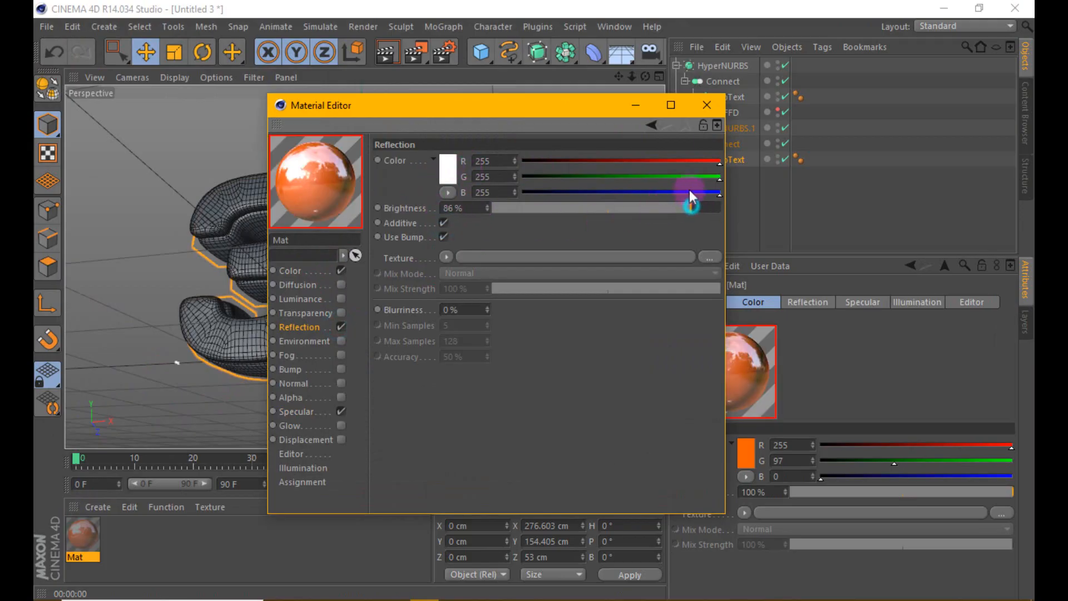
left_click(708, 107)
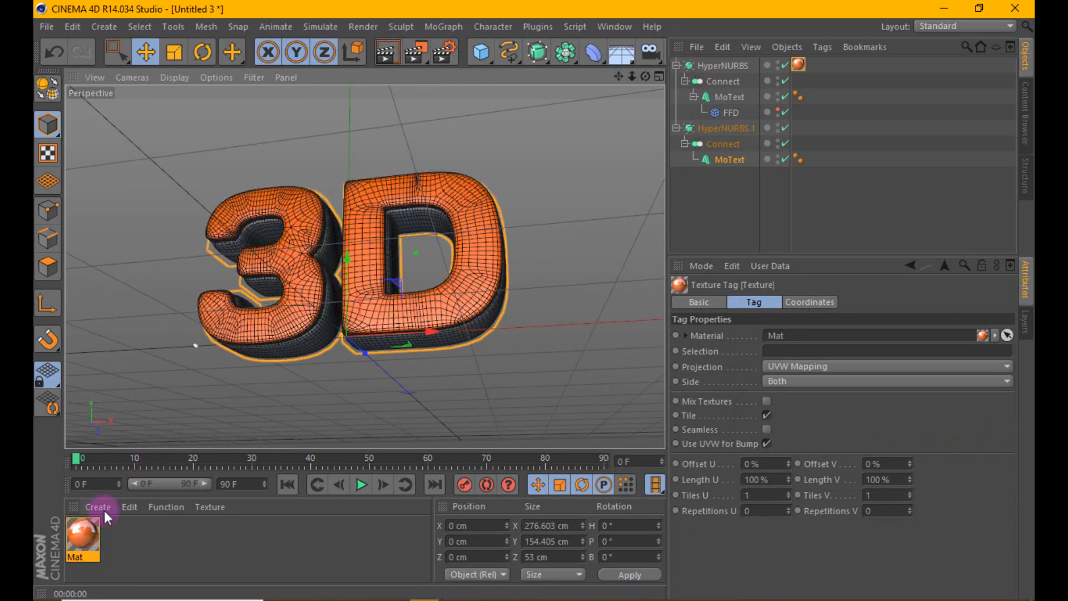
Create Mat.1 with a black colour and 43% reflection.
left_click(95, 506)
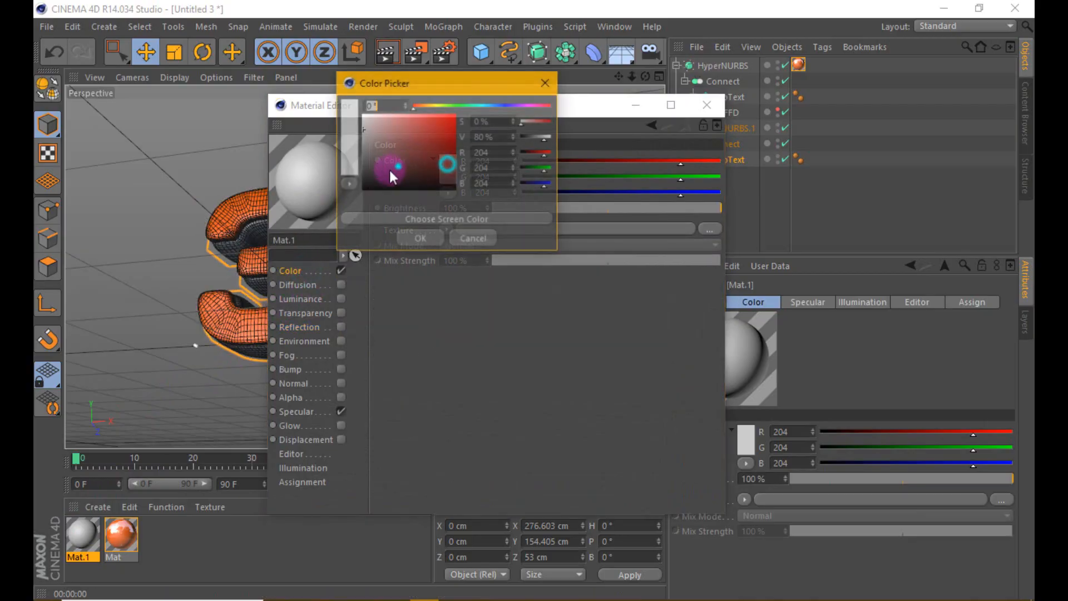
left_click(472, 237)
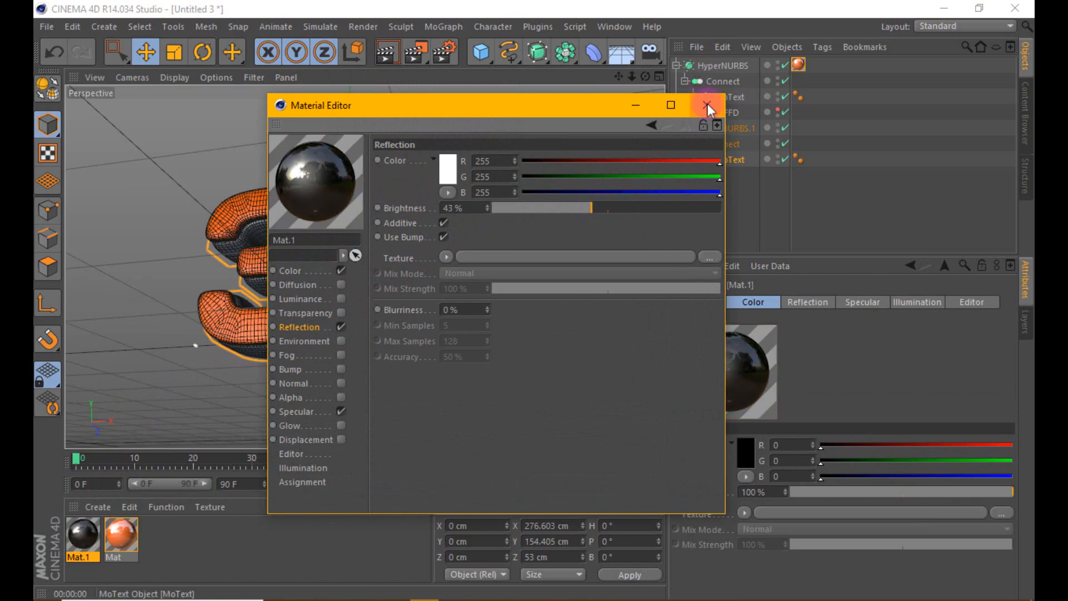
Apply Mat.1 to HyperNURBS.1 and add a light with soft shadow maps.
left_click(710, 109)
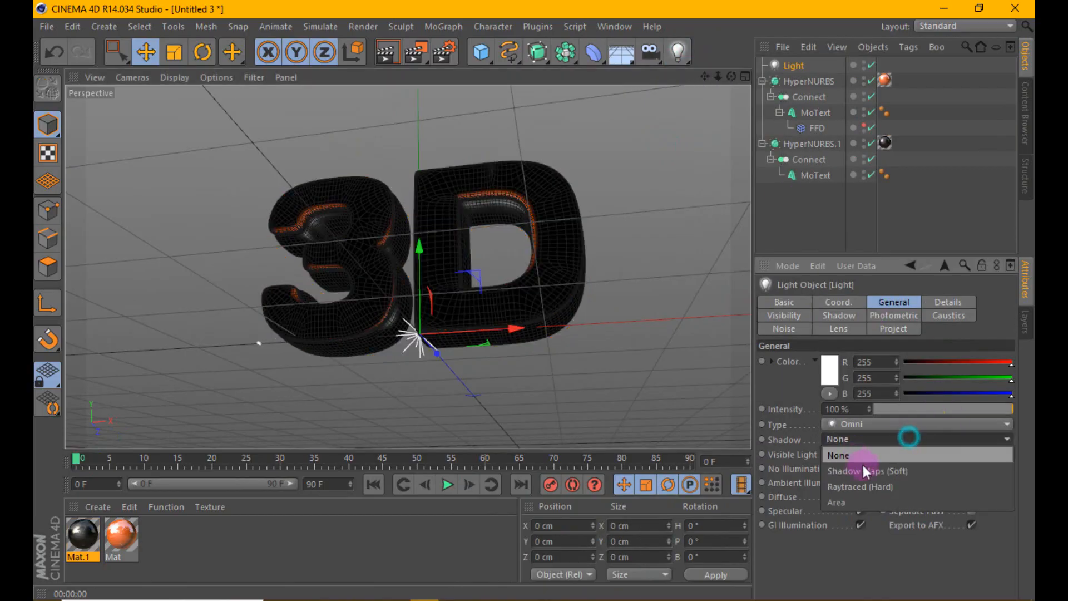
left_click(863, 471)
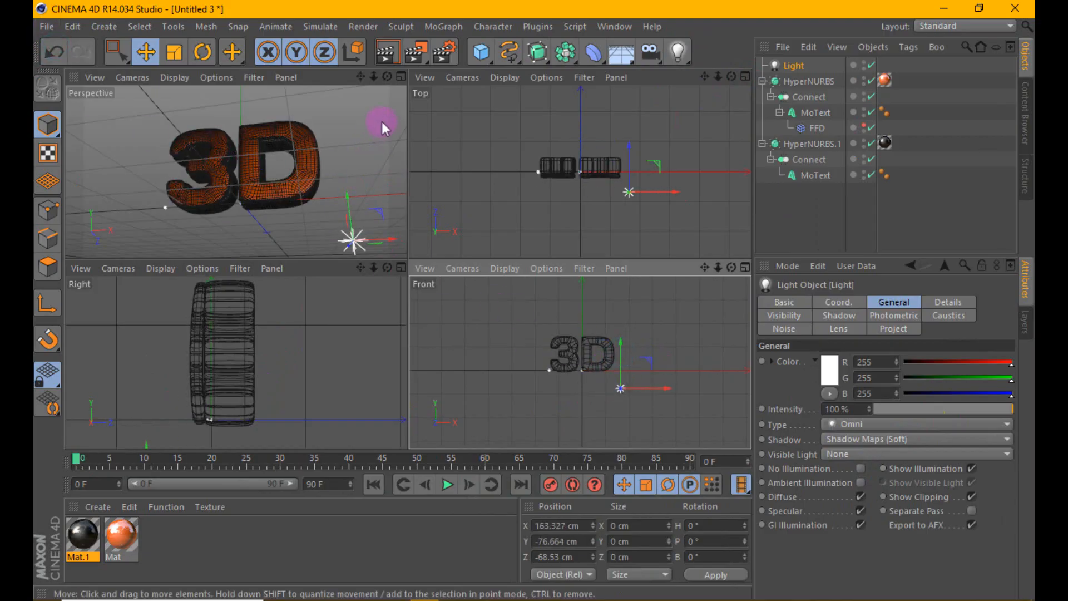
left_click(385, 53)
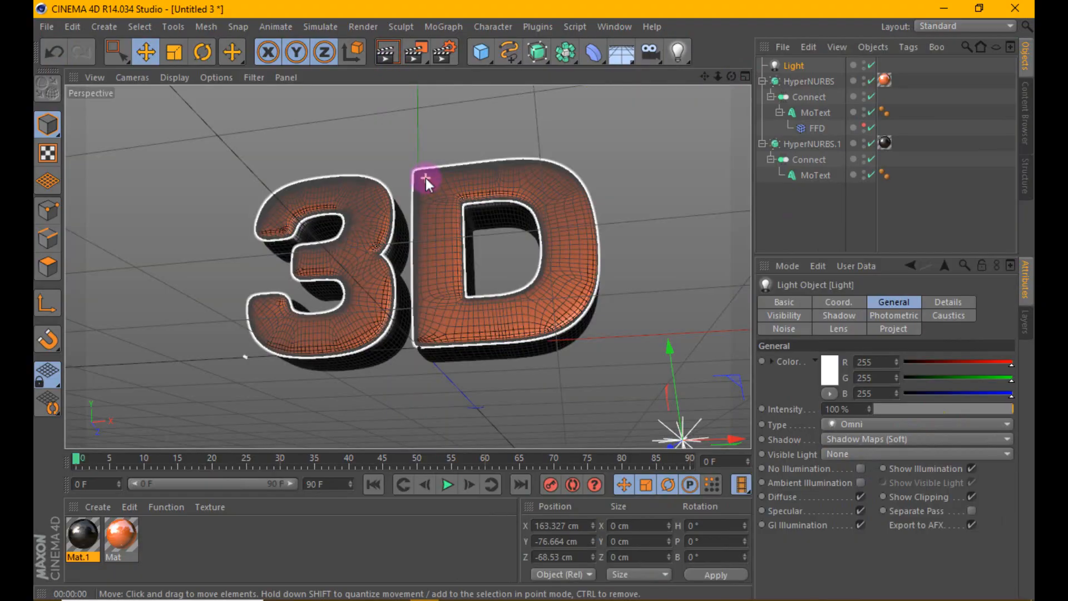
Save as tut5.c4d, then create luminance-only Mat.2 in white plus a grey copy.
left_click(612, 43)
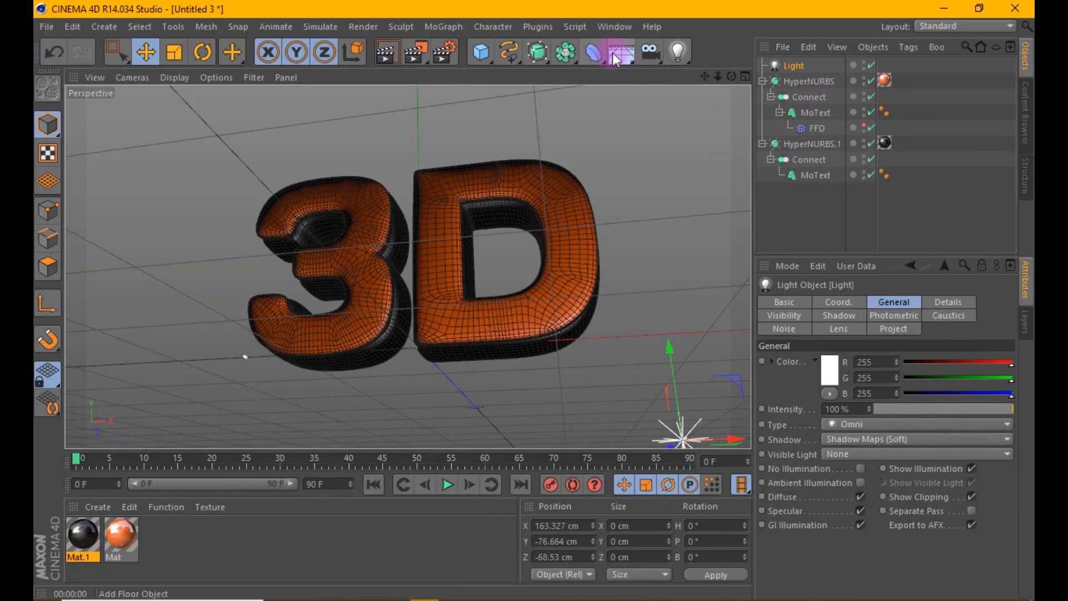
left_click(606, 51)
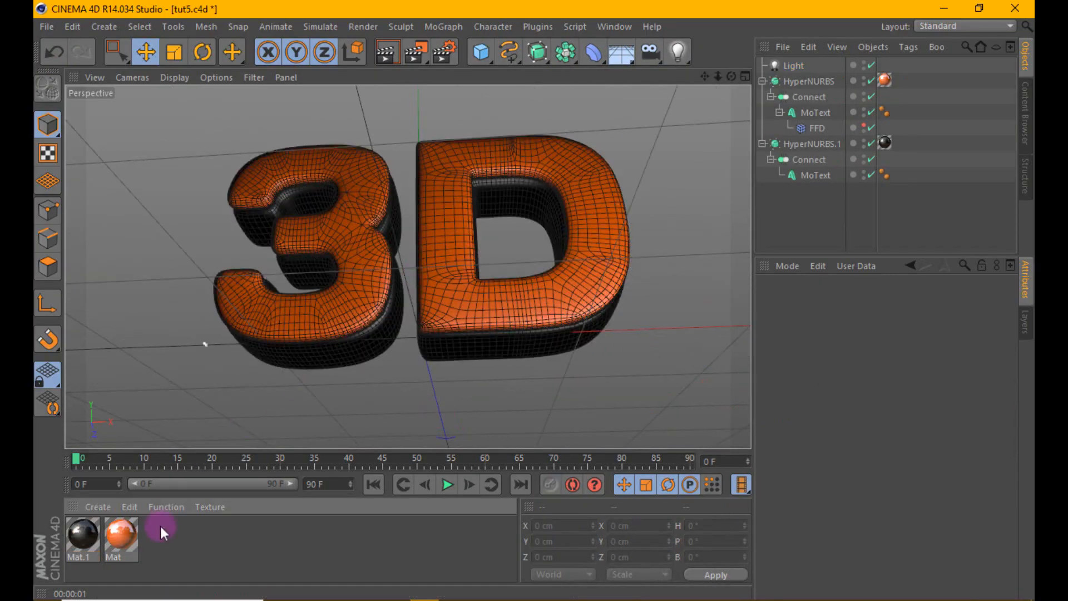
double_click(162, 525)
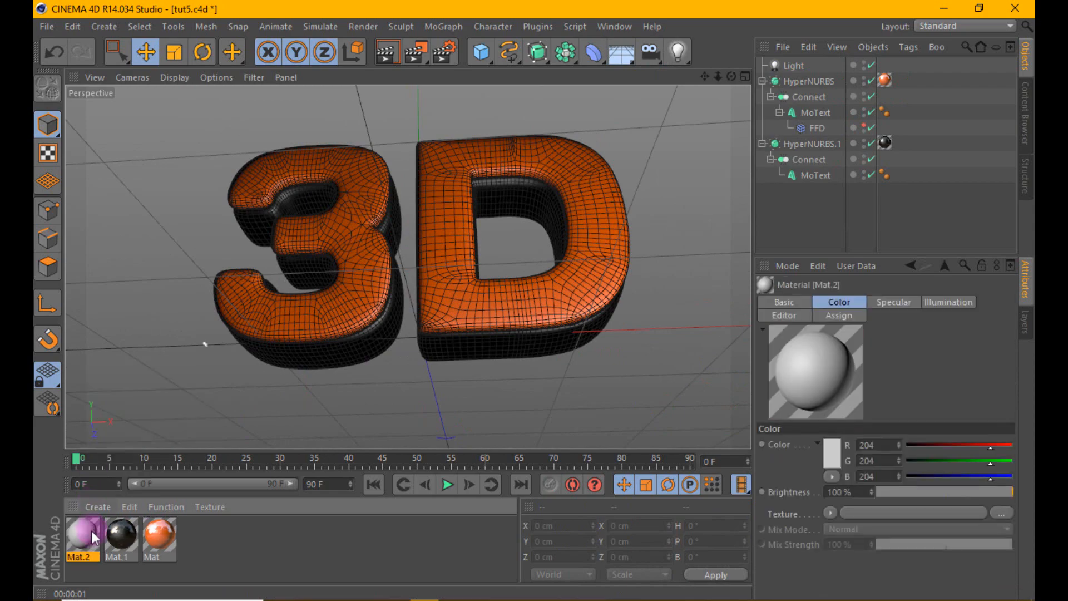
double_click(84, 533)
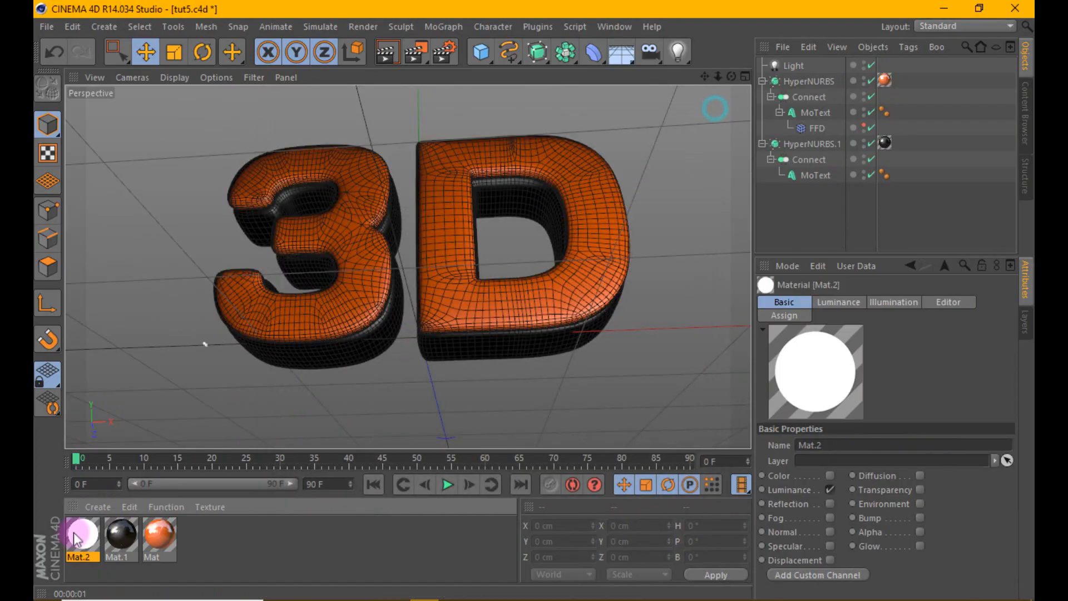
double_click(83, 534)
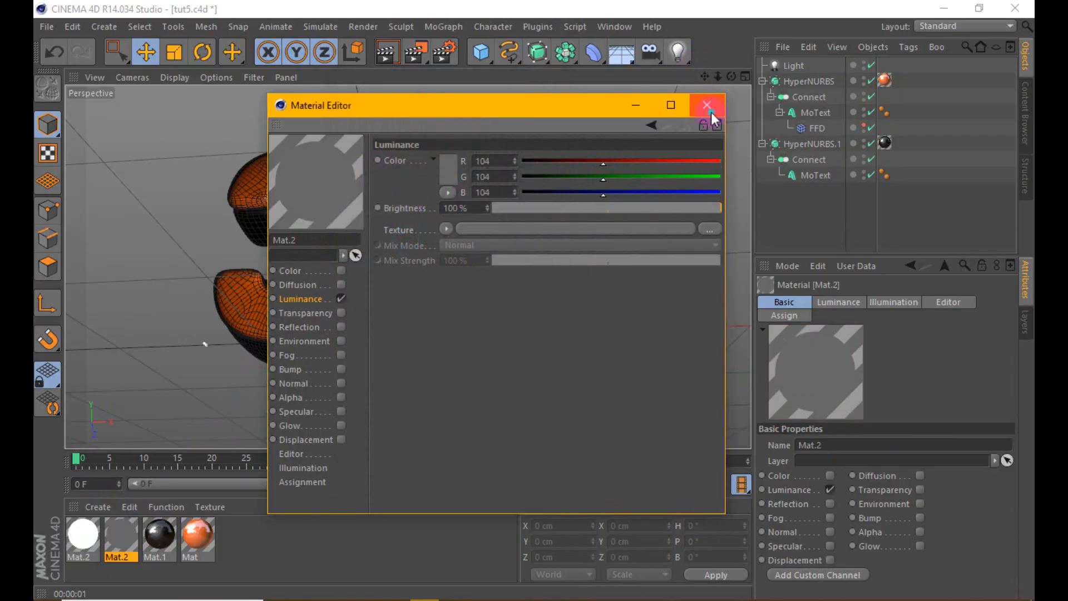
left_click(706, 105)
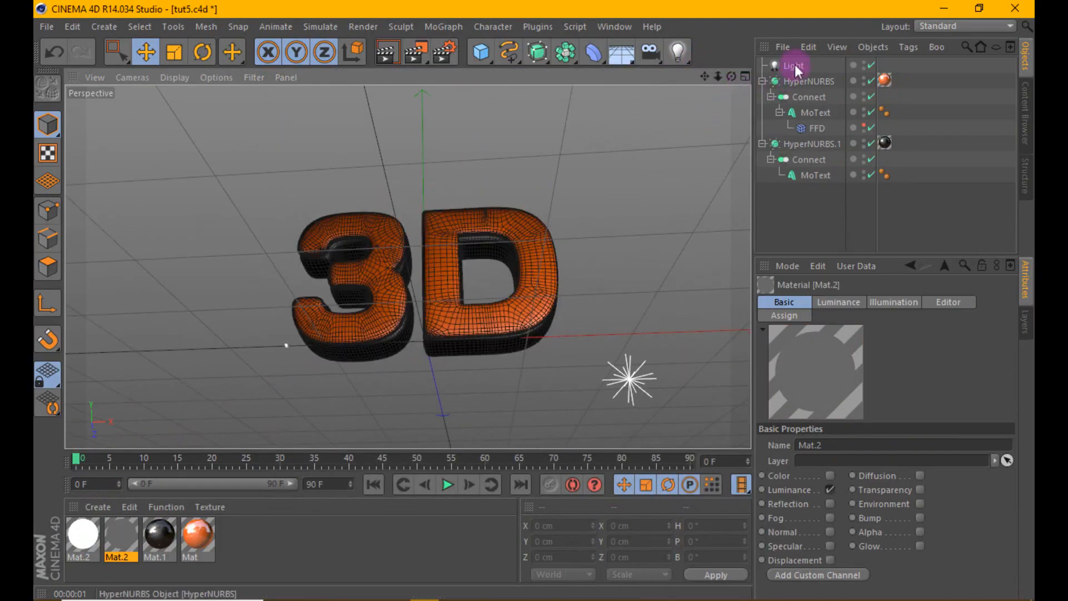
Add a Plane primitive sized 136 cm wide by 400 cm high.
left_click(794, 66)
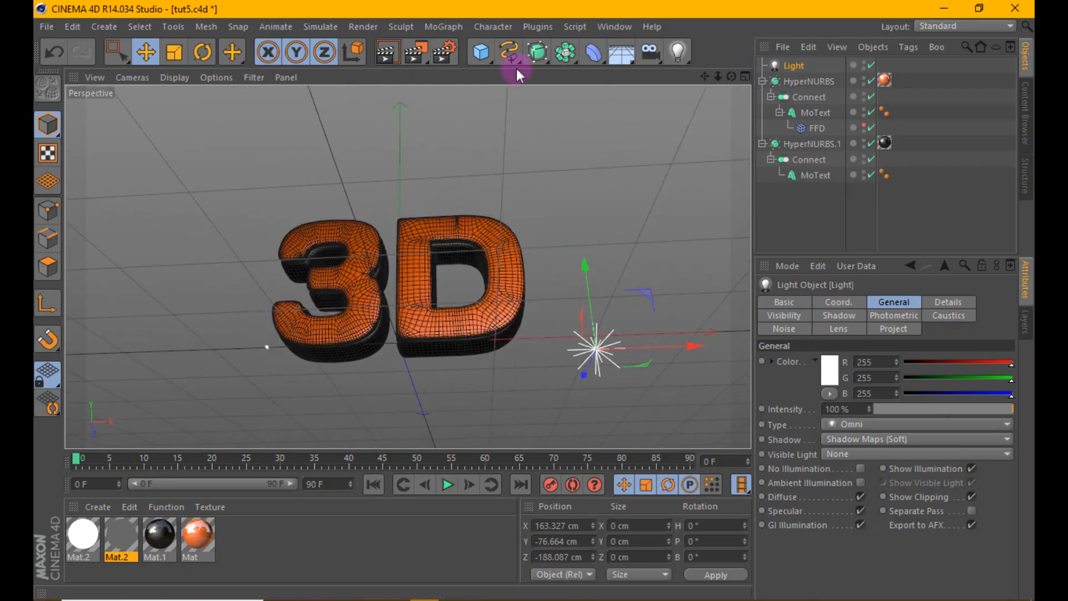
left_click(482, 51)
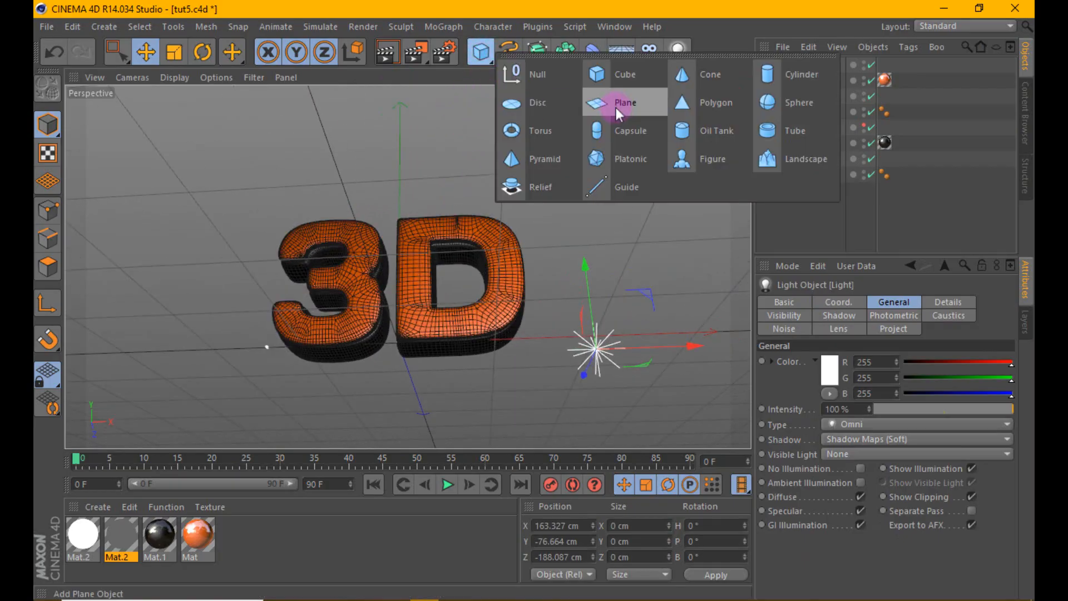
left_click(625, 102)
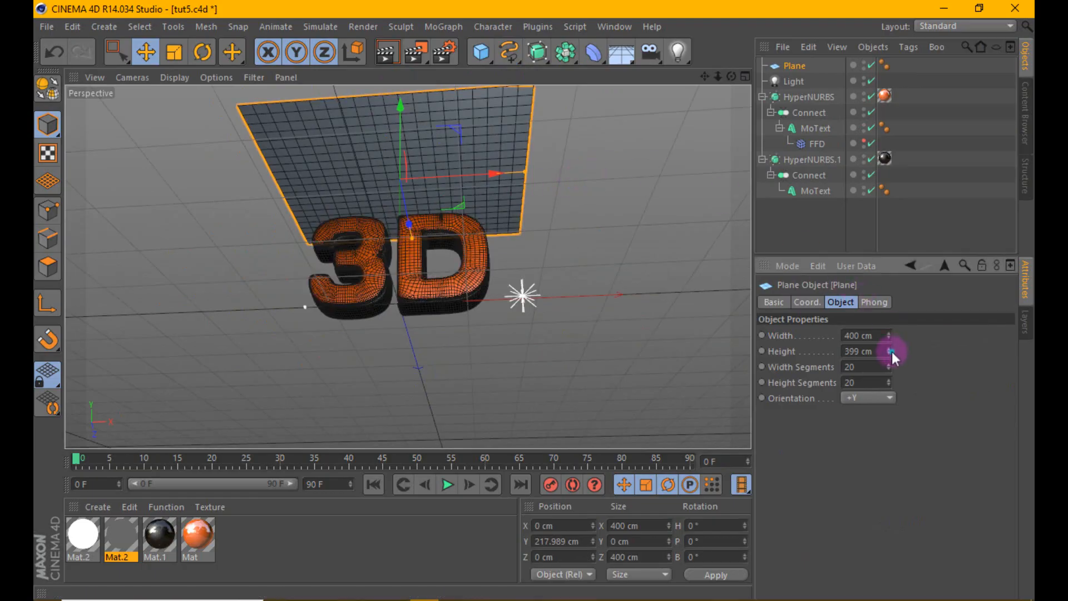
left_click(886, 351)
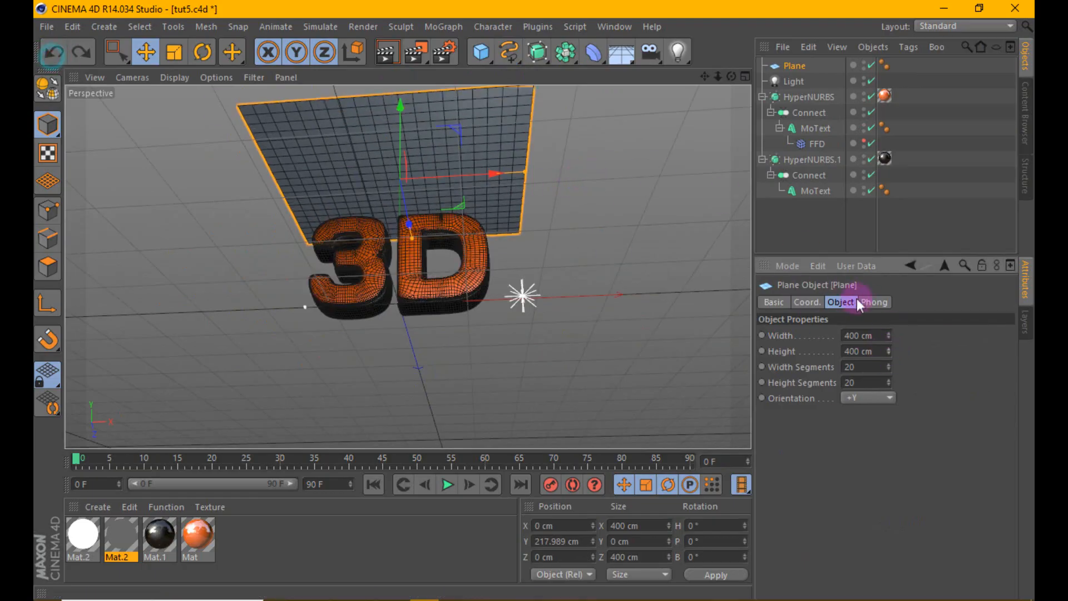
left_click_drag(878, 335, 878, 334)
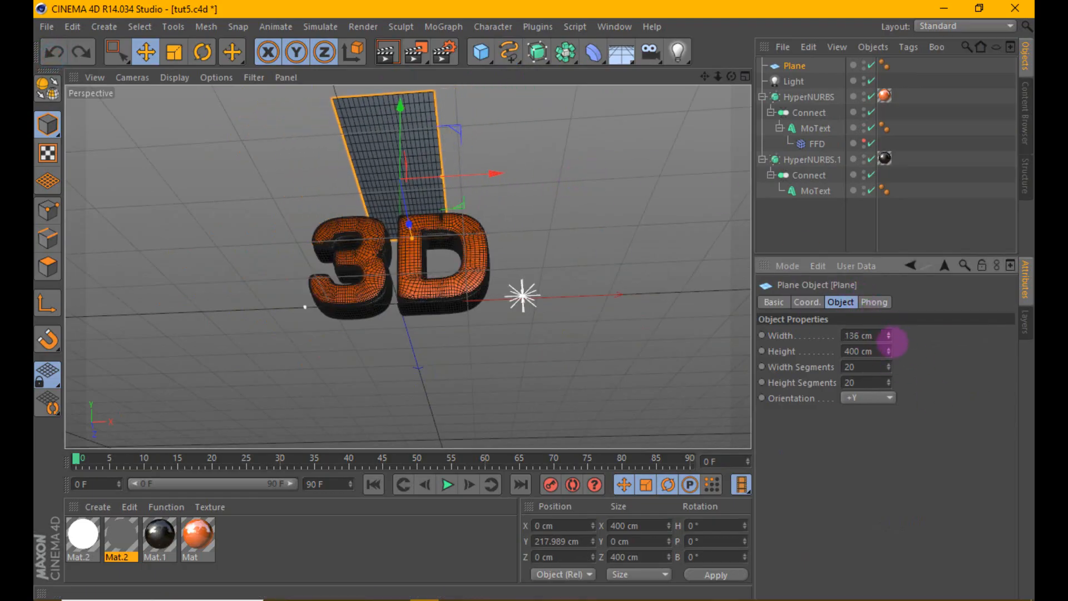
Face the text head-on and move the plane above its left side.
left_click(818, 128)
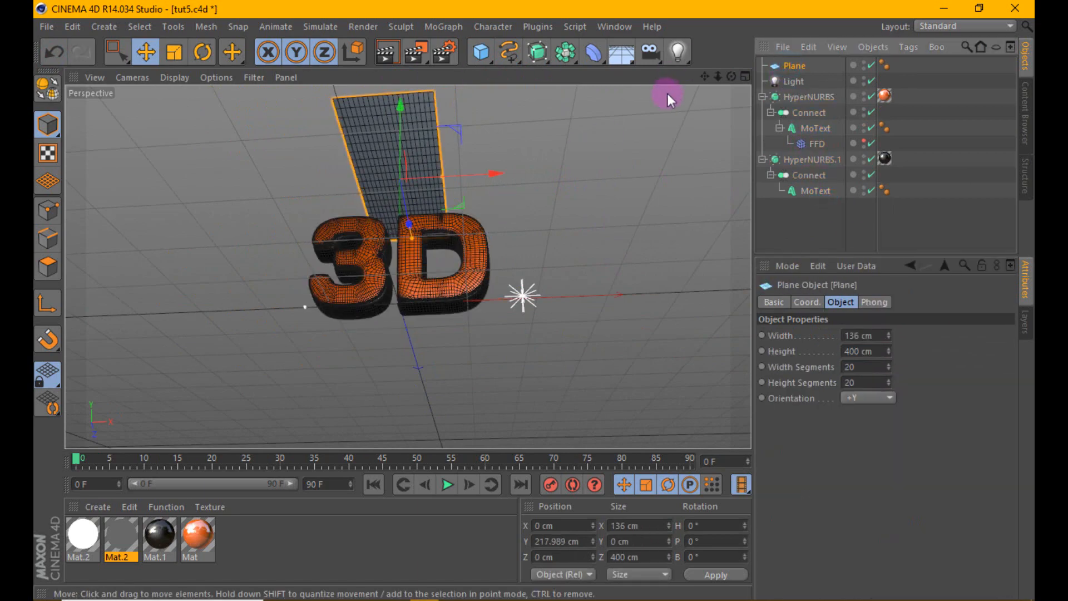
left_click_drag(667, 99, 463, 119)
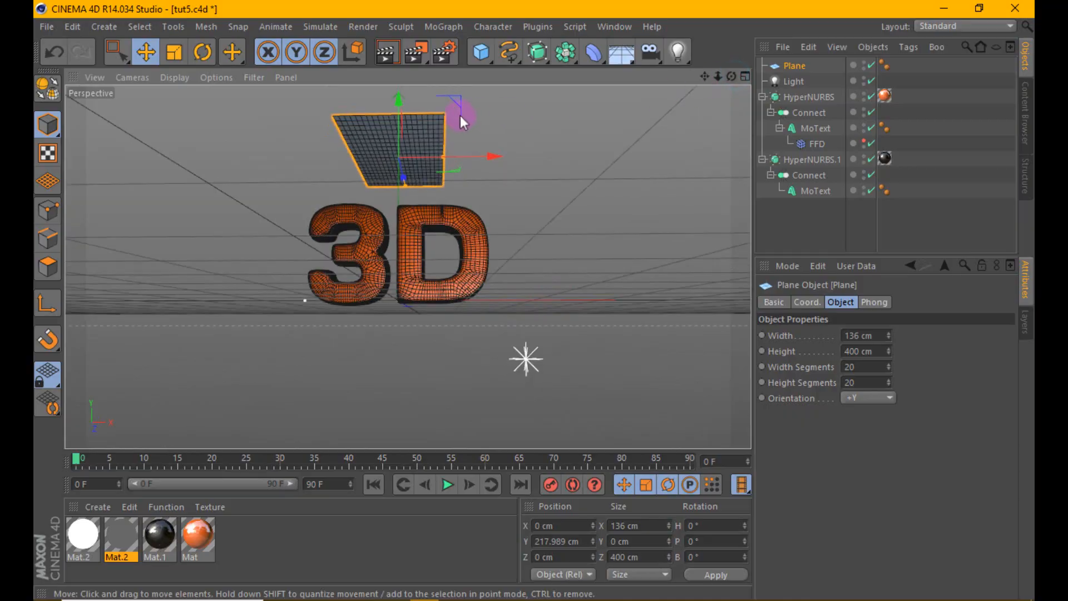
left_click_drag(463, 119, 355, 161)
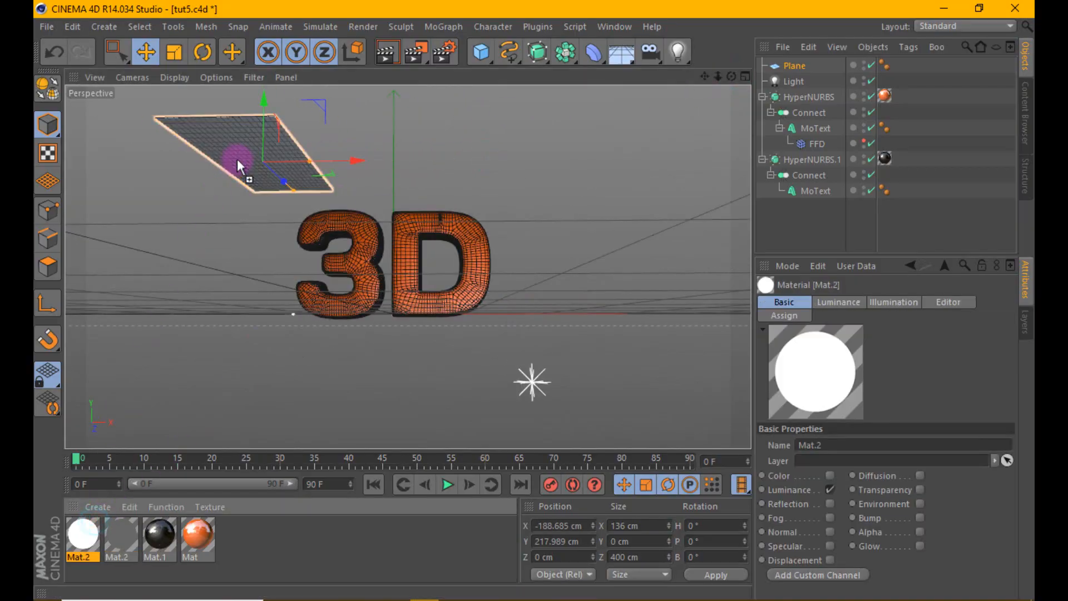
Apply Mat.2 to the plane and add grey centre and white right copies, test-rendering.
left_click(383, 52)
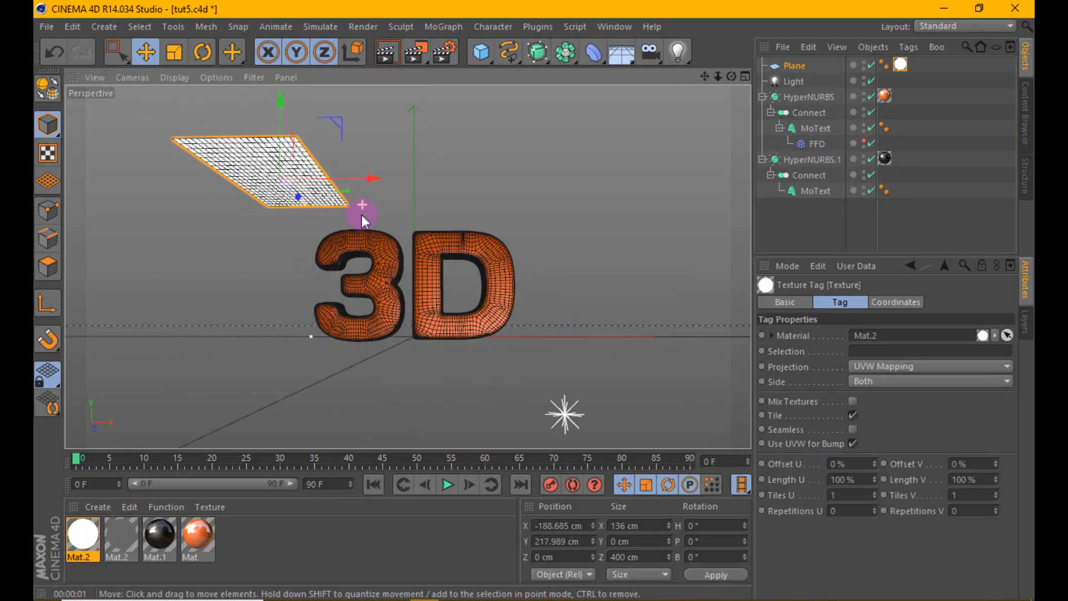
left_click(794, 66)
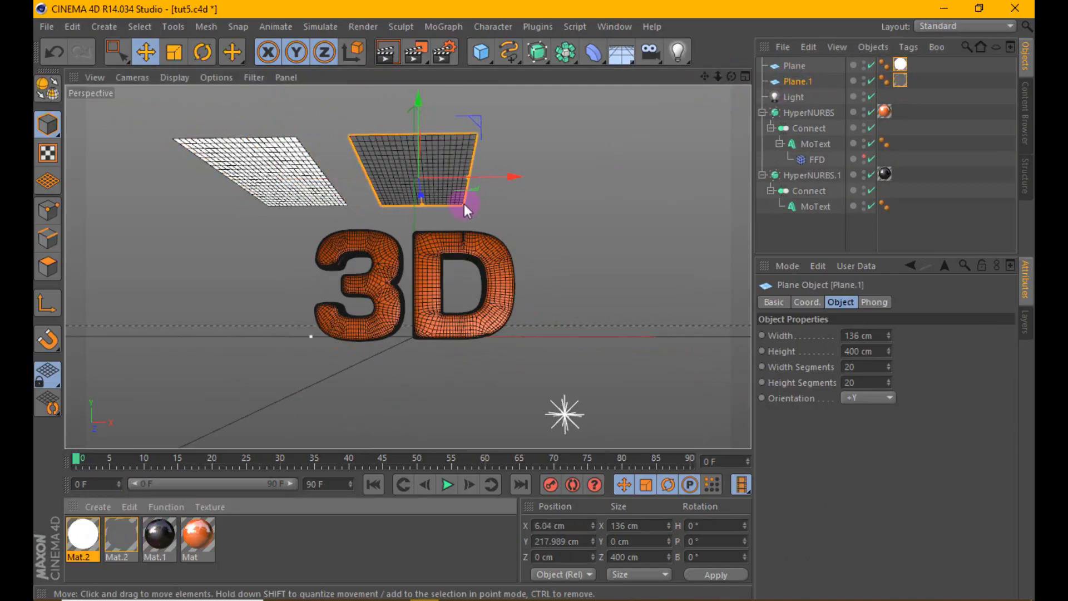
left_click(385, 53)
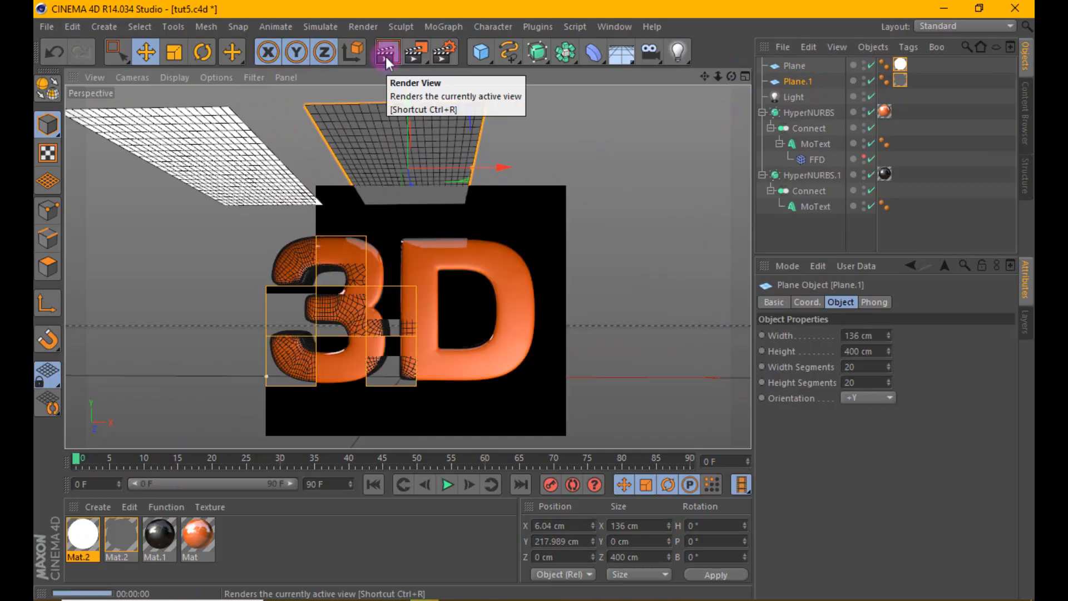
left_click(795, 81)
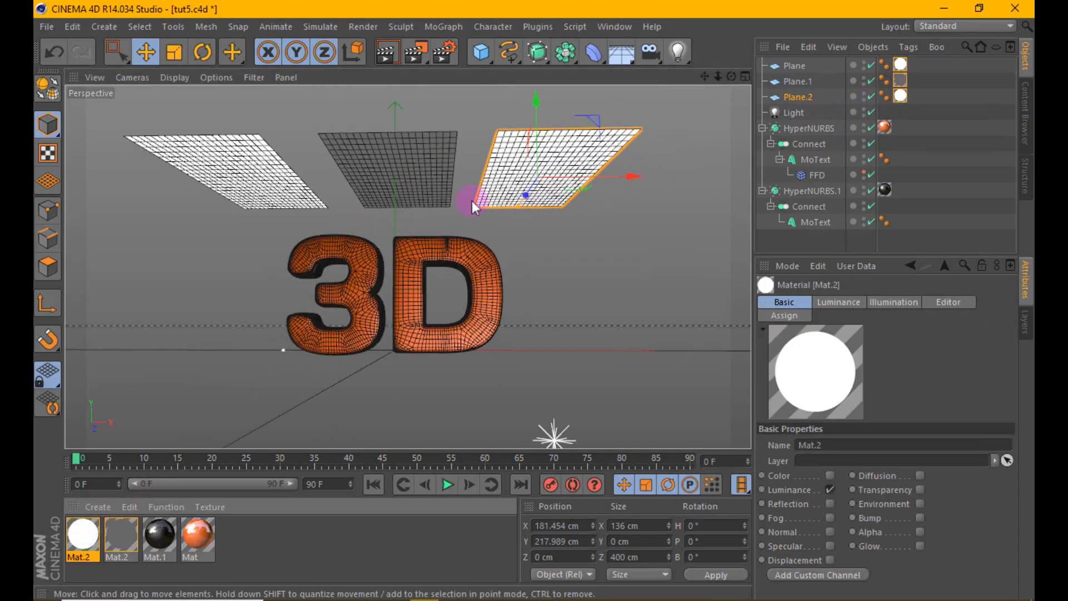
left_click_drag(473, 197, 650, 173)
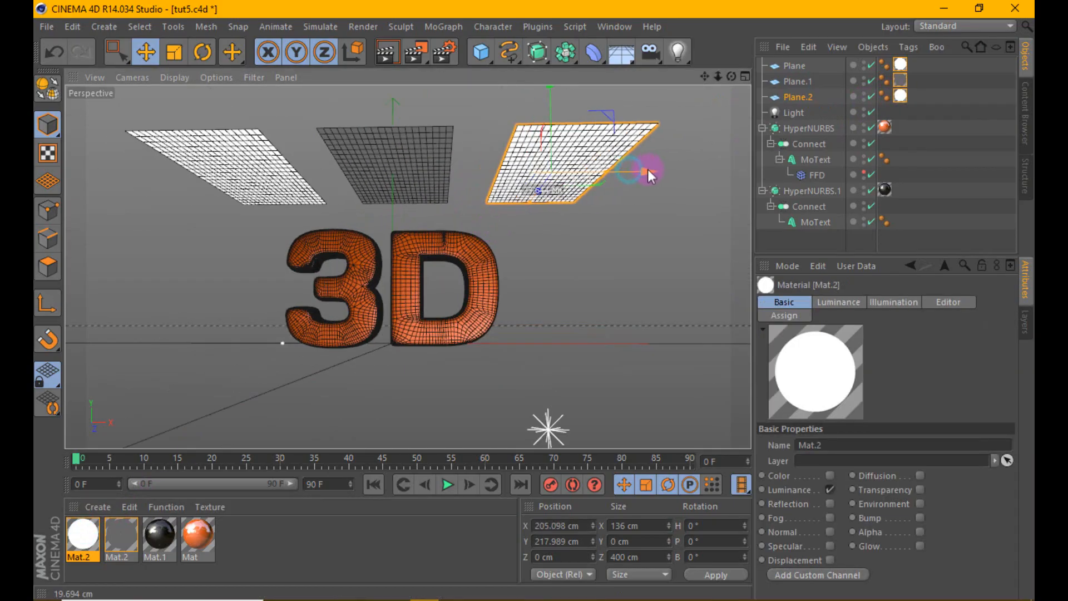
left_click(385, 55)
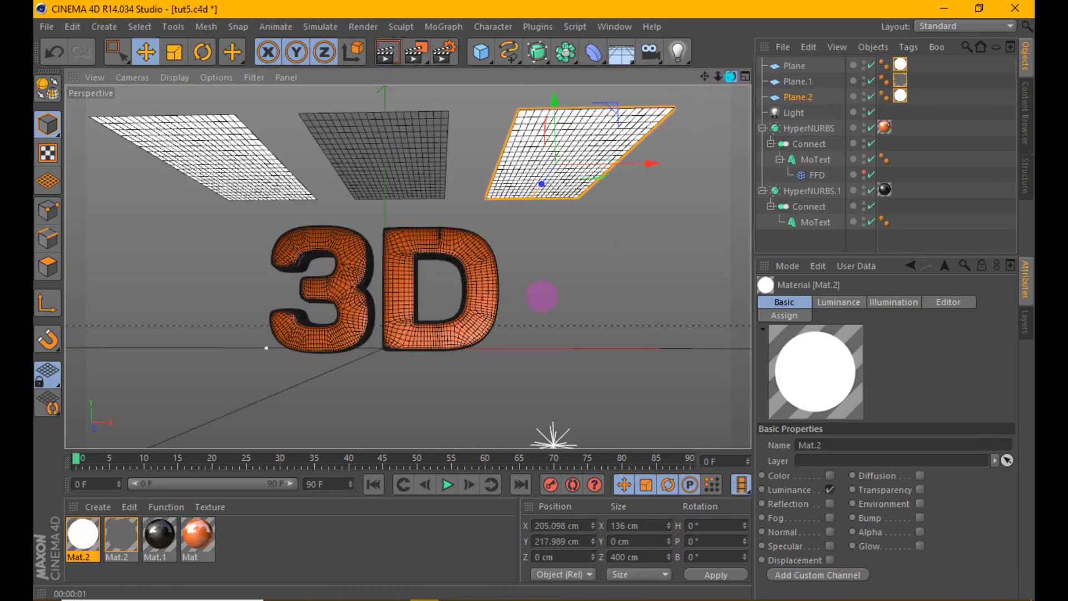
Render-preview and orbit the three panels, check the 4-view layout, then return to Perspective.
left_click(385, 54)
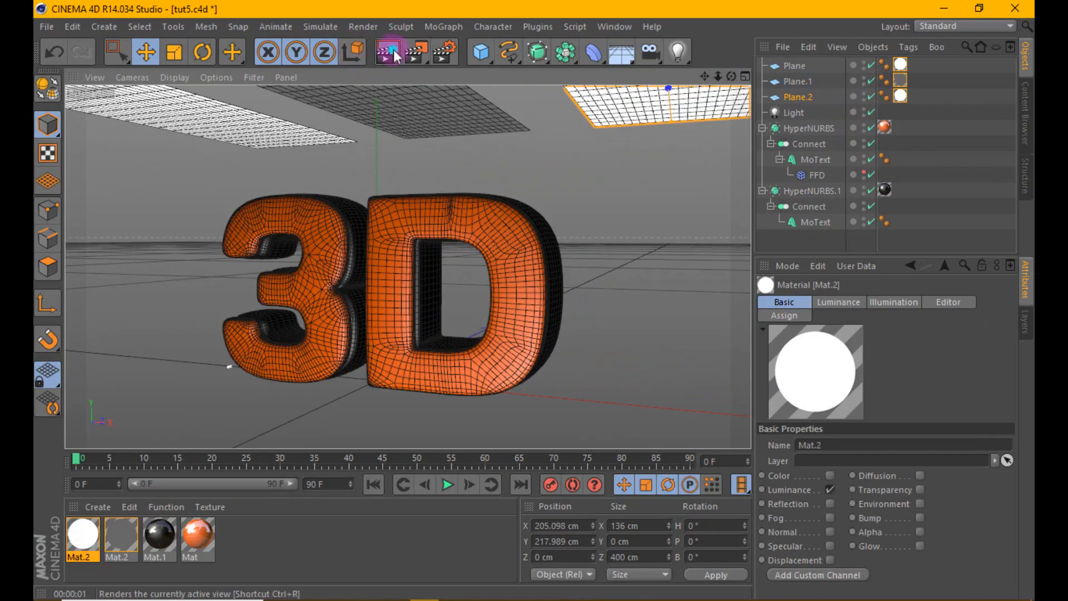
left_click(386, 54)
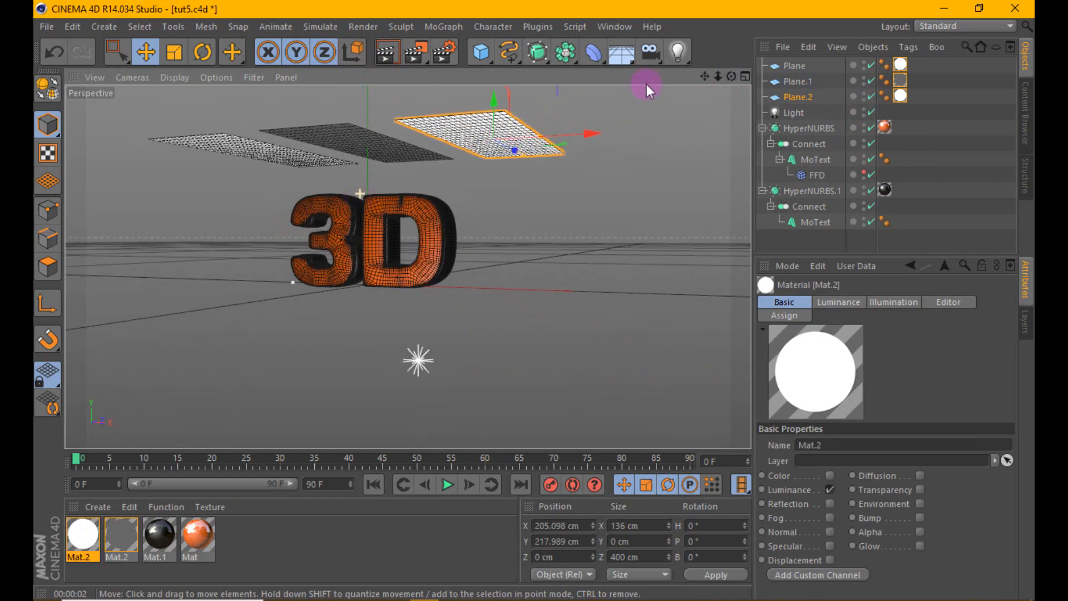
left_click_drag(480, 136, 531, 300)
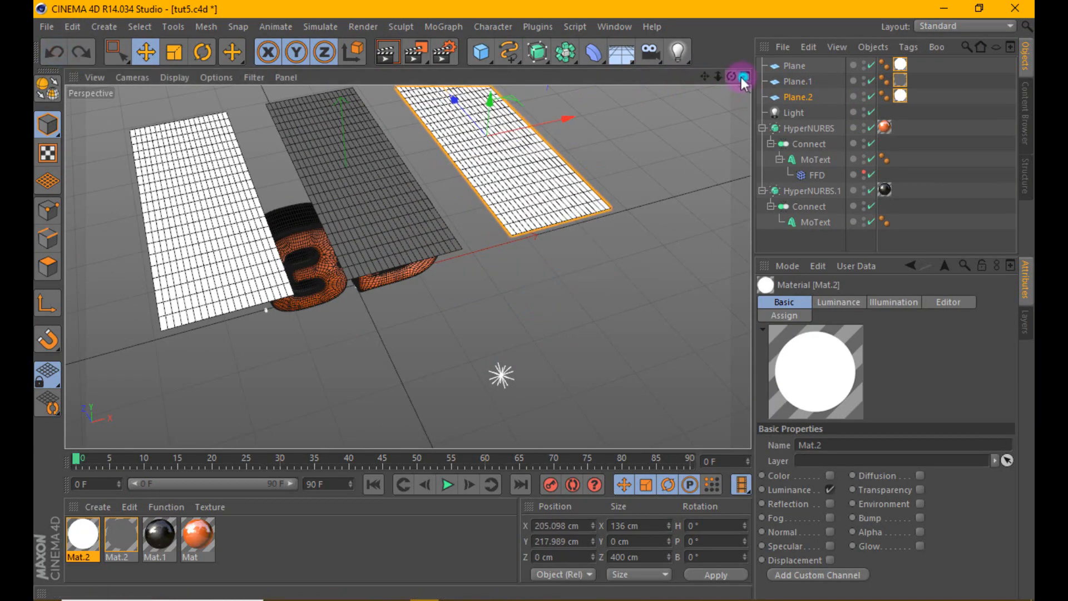
left_click(740, 77)
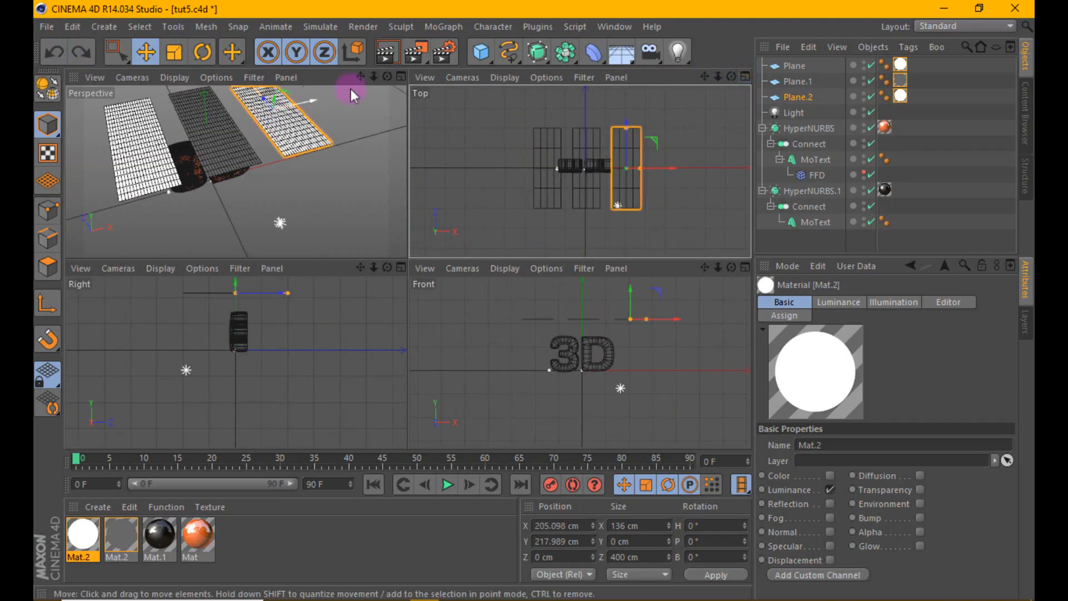
left_click(731, 77)
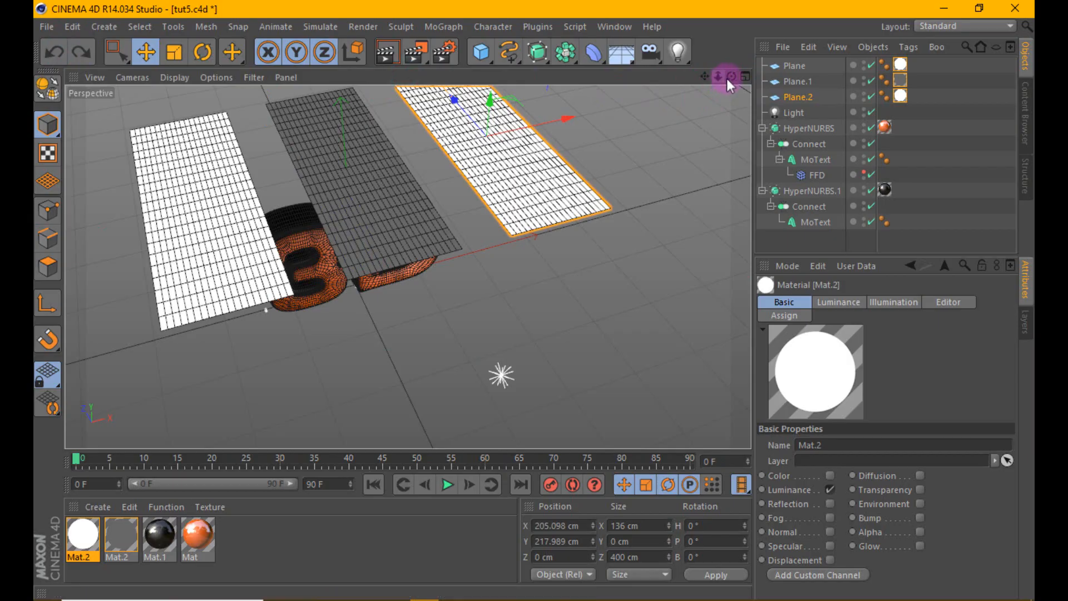
left_click(576, 54)
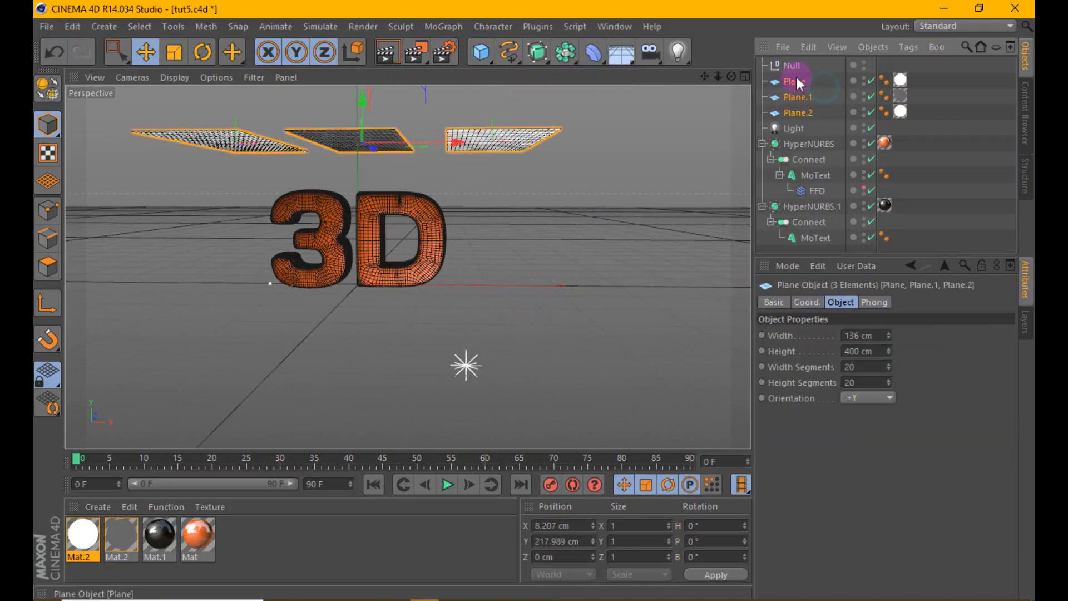
Group Plane, Plane.1 and Plane.2 under a null named lights and raise it.
left_click(793, 64)
type("lights")
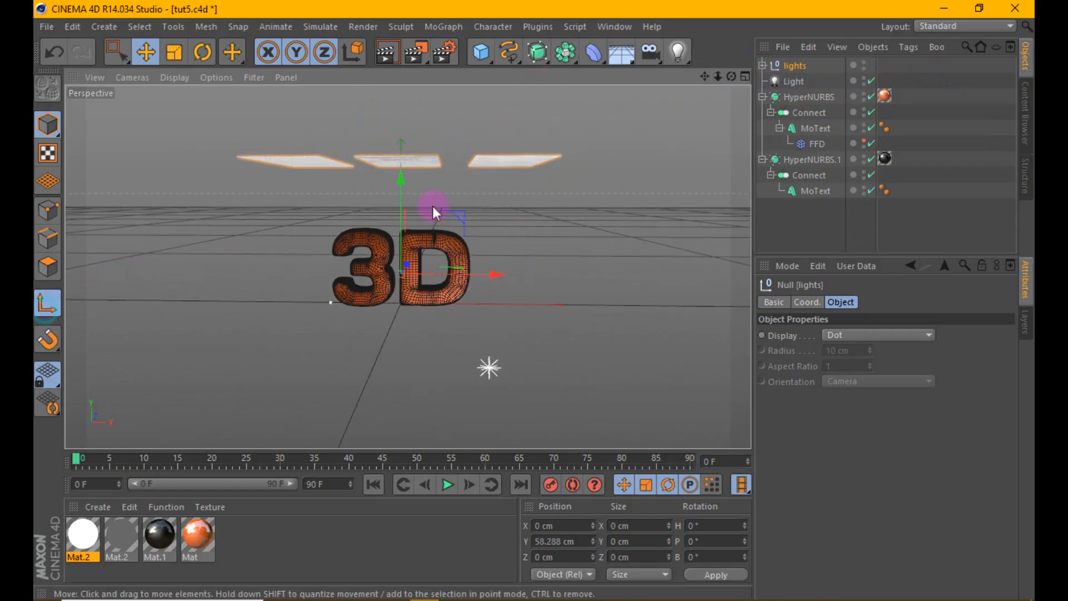
left_click_drag(436, 211, 286, 109)
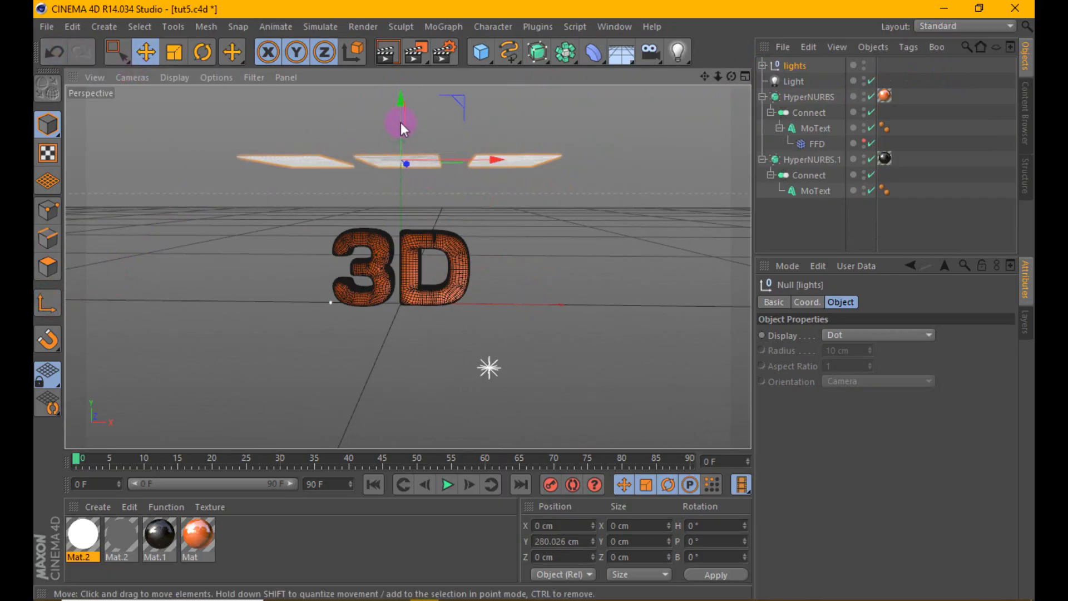
left_click_drag(398, 121, 534, 300)
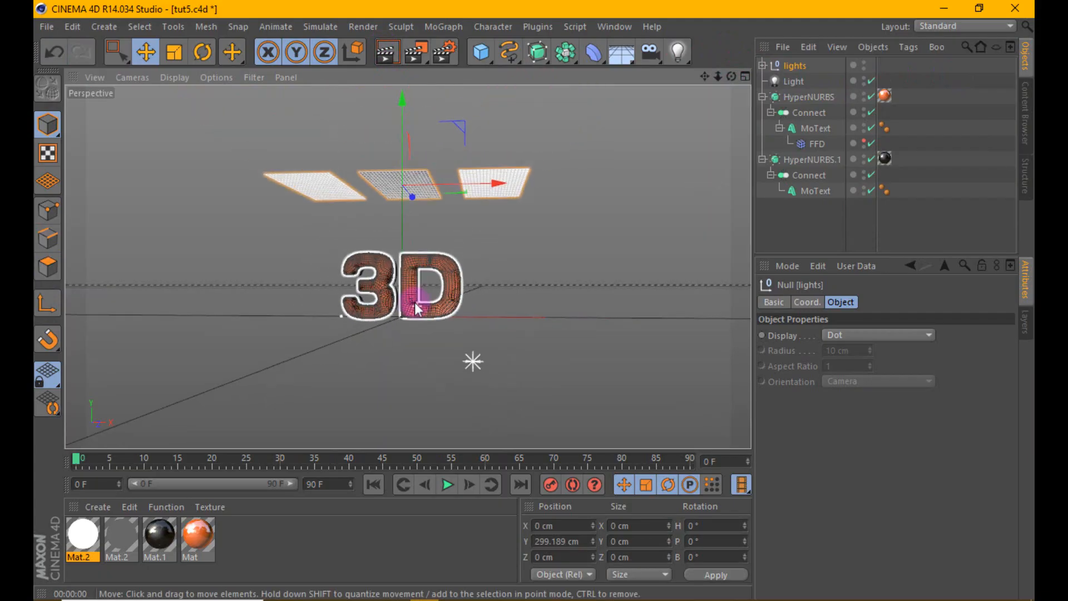
left_click_drag(401, 303, 409, 340)
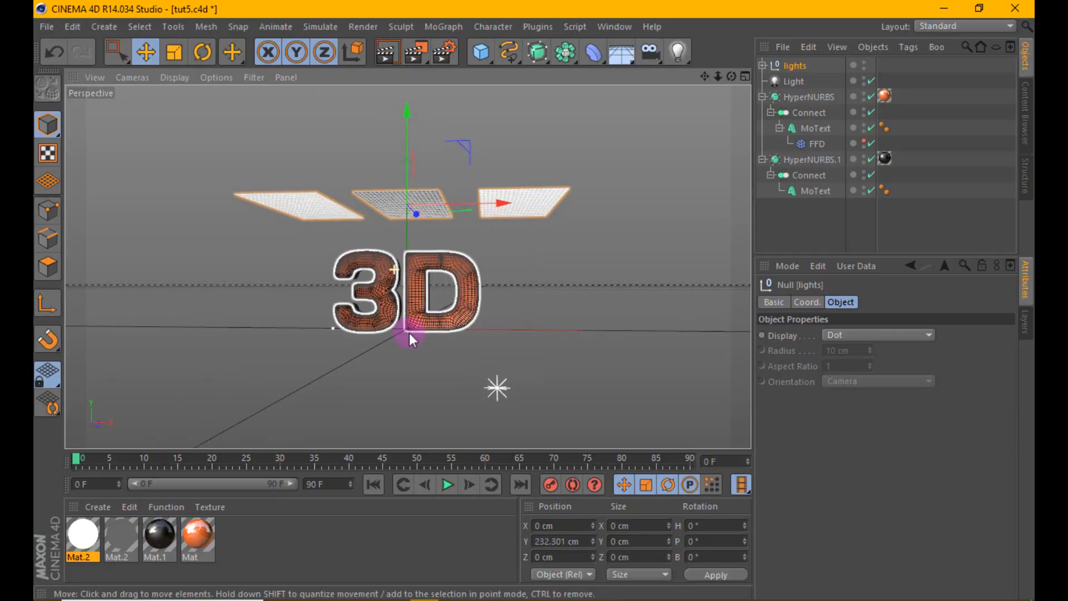
left_click(388, 52)
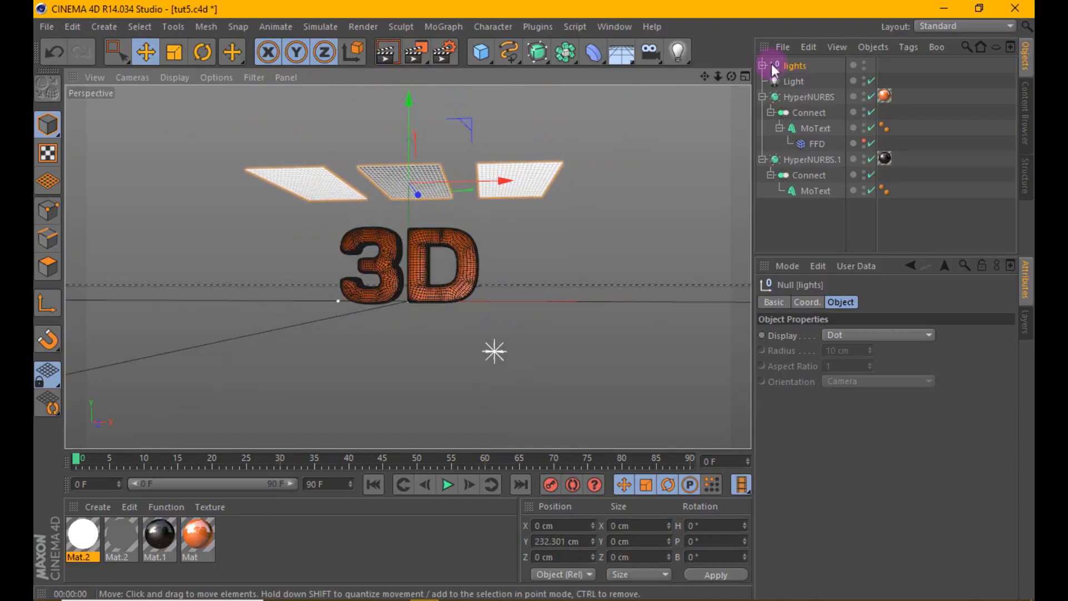
Duplicate lights as lights.1, move it left, rotate B to 90°, lower it, and render.
left_click(764, 65)
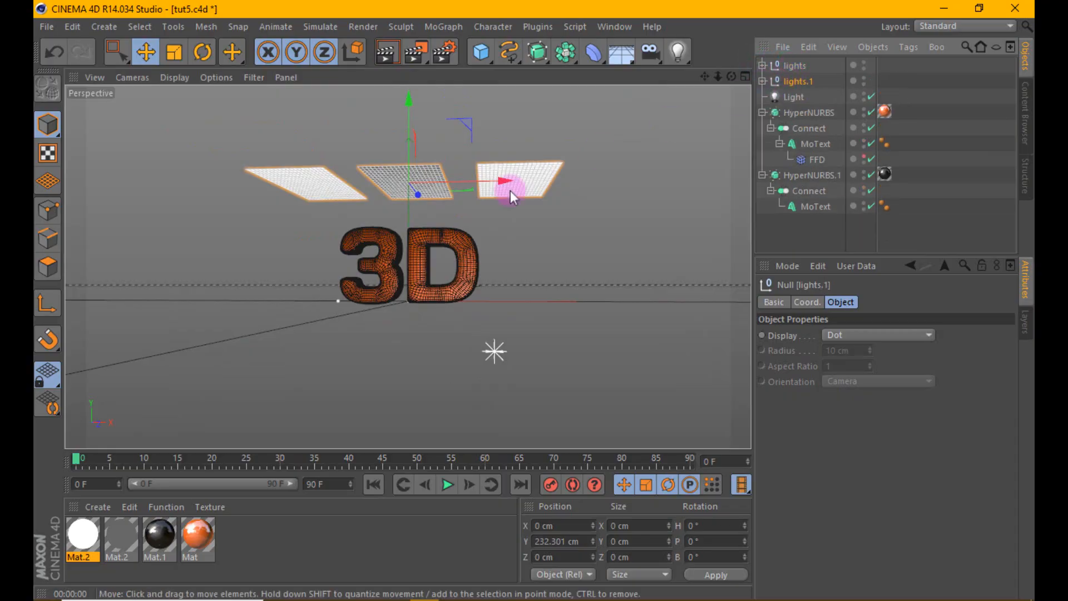
left_click_drag(507, 194, 368, 163)
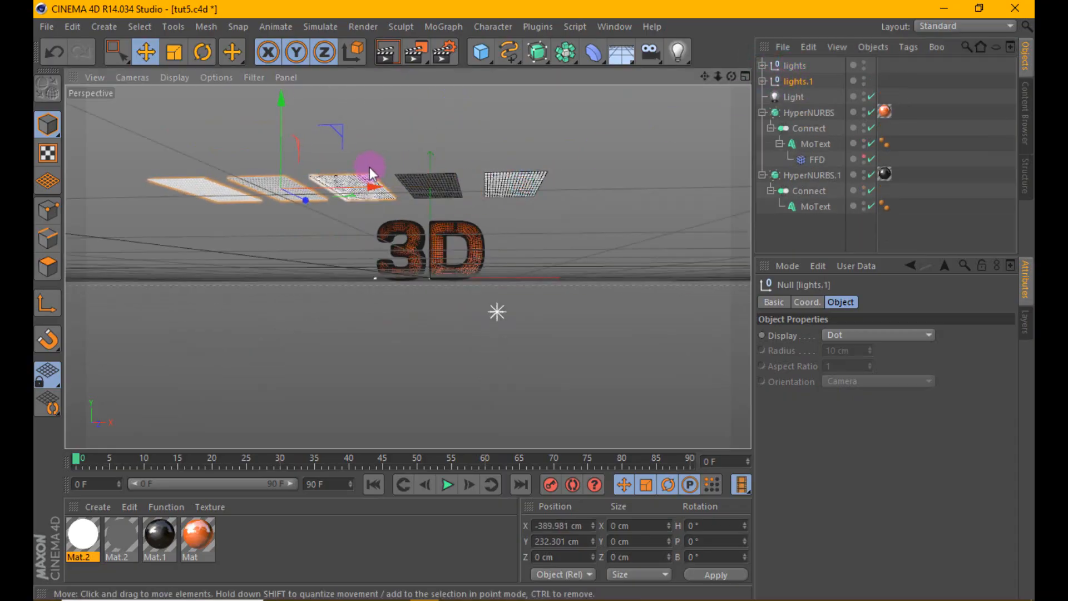
left_click(198, 52)
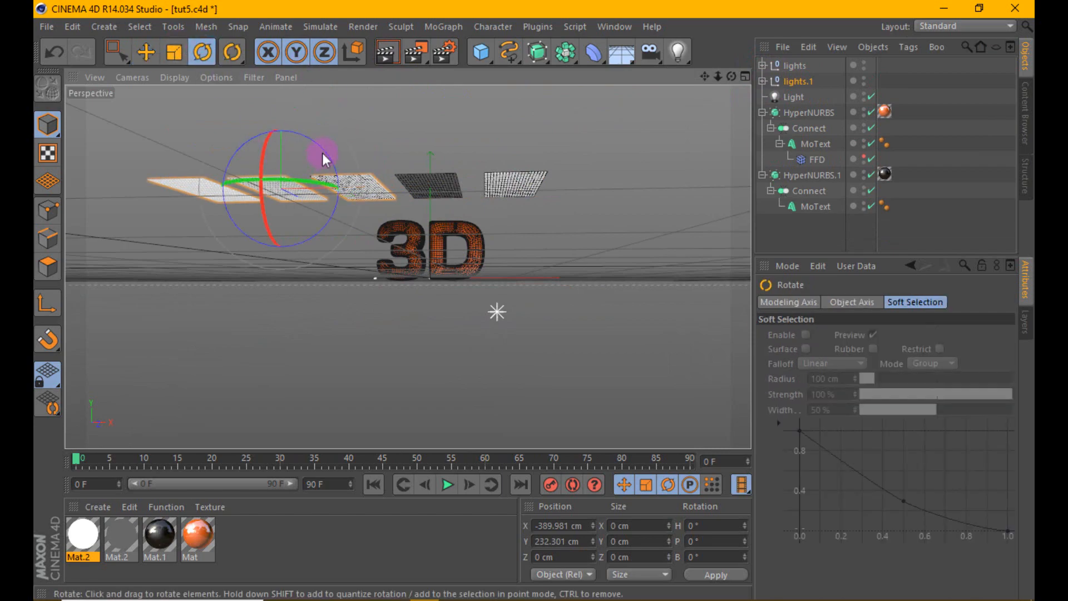
left_click_drag(316, 161, 289, 113)
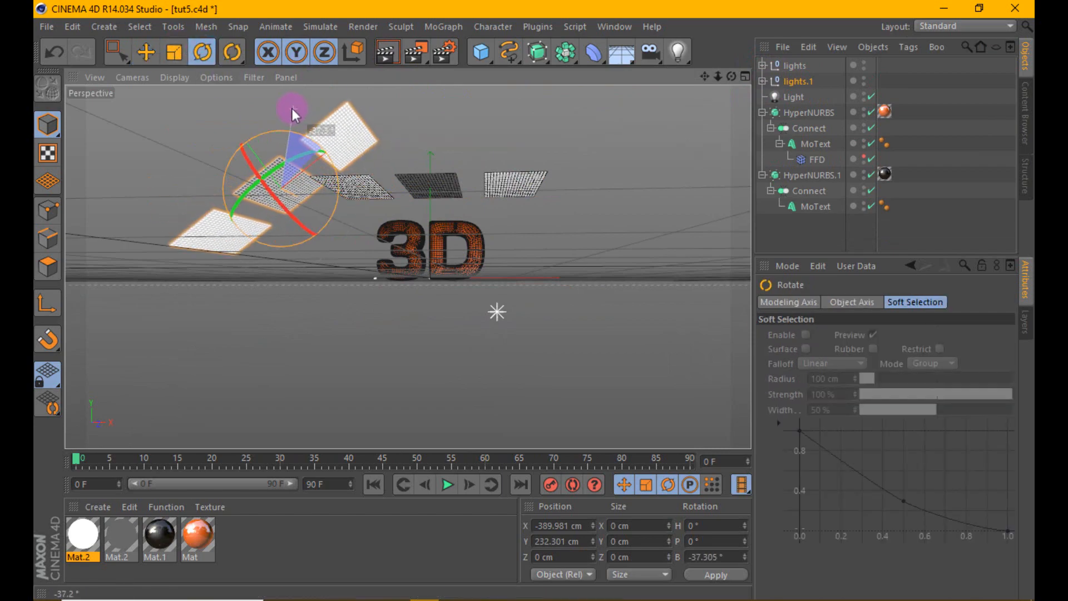
left_click_drag(292, 115, 685, 419)
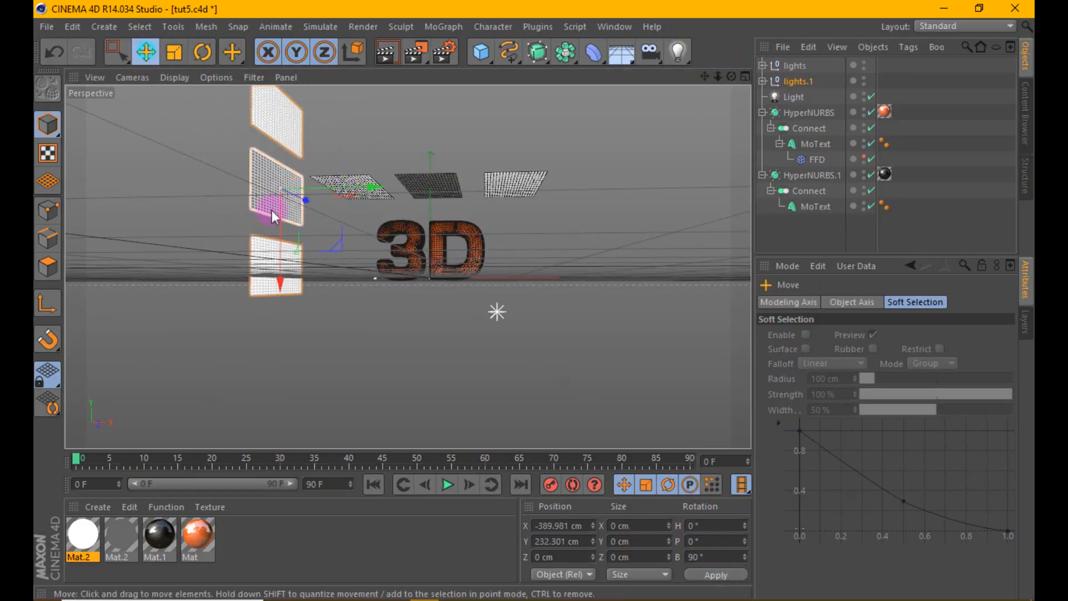
left_click_drag(272, 218, 280, 273)
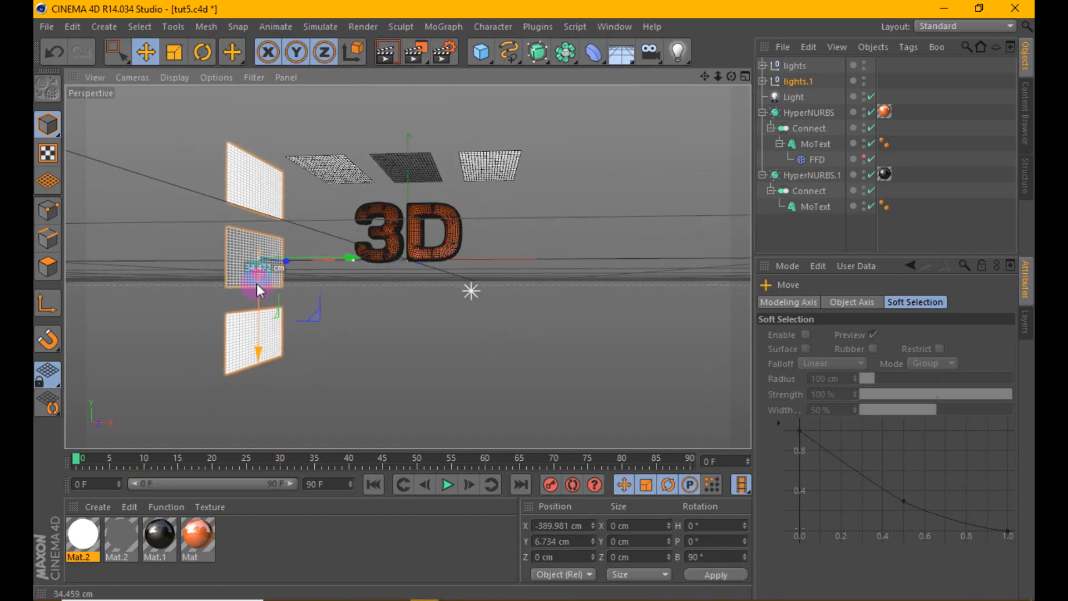
left_click(387, 37)
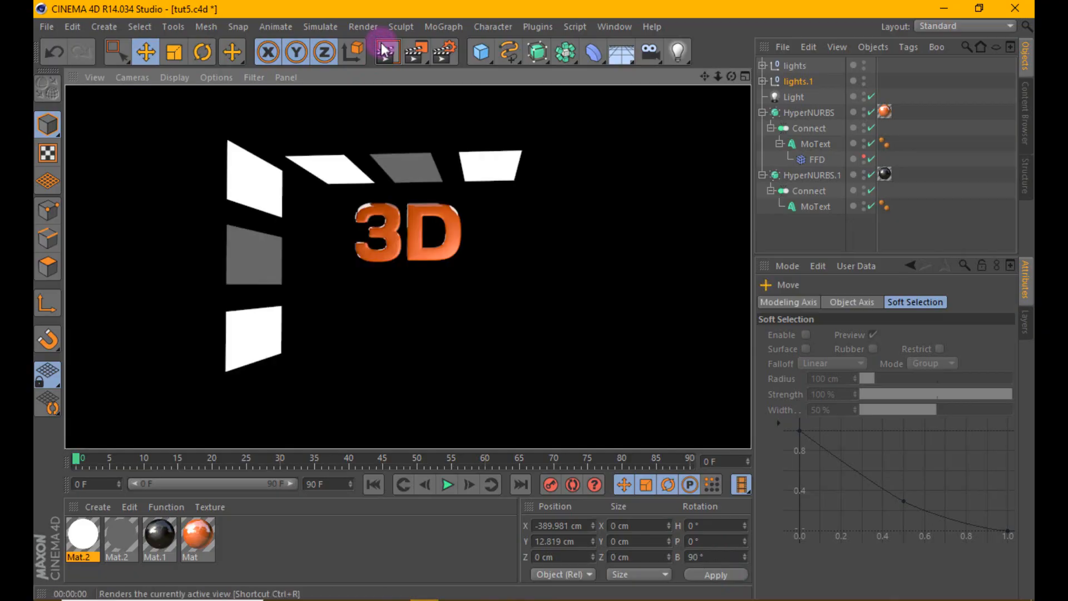
Copy lights.1 into an upright panel group on the right of the text.
left_click(798, 82)
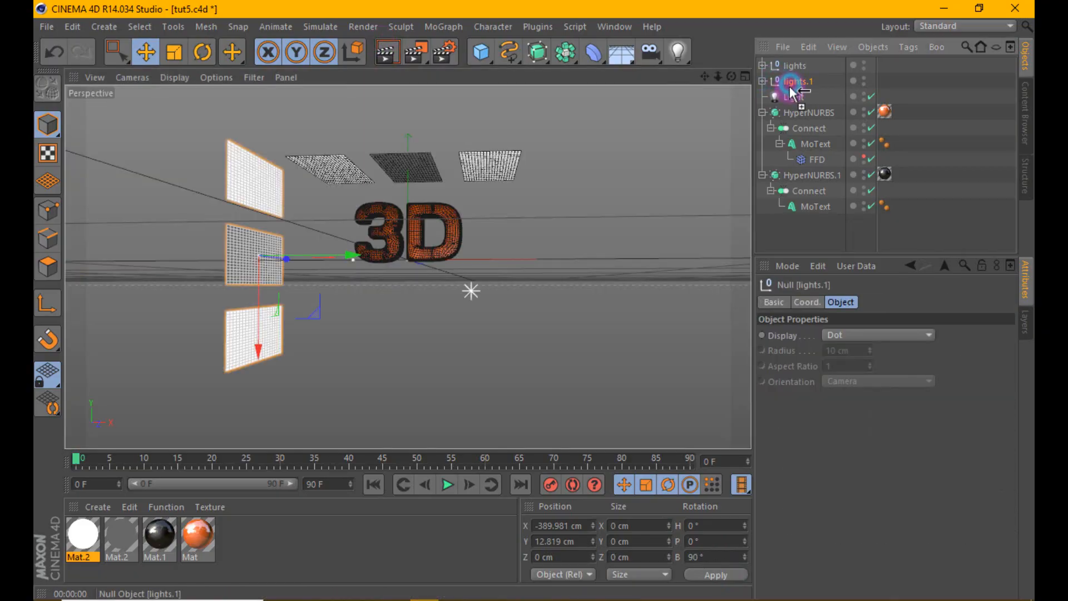
left_click_drag(347, 257, 657, 257)
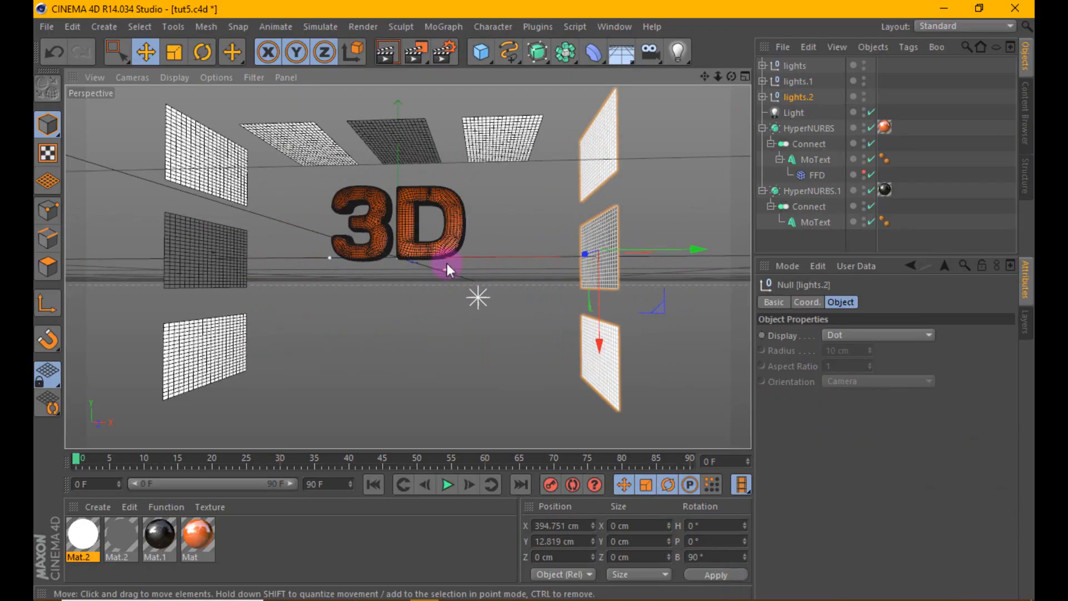
left_click(383, 52)
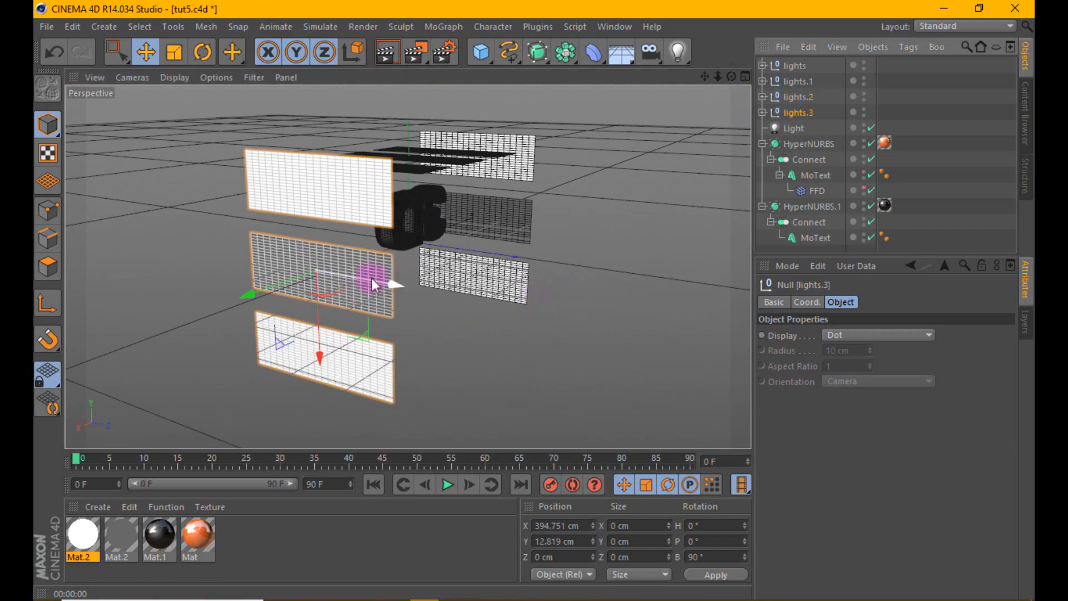
Add a rotated copy behind the text with its planes set to Height 627 cm.
left_click(202, 53)
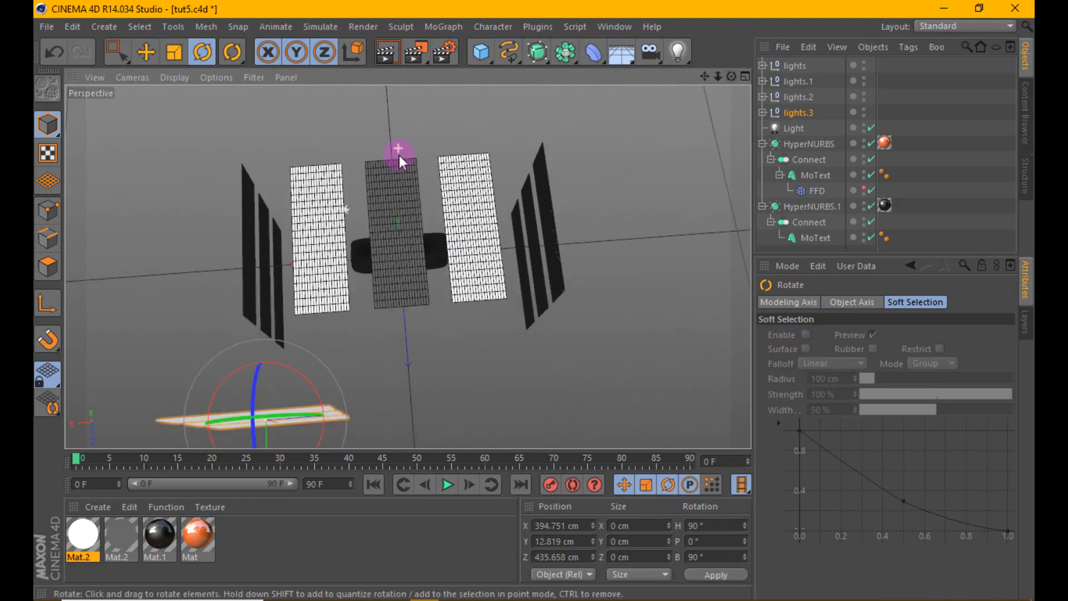
left_click(155, 52)
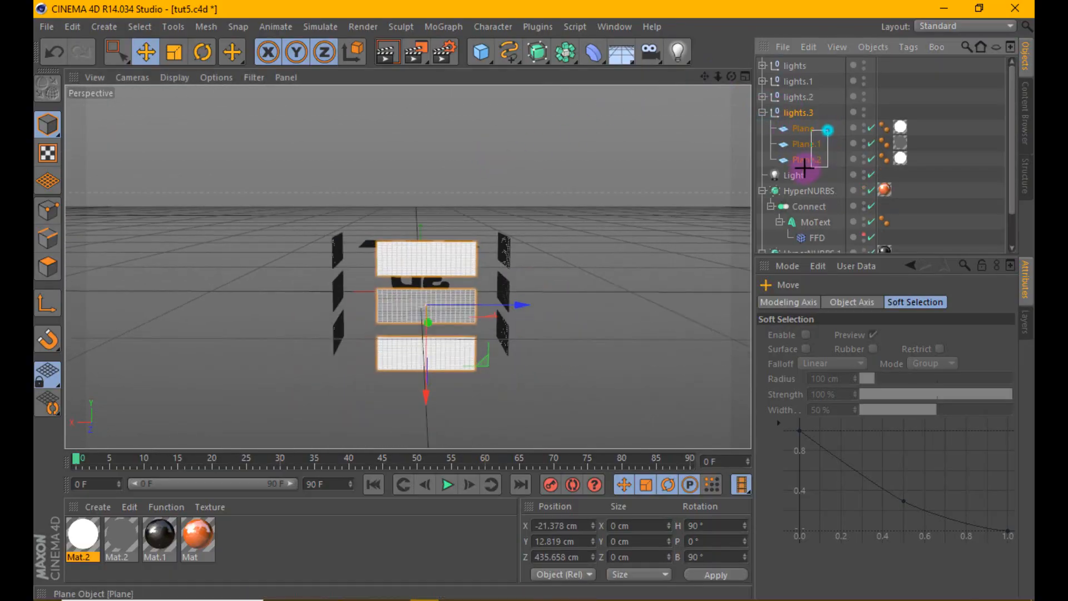
left_click(838, 302)
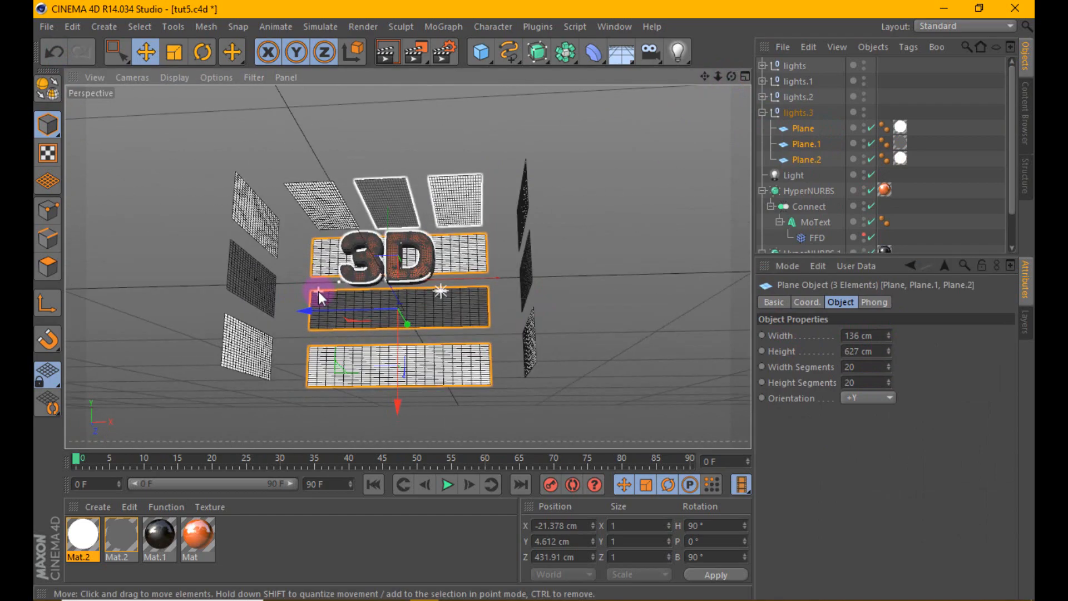
left_click(390, 53)
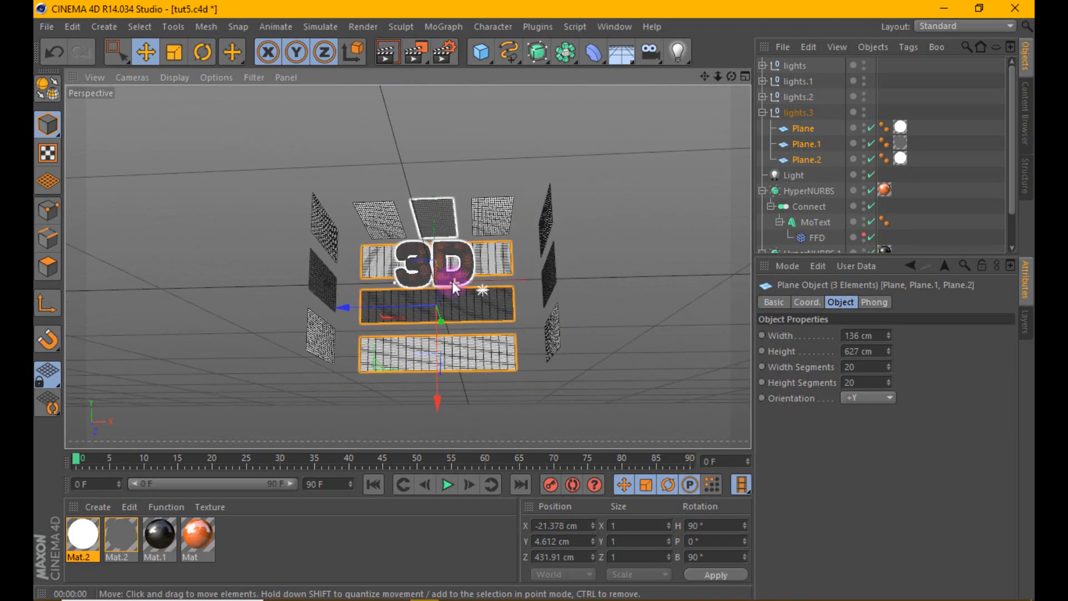
left_click(793, 66)
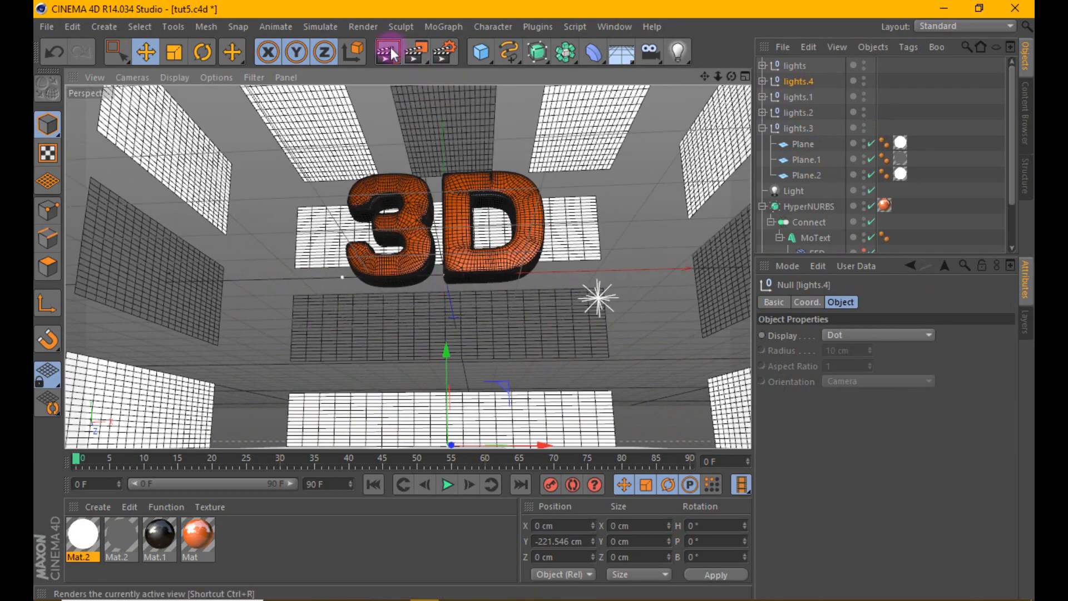
Add lights groups below and in front of the text, up to lights.5, and render.
left_click(387, 53)
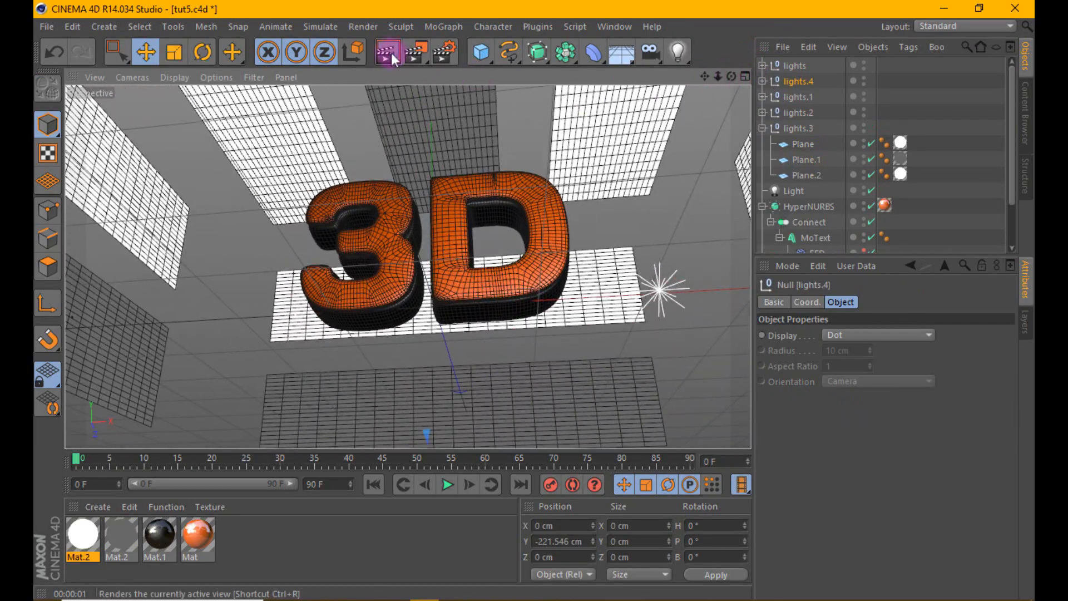
left_click(384, 54)
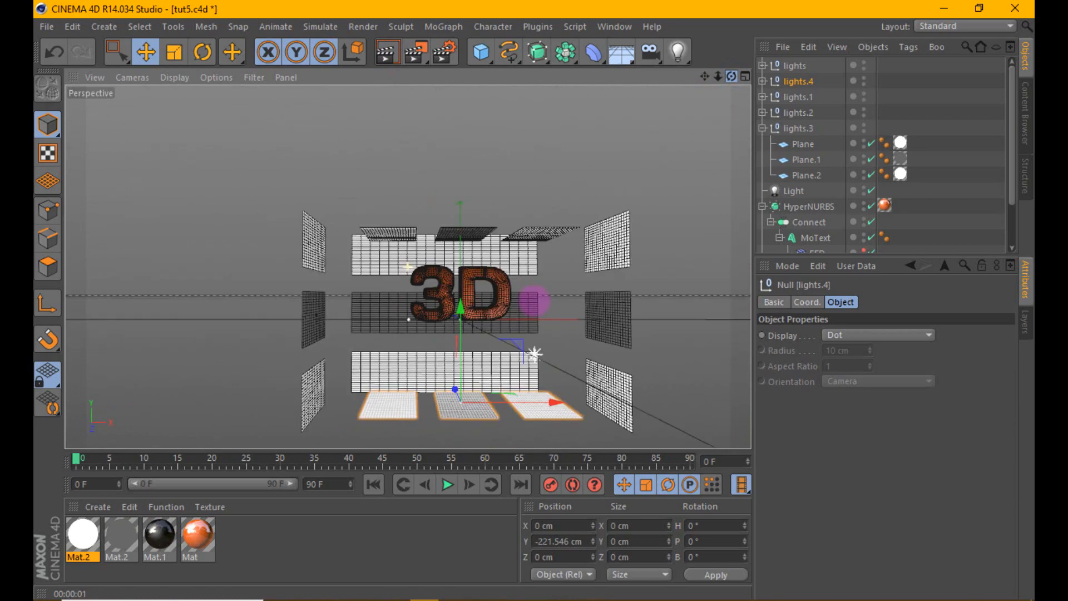
left_click(804, 143)
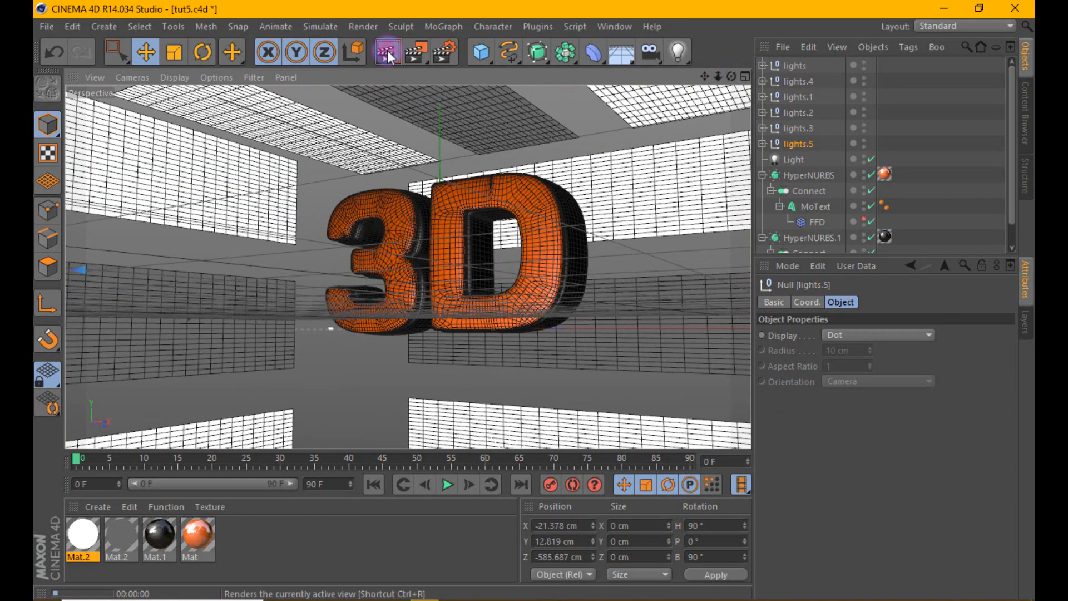
Give the orange Mat material 2% reflection blurriness and render previews of the result.
left_click(384, 55)
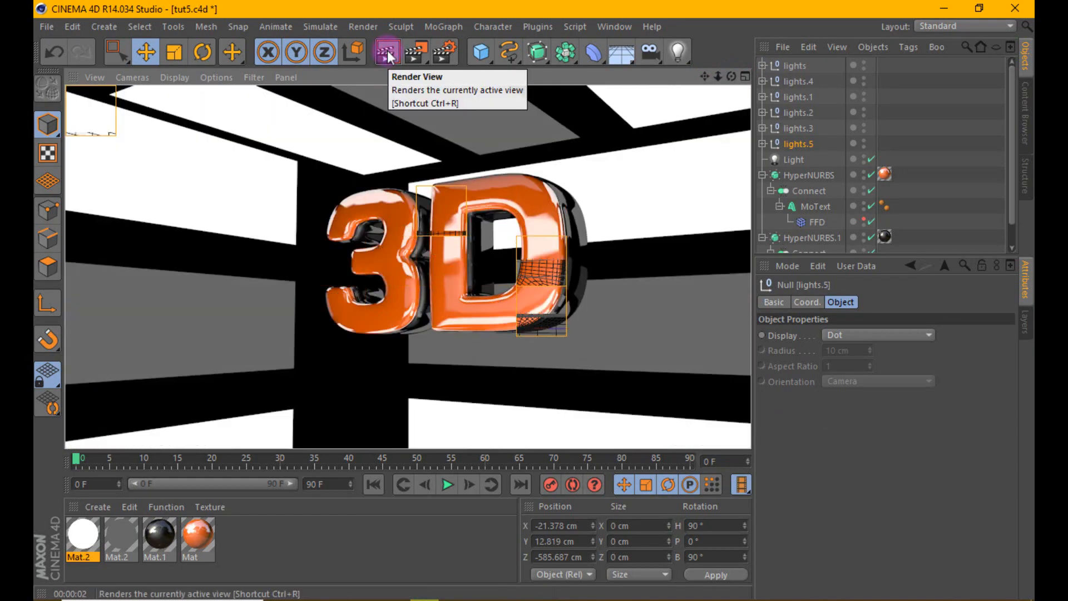
left_click(193, 538)
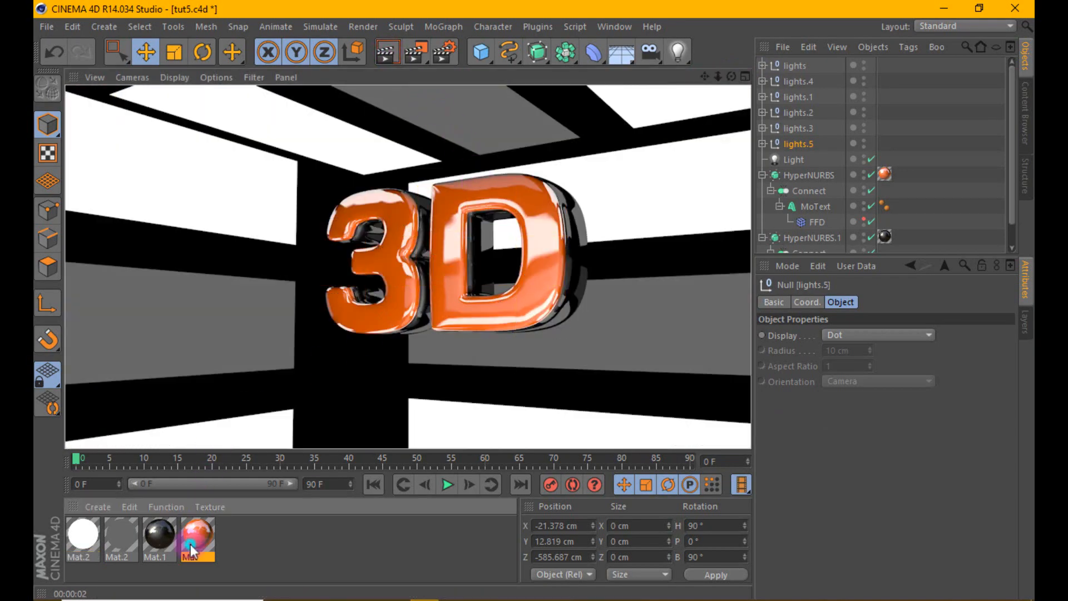
double_click(195, 535)
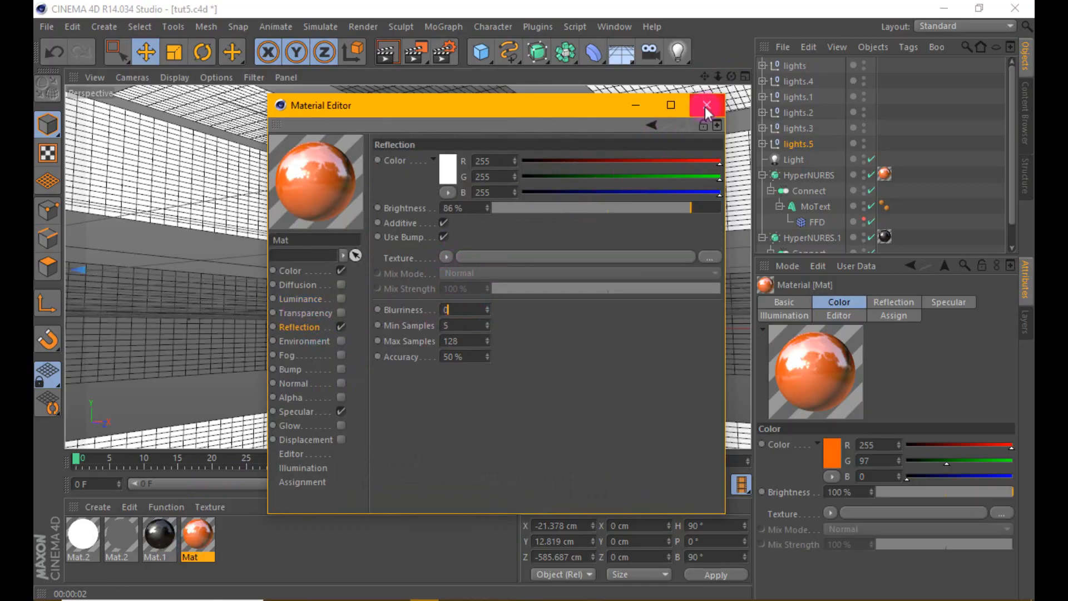
left_click(707, 105)
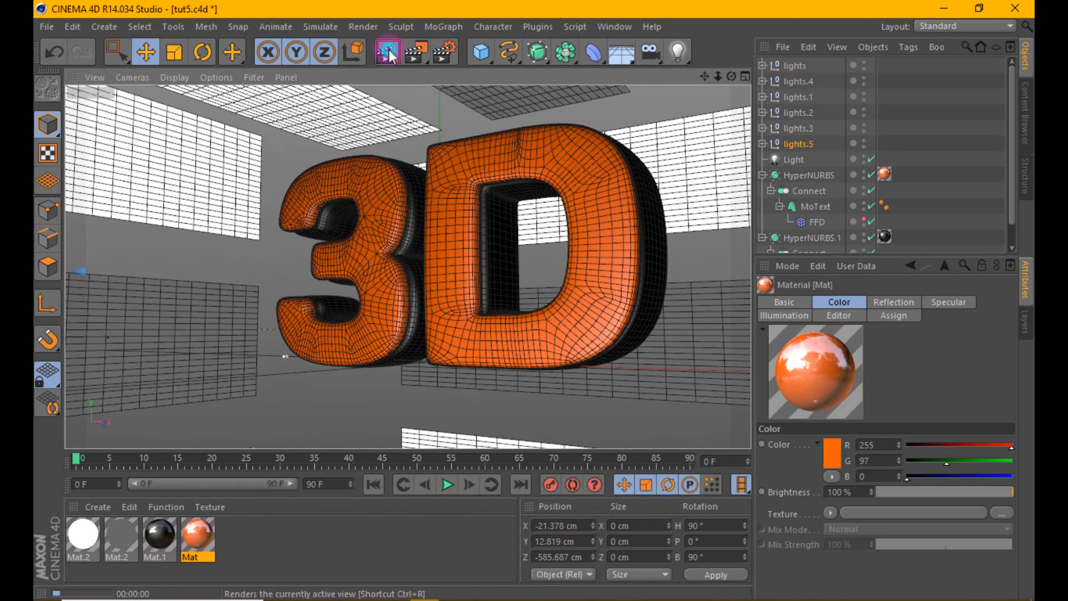
left_click(389, 53)
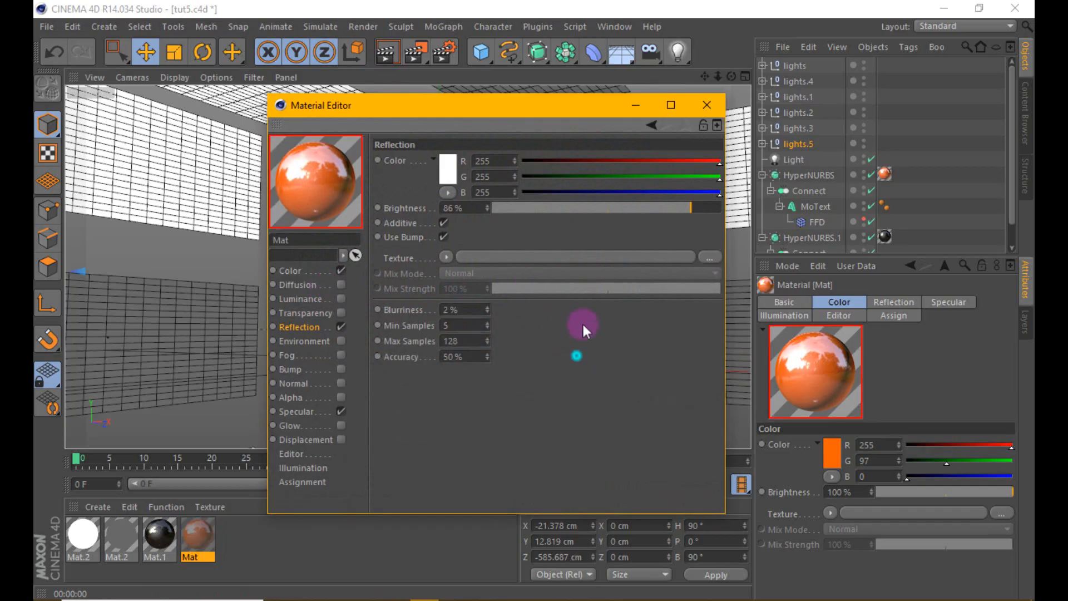
left_click(707, 106)
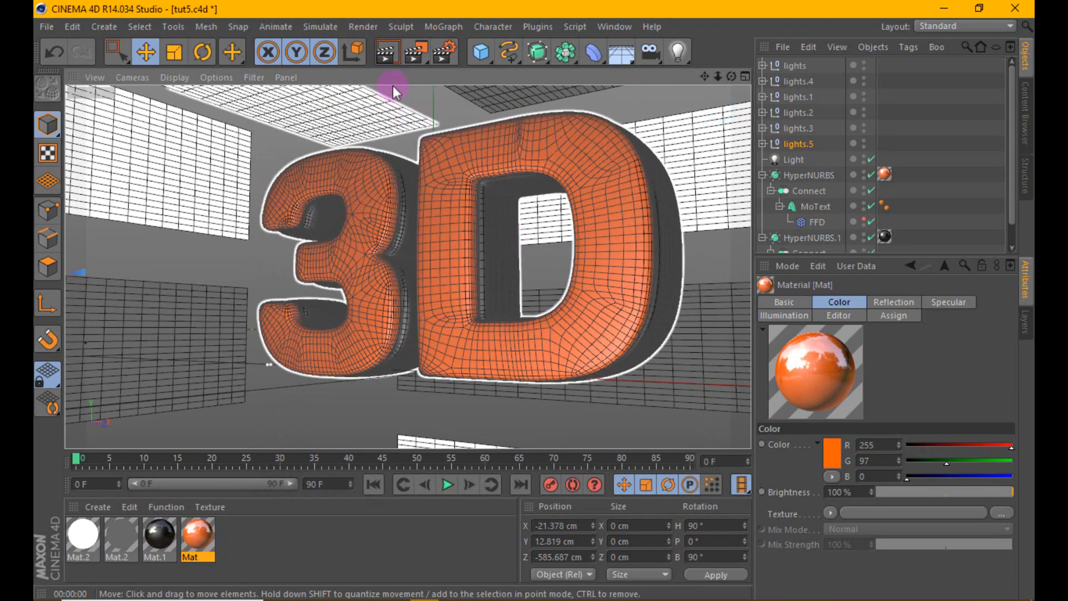
left_click(374, 53)
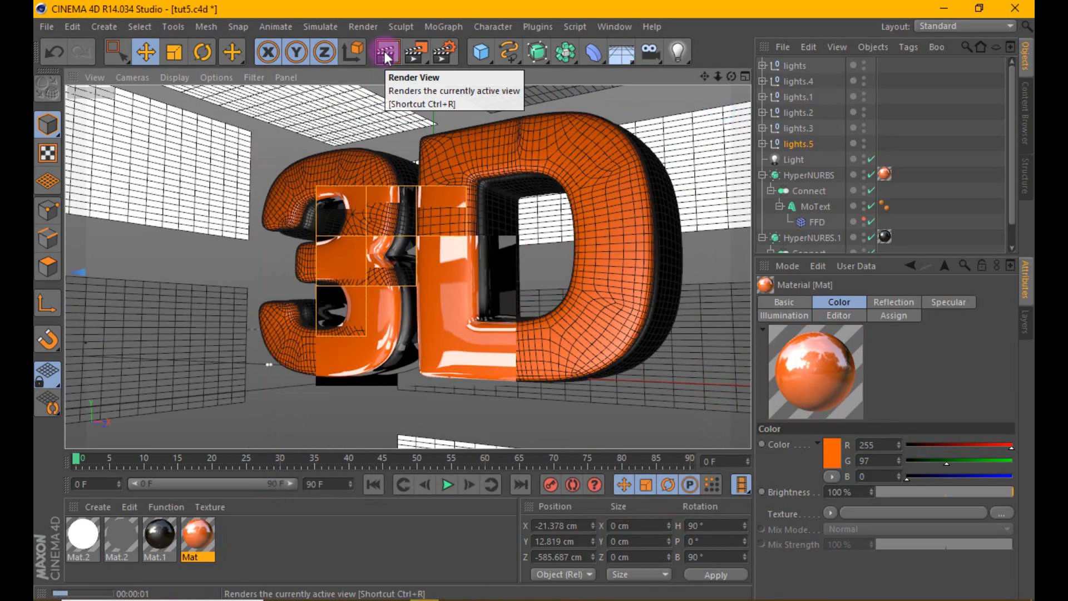
left_click(388, 52)
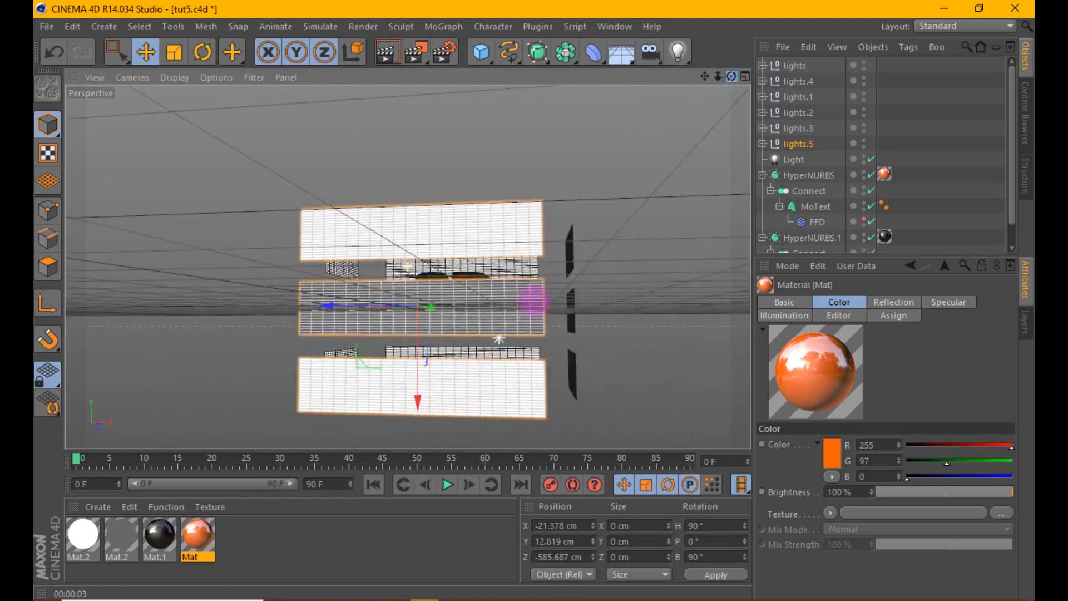
Parent the six groups under a new null 'lights' with a Compositing tag hiding it from camera.
left_click(483, 52)
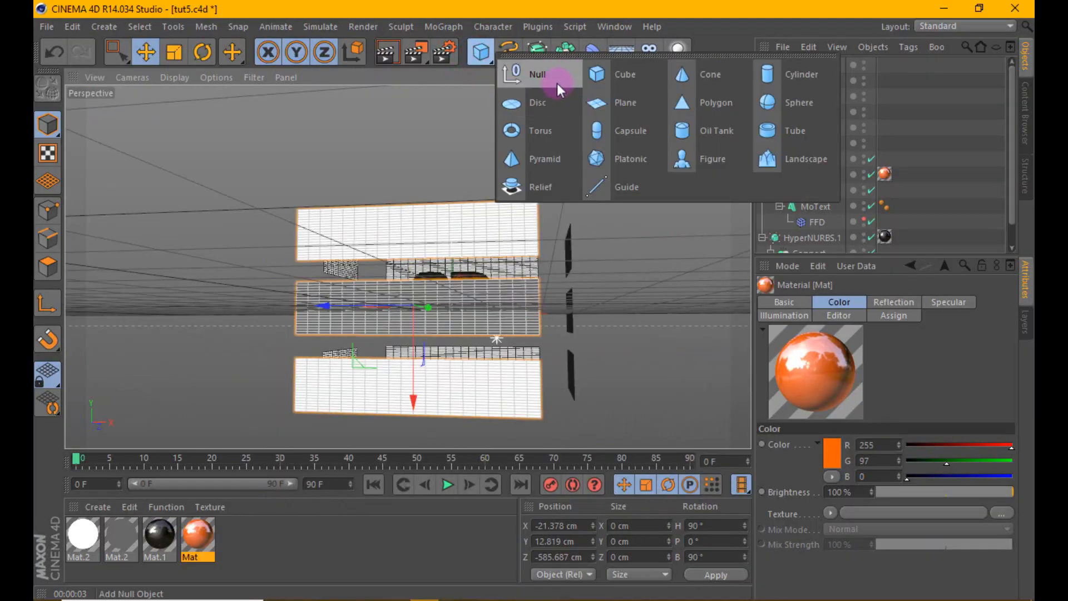
left_click(529, 74)
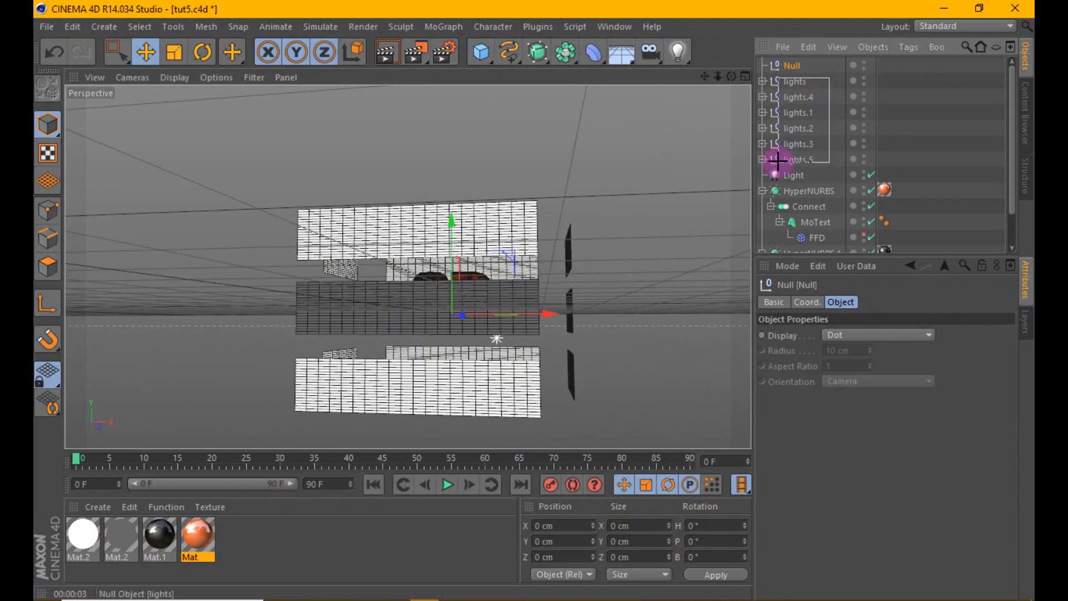
left_click(794, 65)
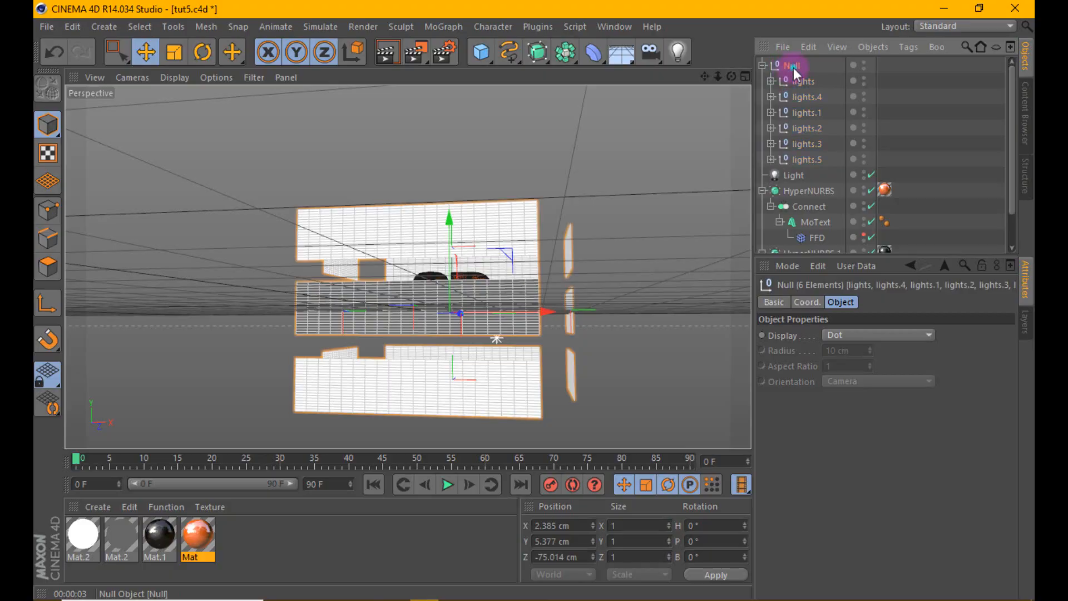
double_click(794, 65)
type("lights")
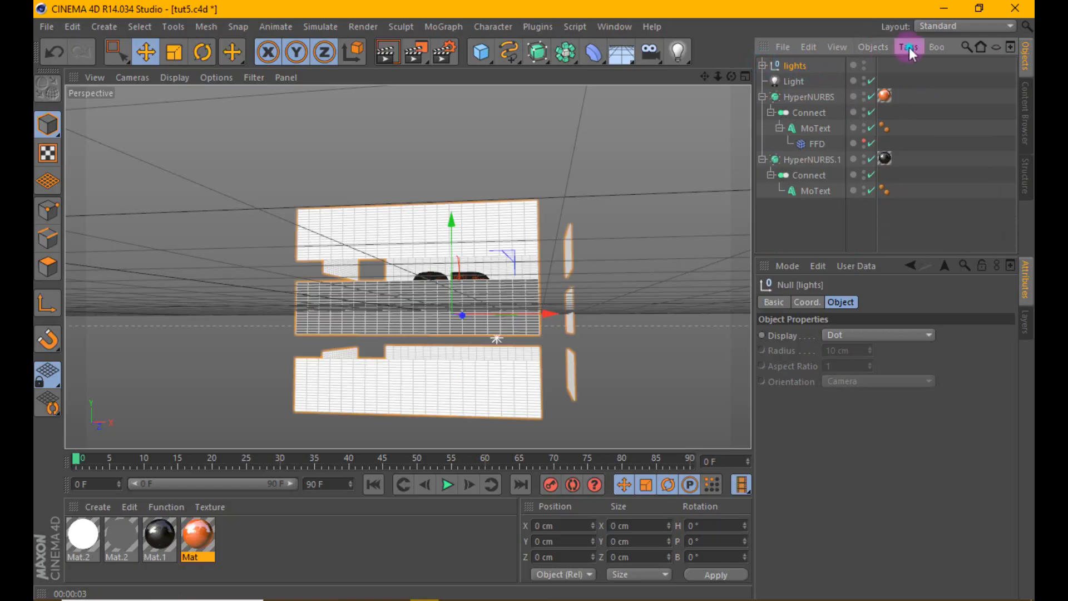
left_click(908, 47)
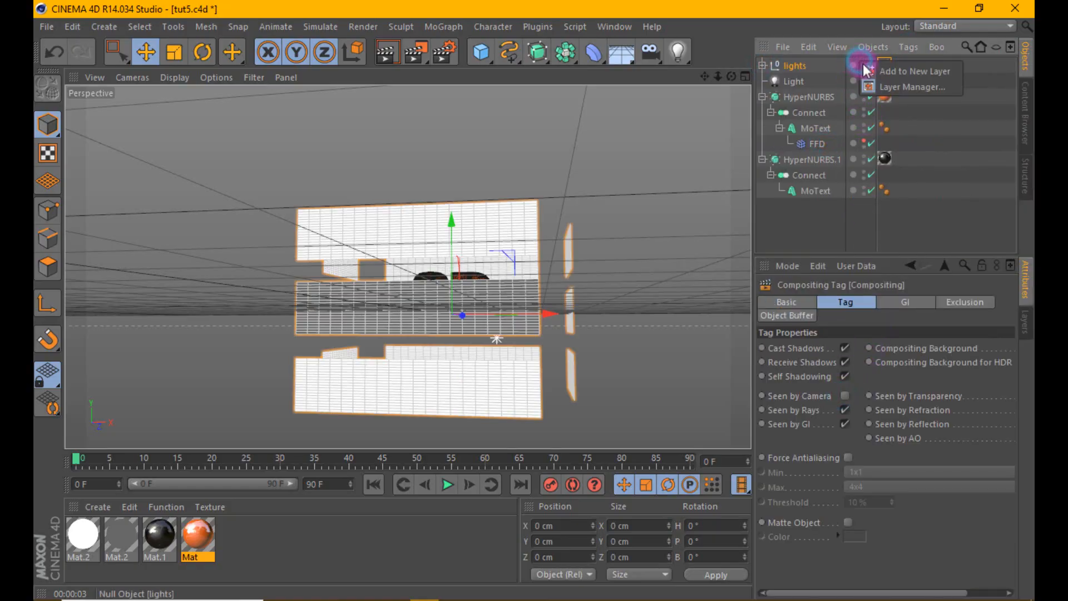
left_click(796, 64)
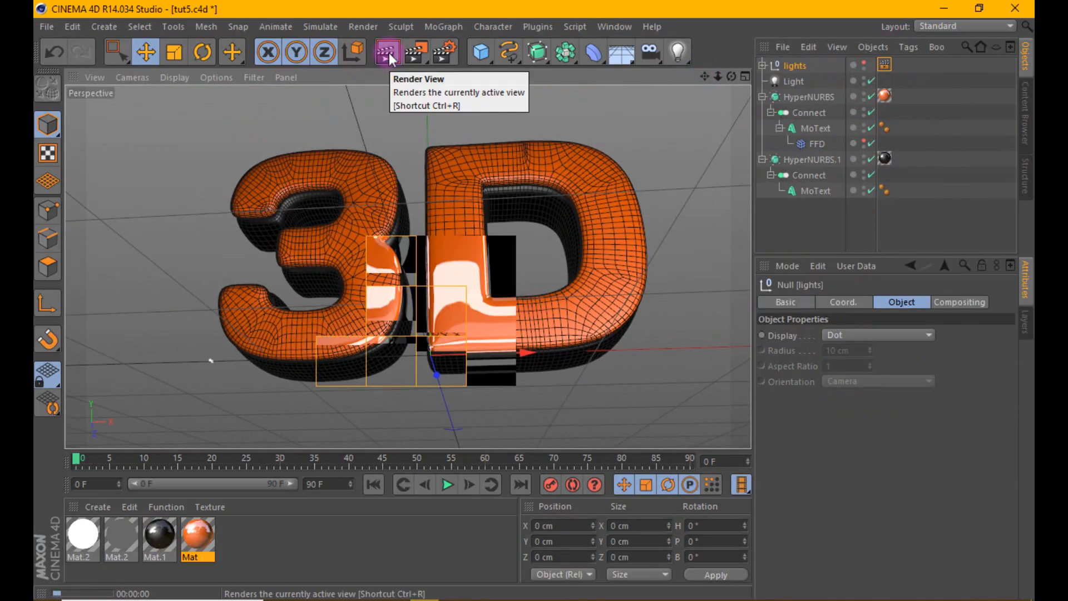
Render a preview with the light panels hidden, then add Global Illumination in Render Settings.
left_click(386, 54)
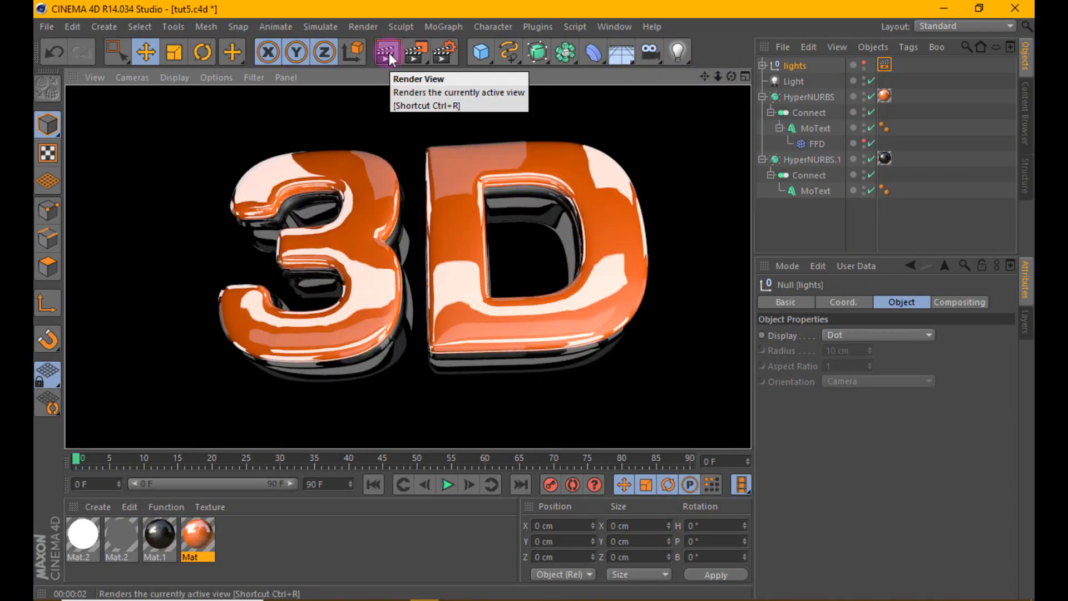
mouse_move(415, 227)
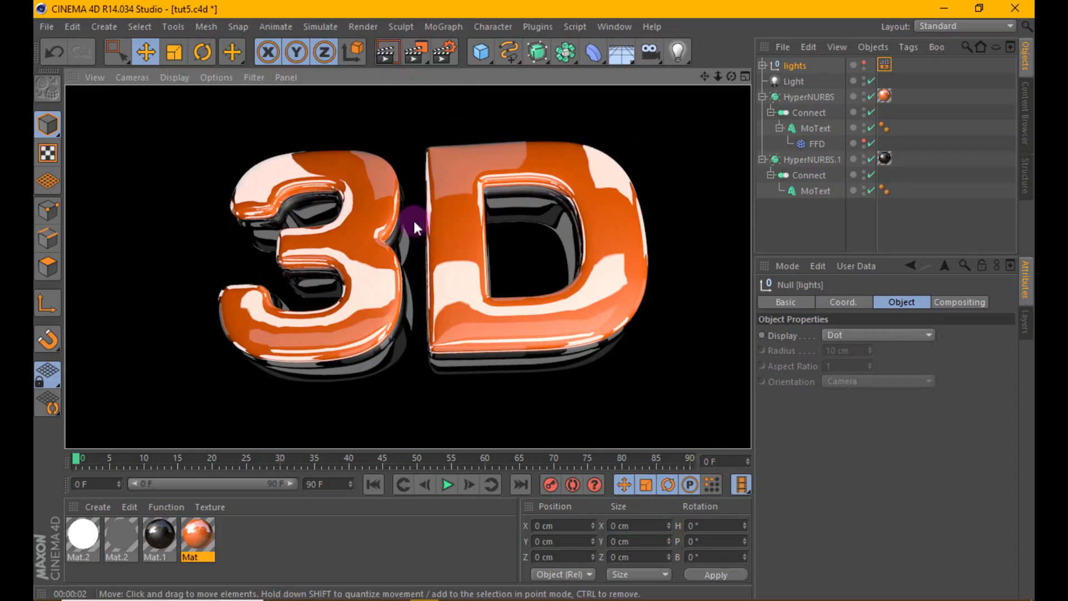
left_click(410, 53)
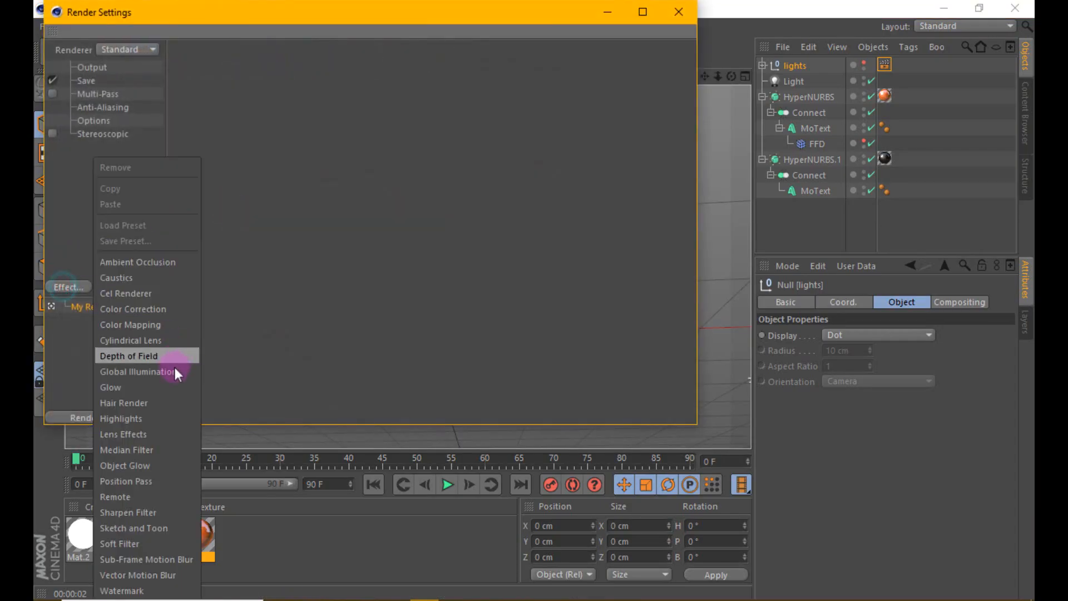
left_click(137, 371)
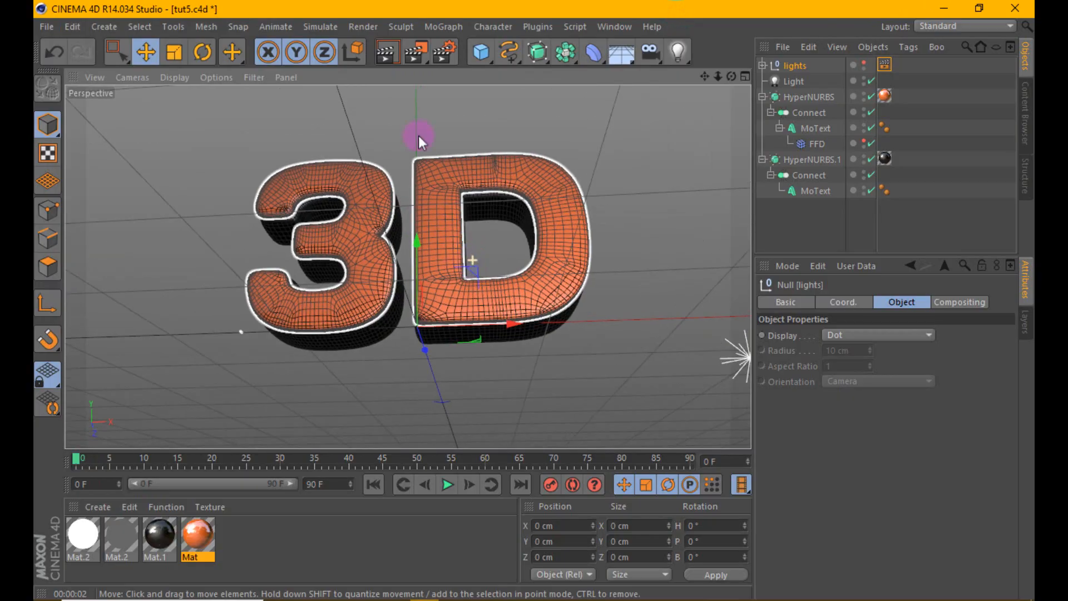
left_click(385, 41)
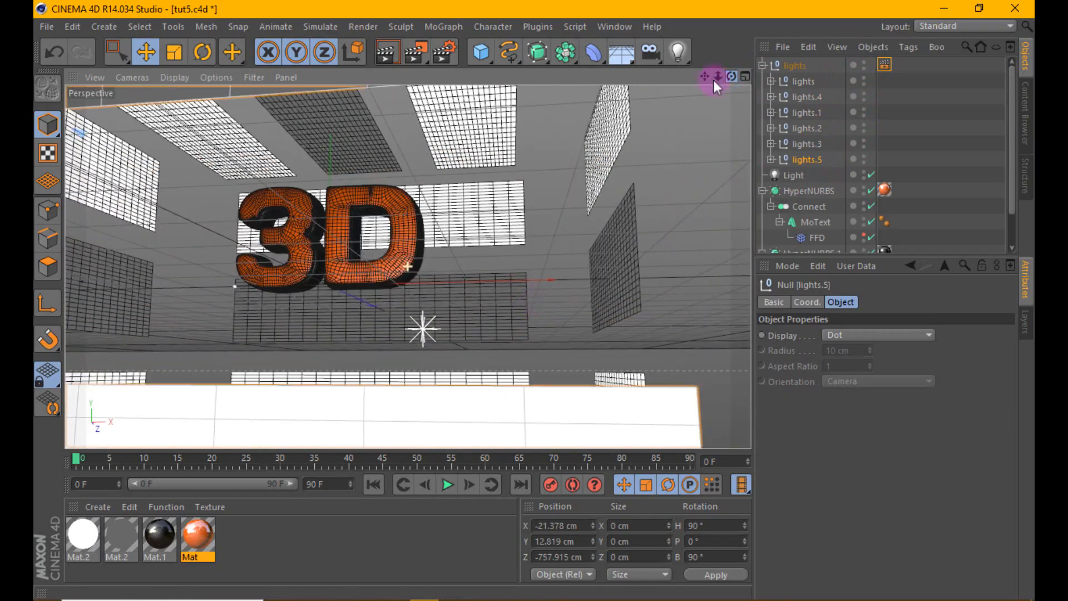
Select the 3D text and show the orange Mat material's Color settings.
left_click(387, 54)
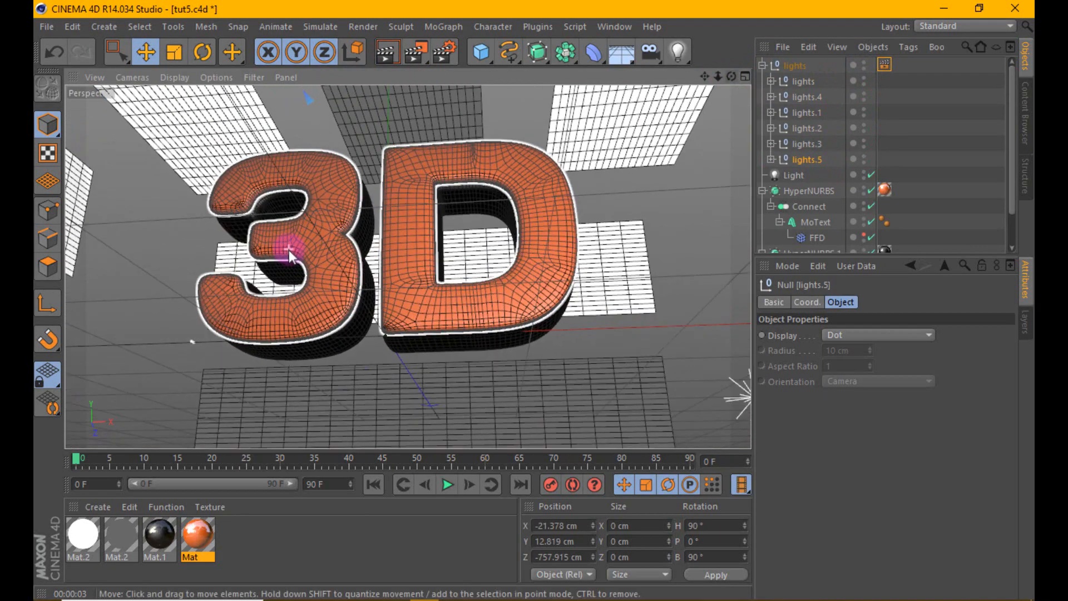
left_click(390, 52)
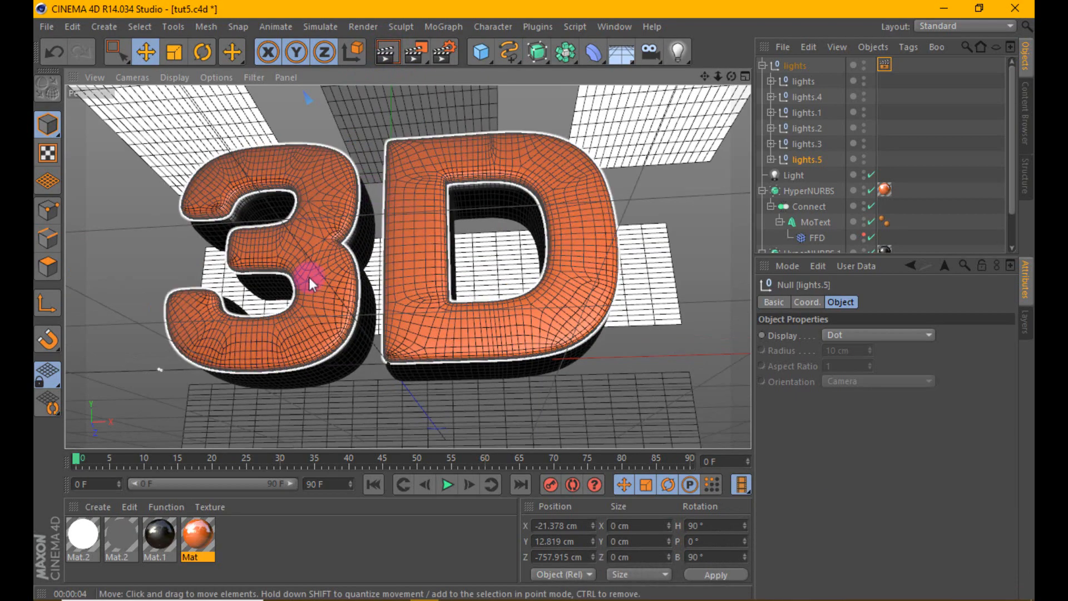
double_click(191, 537)
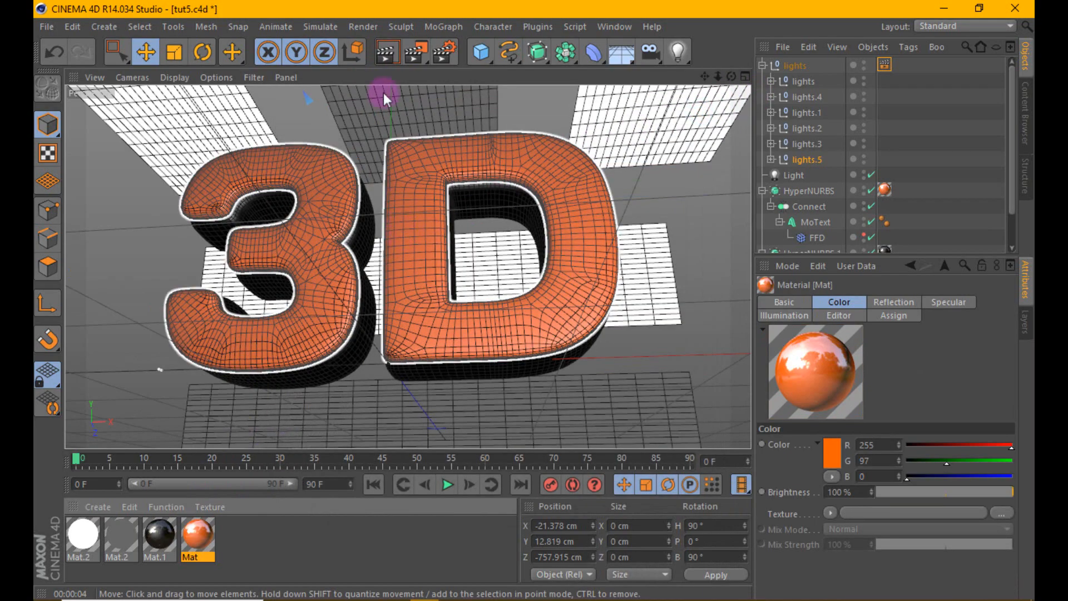
left_click(373, 52)
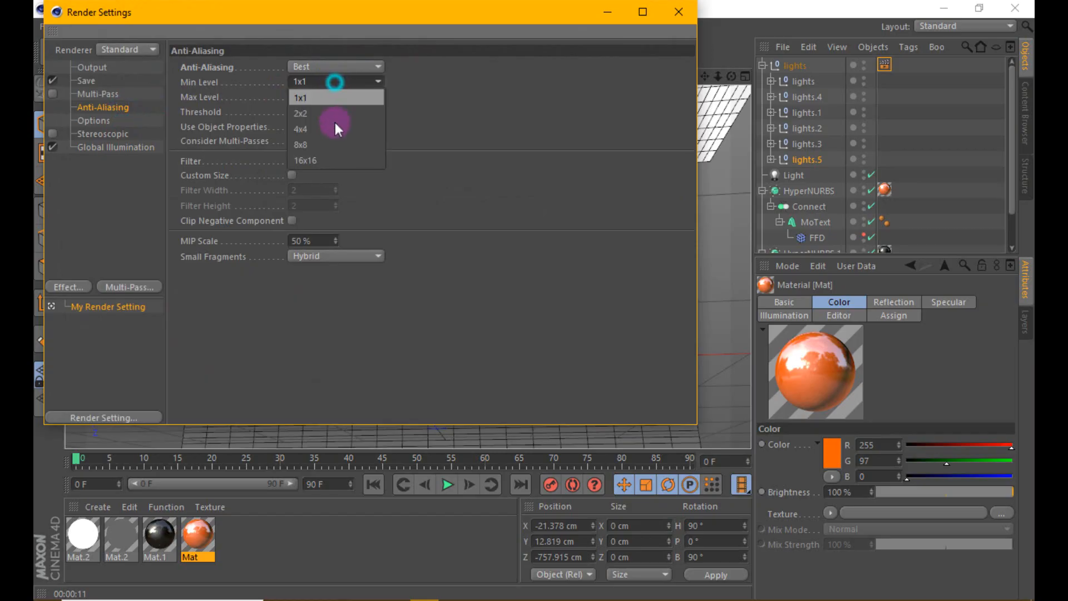
Add Color Correction at 13% saturation, 27% contrast, and set anti-aliasing Min Level to 8x8.
left_click(85, 81)
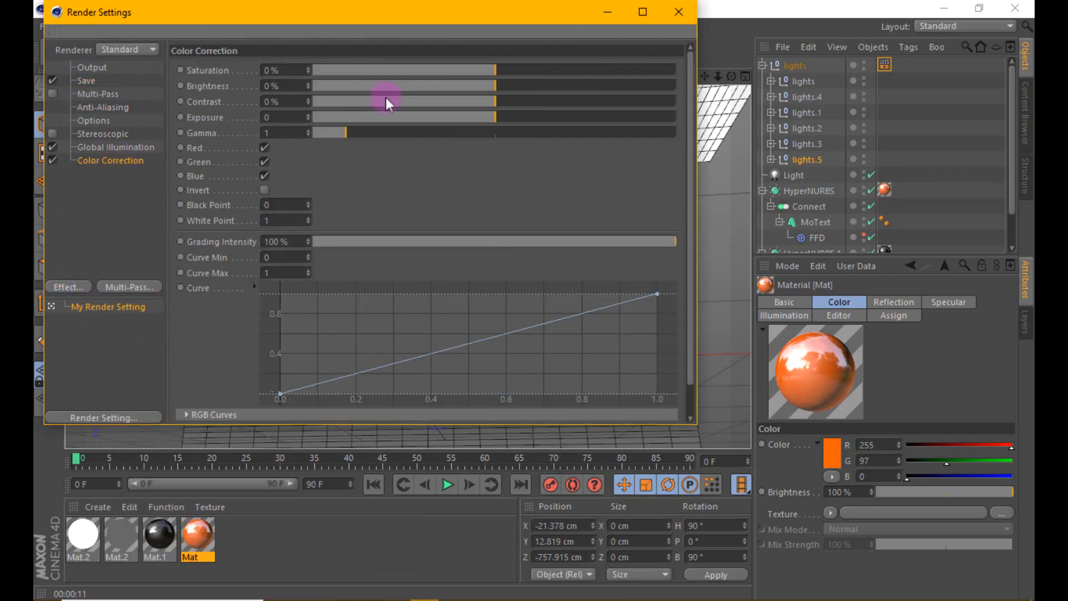
left_click_drag(386, 103, 570, 103)
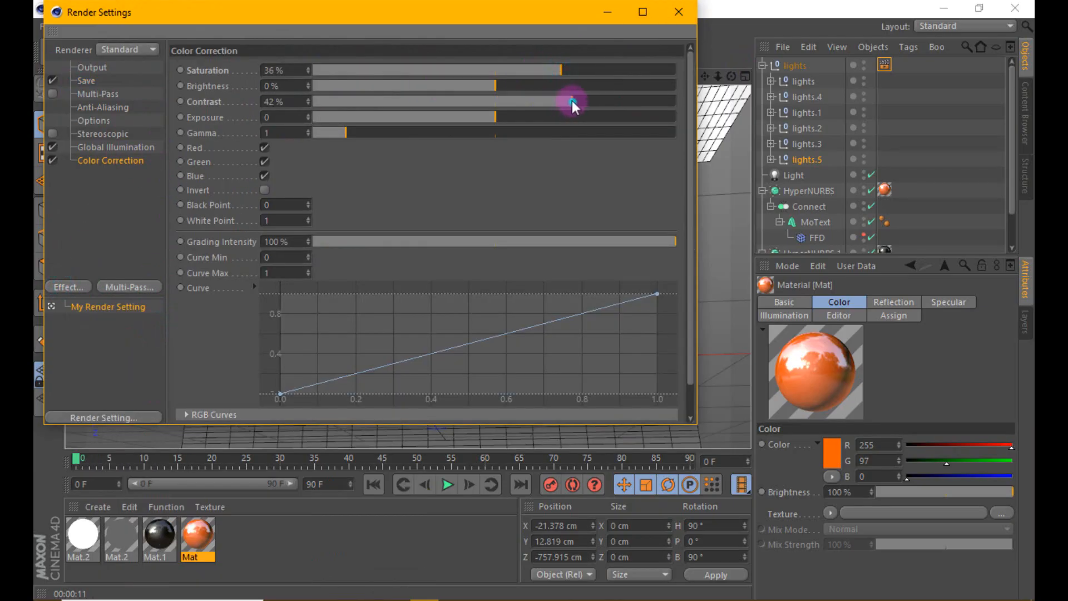
left_click(678, 8)
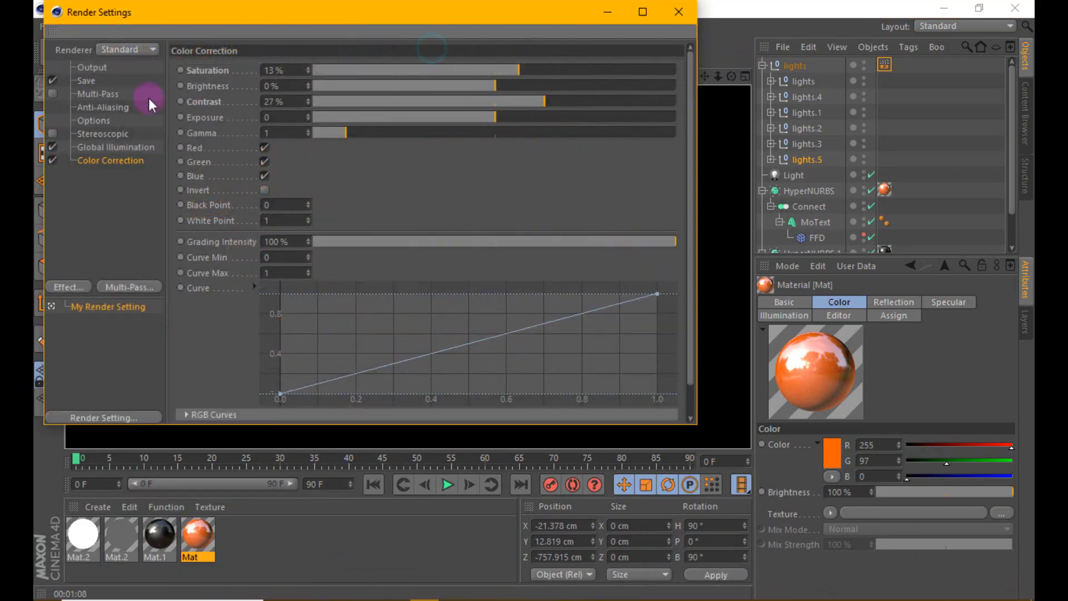
left_click(102, 107)
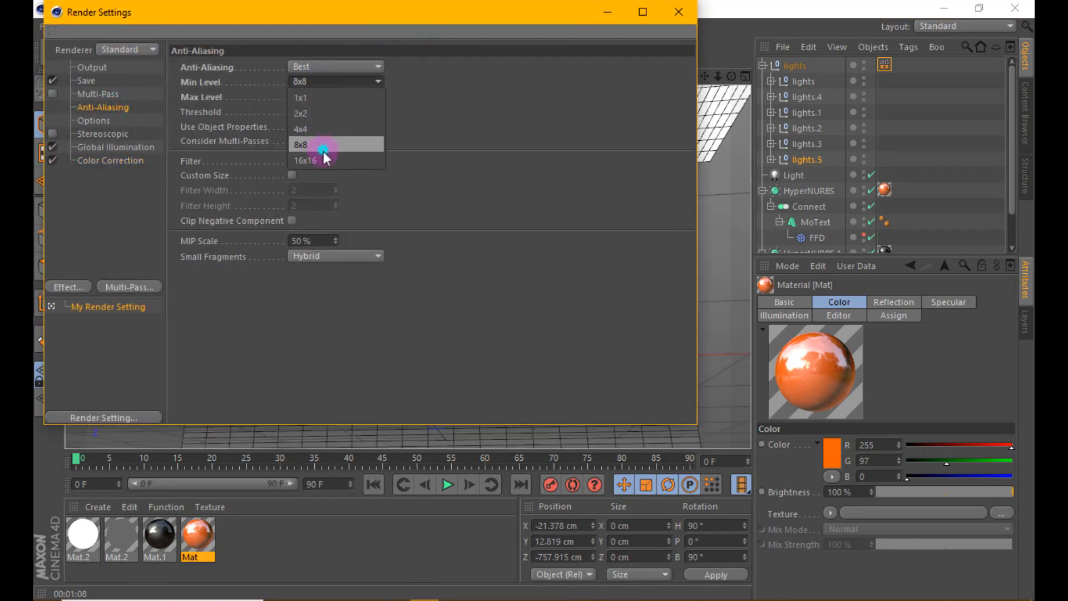
left_click(678, 12)
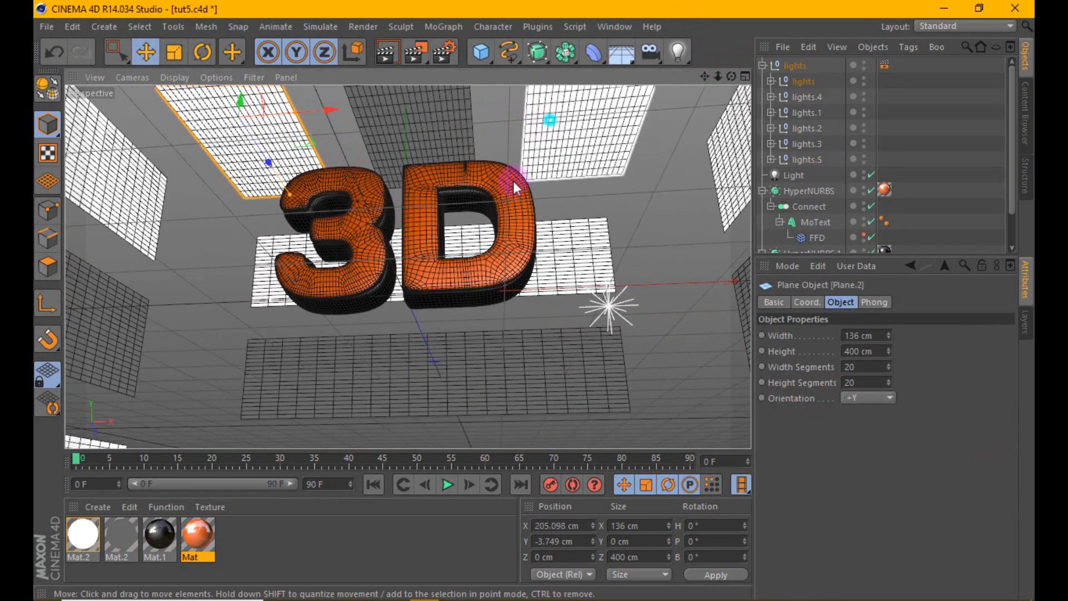
Select the lights.4 group of front light panels and move it slightly forward.
left_click_drag(513, 189, 636, 109)
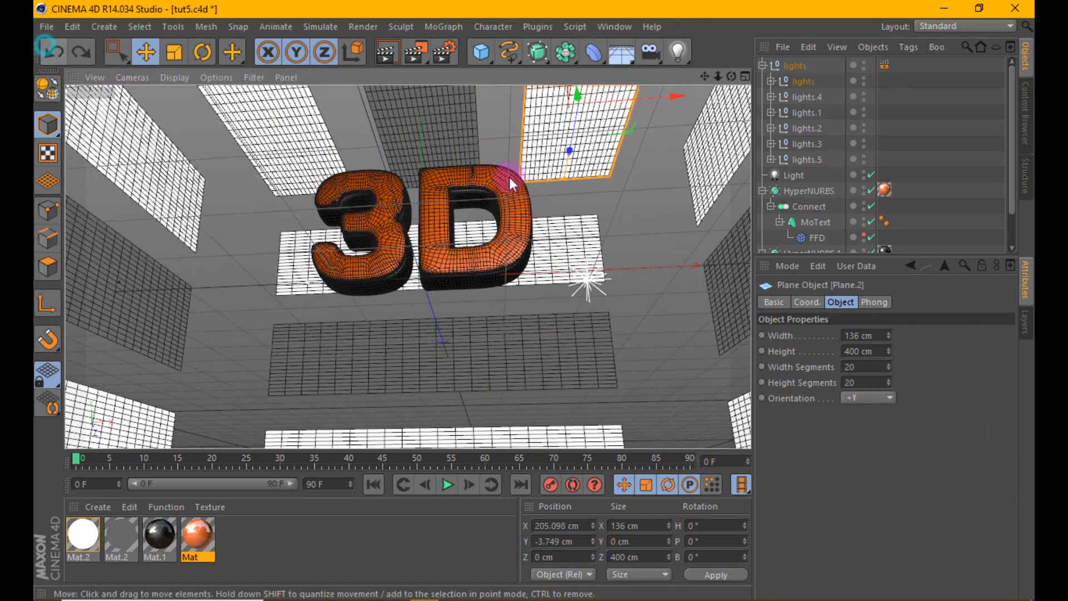
left_click_drag(513, 179, 385, 233)
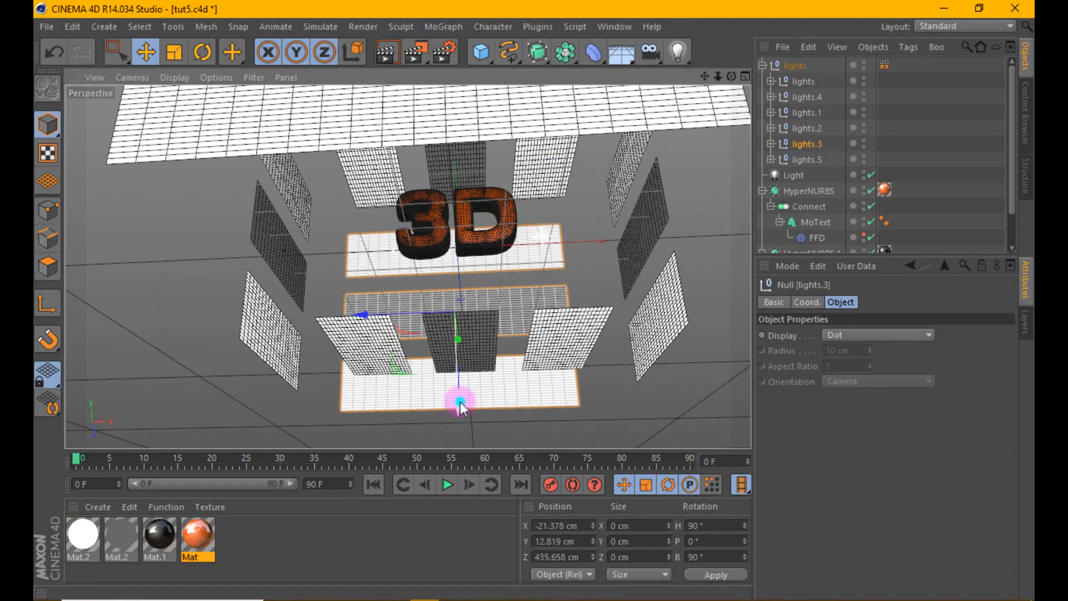
left_click(54, 52)
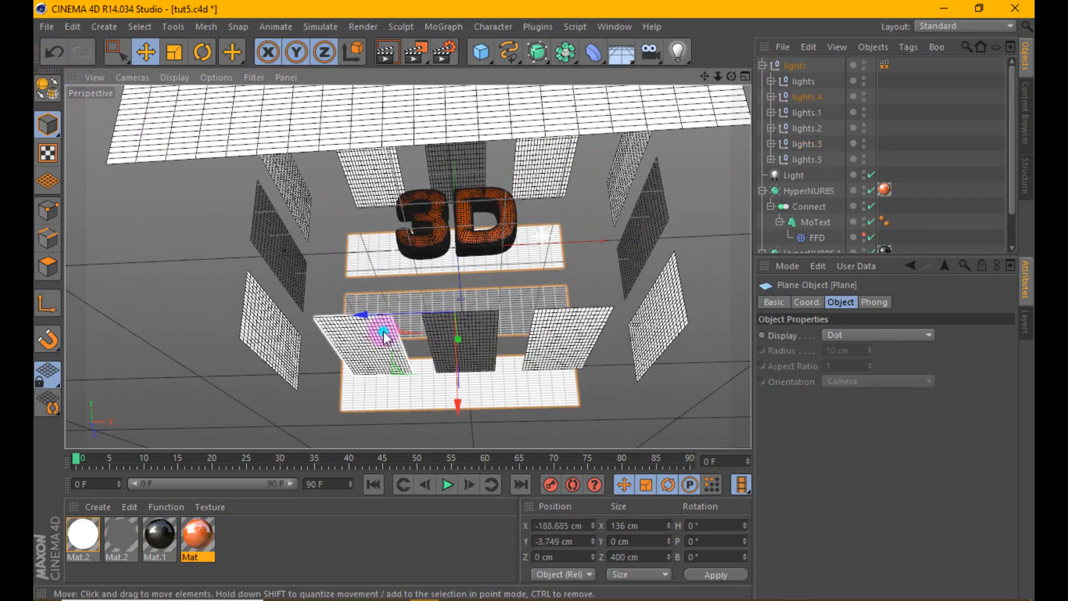
left_click(807, 97)
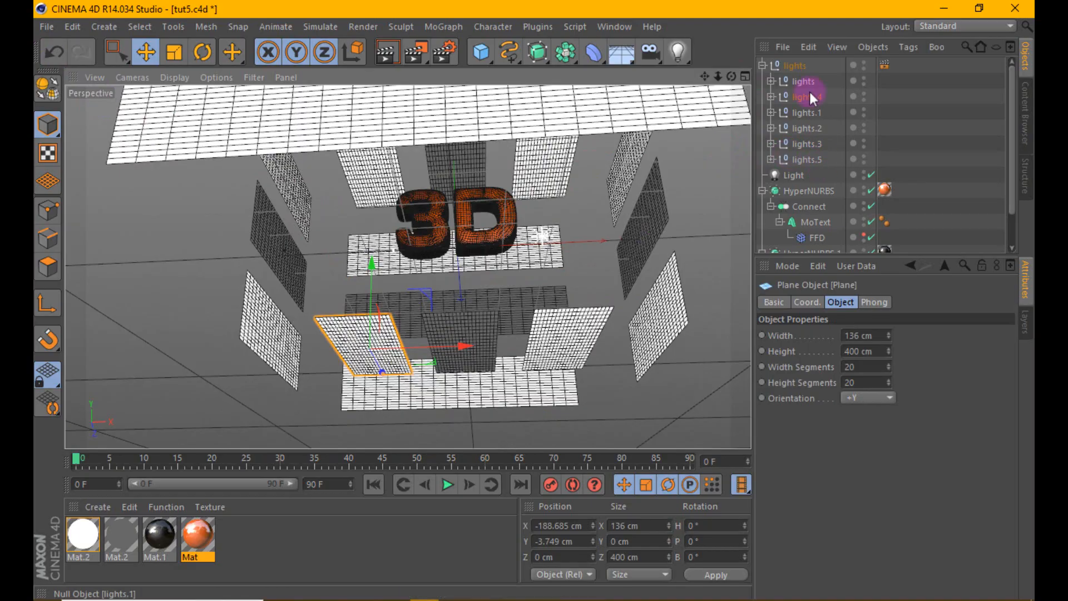
left_click(807, 95)
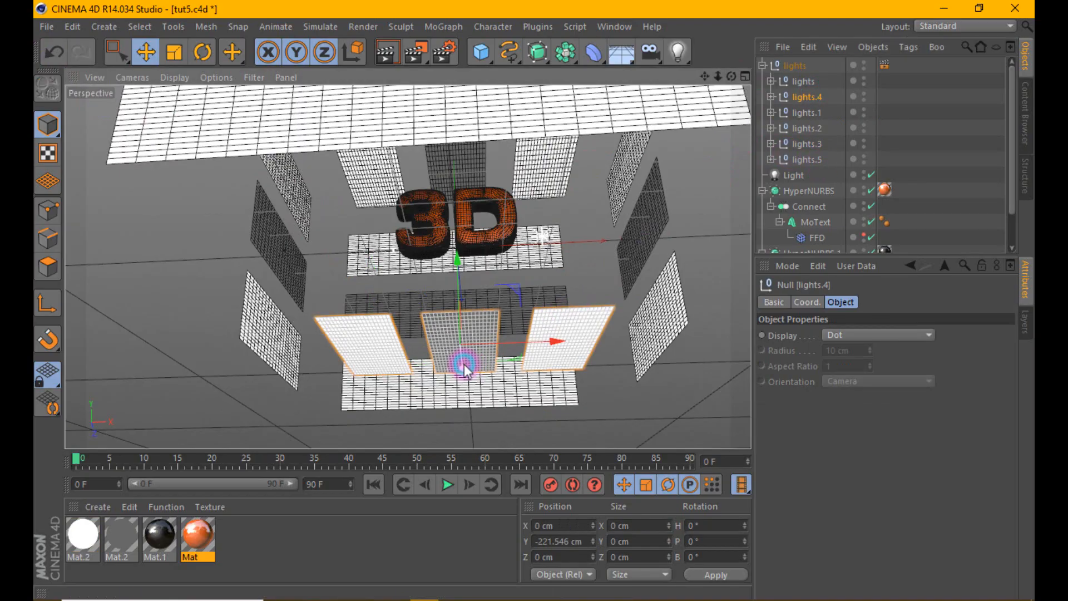
left_click_drag(463, 364, 463, 355)
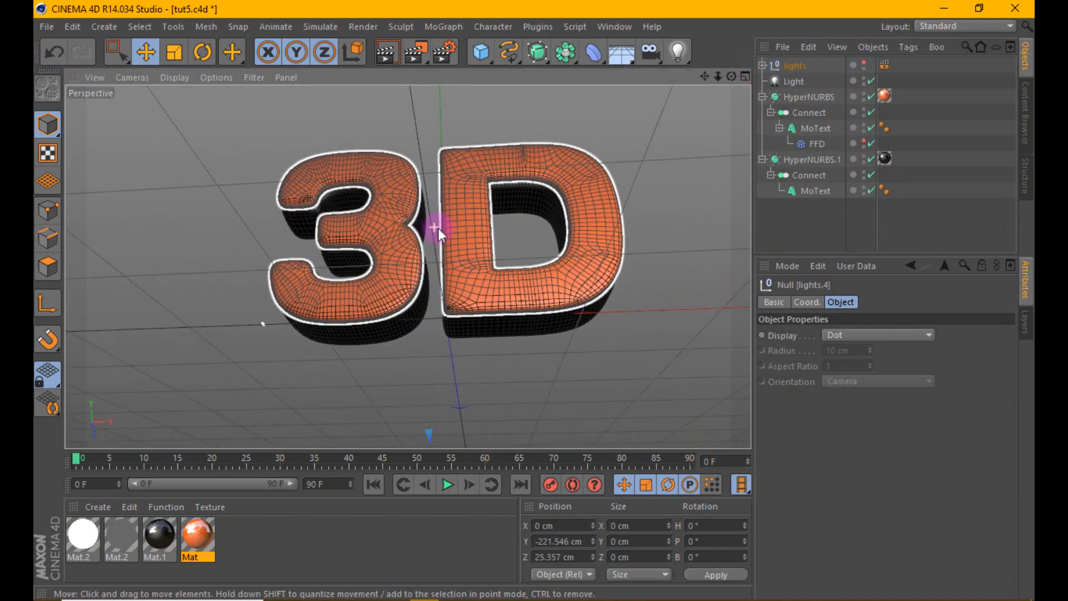
Render the viewport with GI, showing glossy orange text with bright reflections on black.
left_click(387, 39)
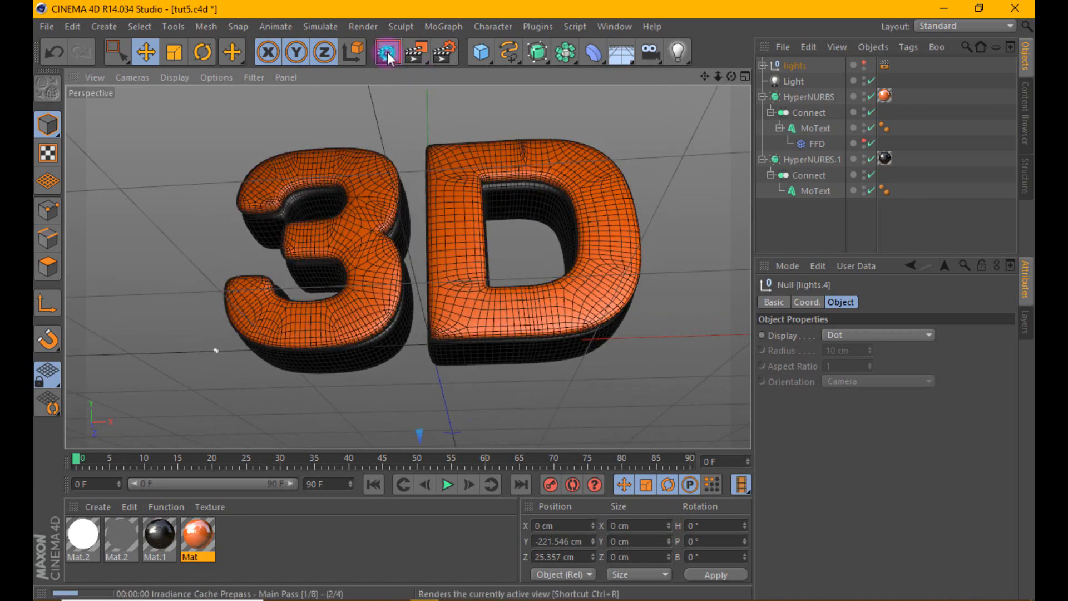
left_click(389, 51)
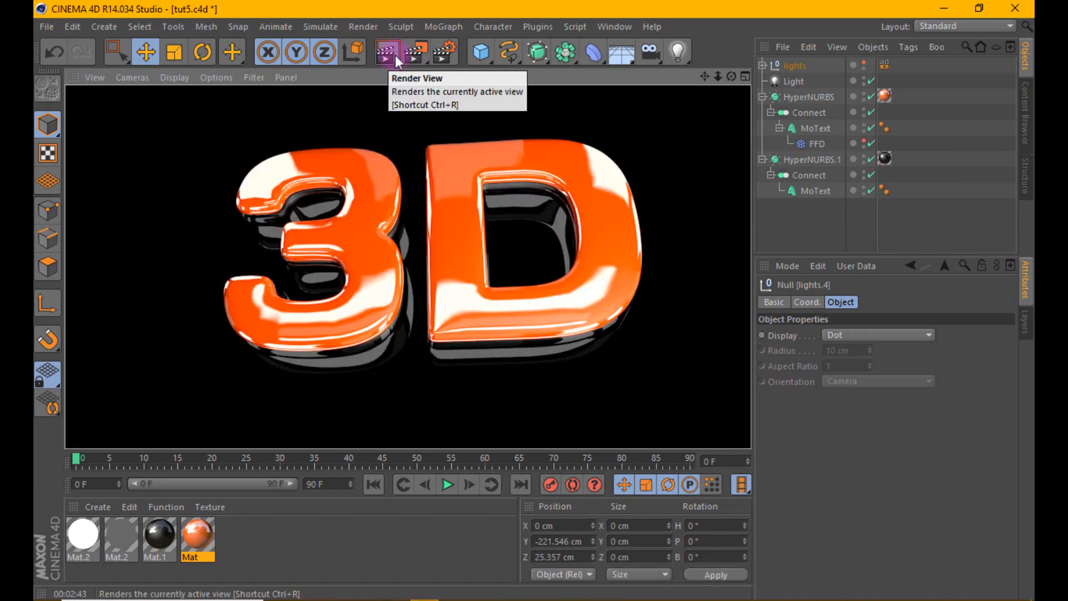